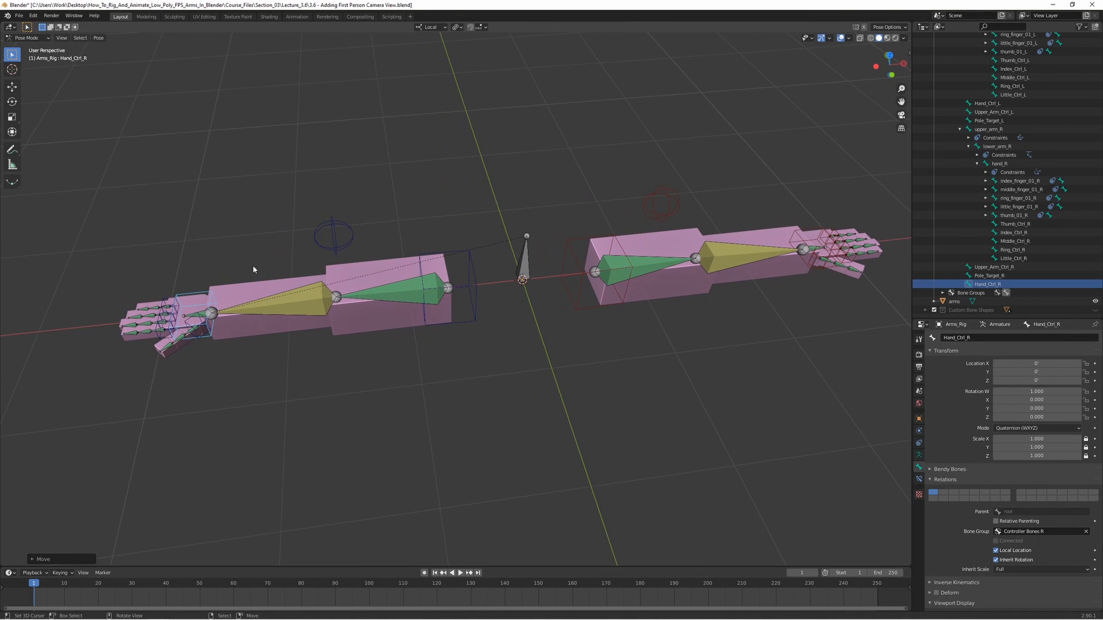
Step: After a quick rig test, return to Object Mode and add a Camera at the origin
key("g")
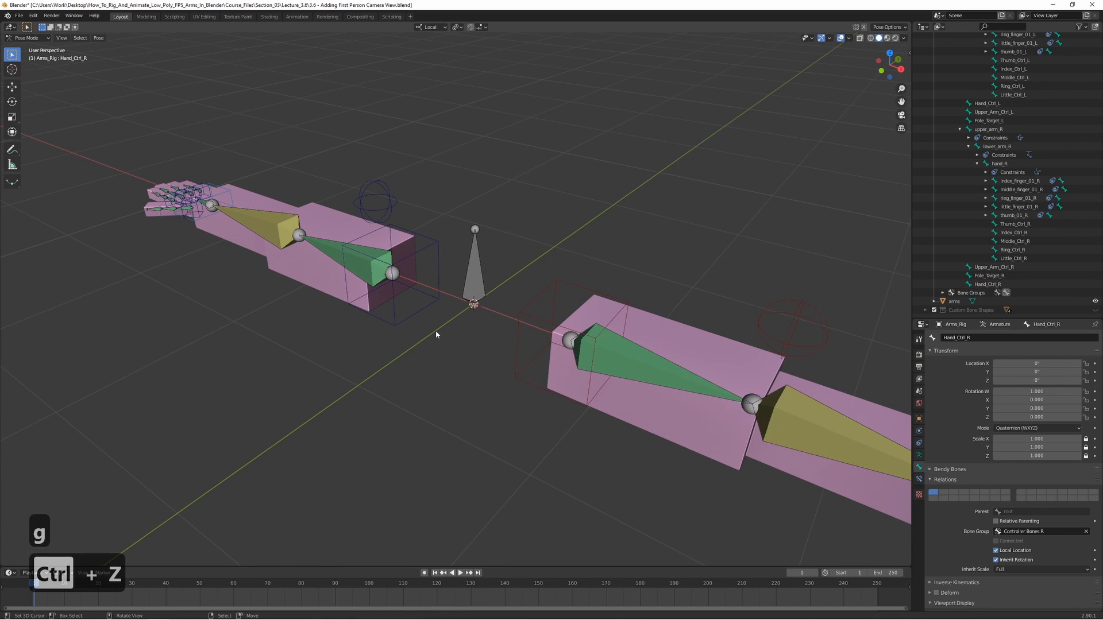
mouse_move(476, 273)
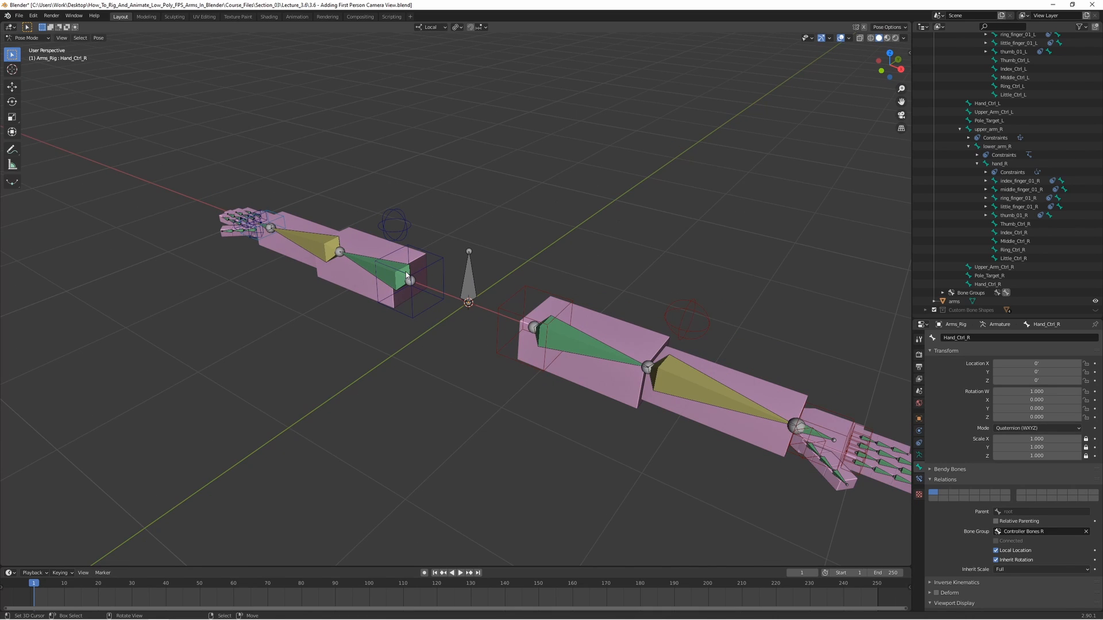
mouse_move(484, 237)
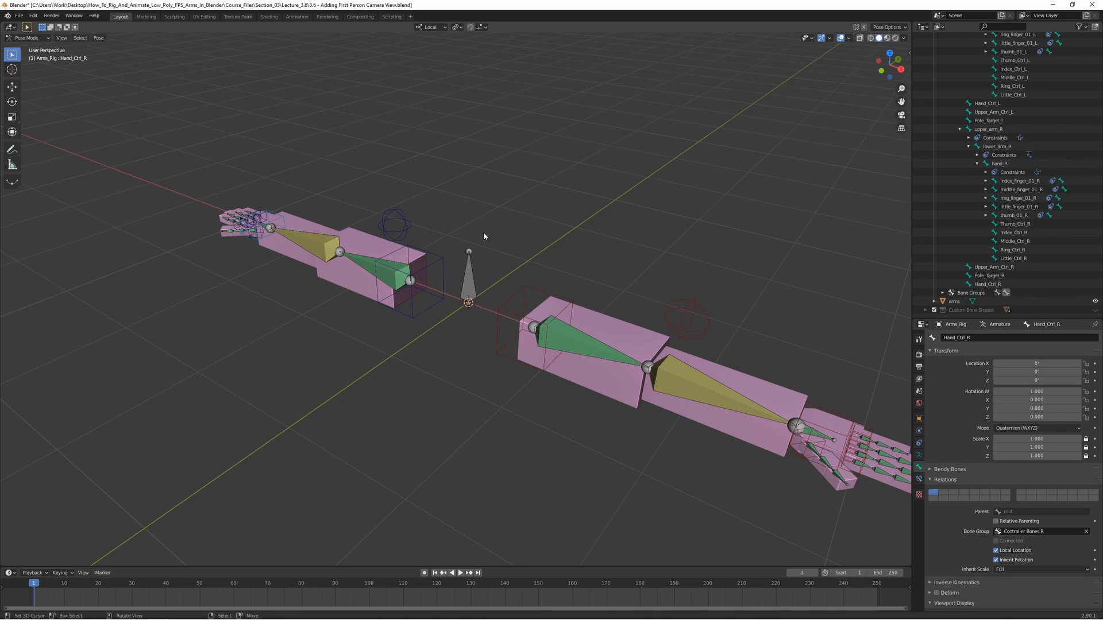
mouse_move(527, 228)
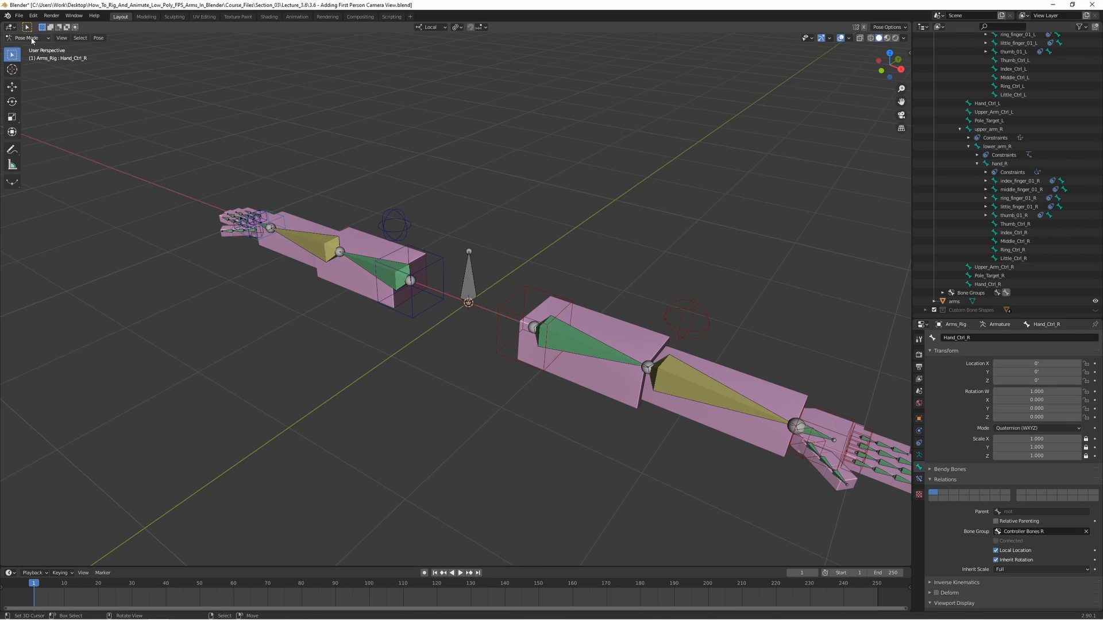
left_click(28, 37)
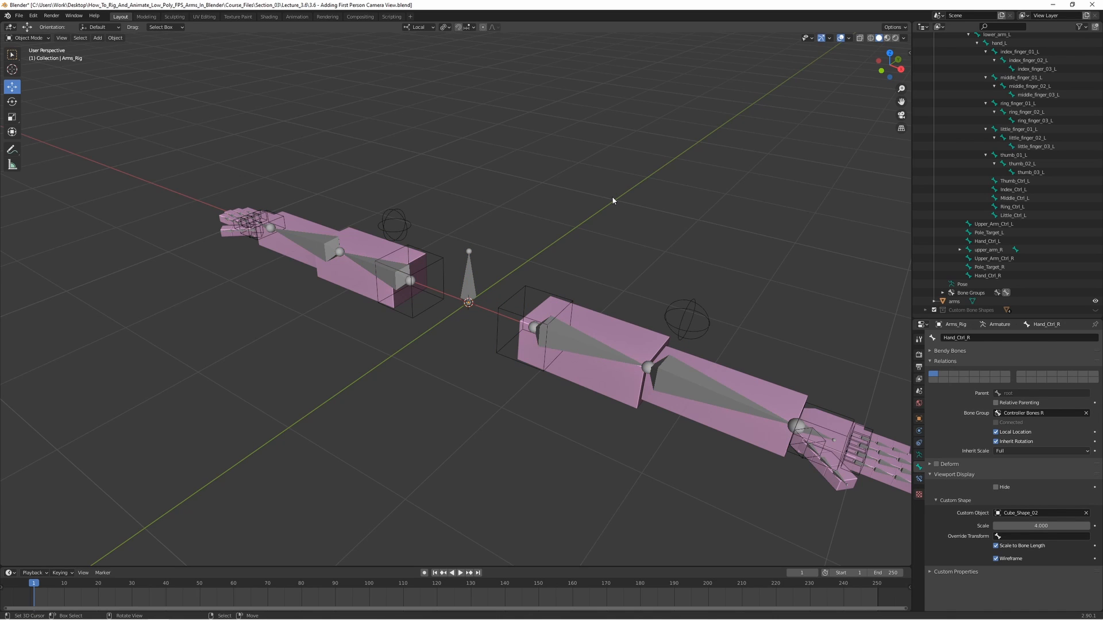
left_click(97, 36)
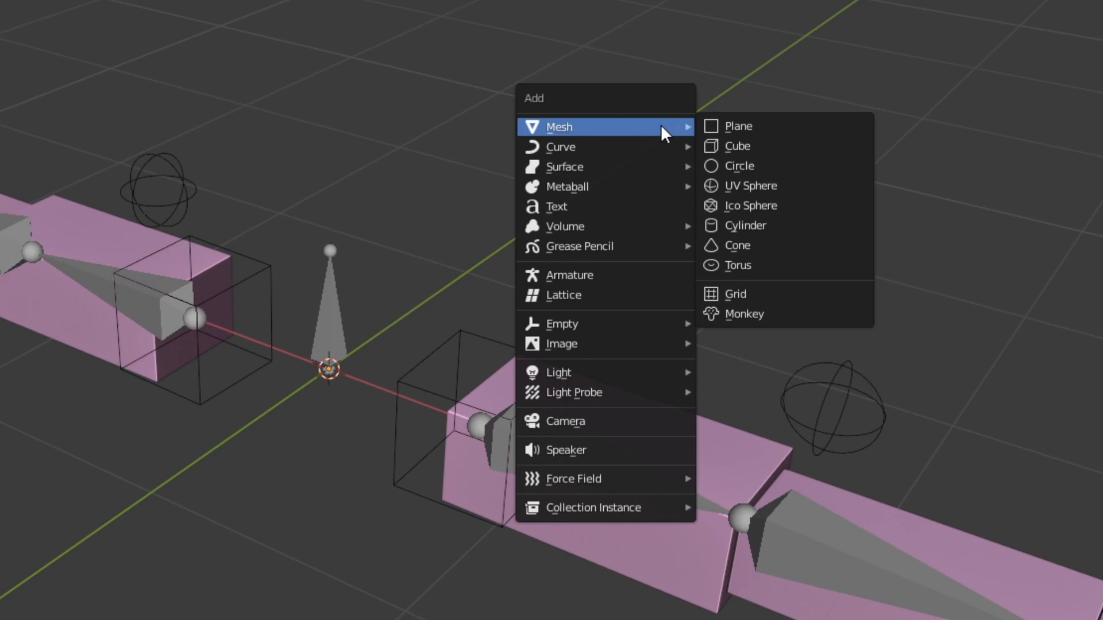
mouse_move(609, 393)
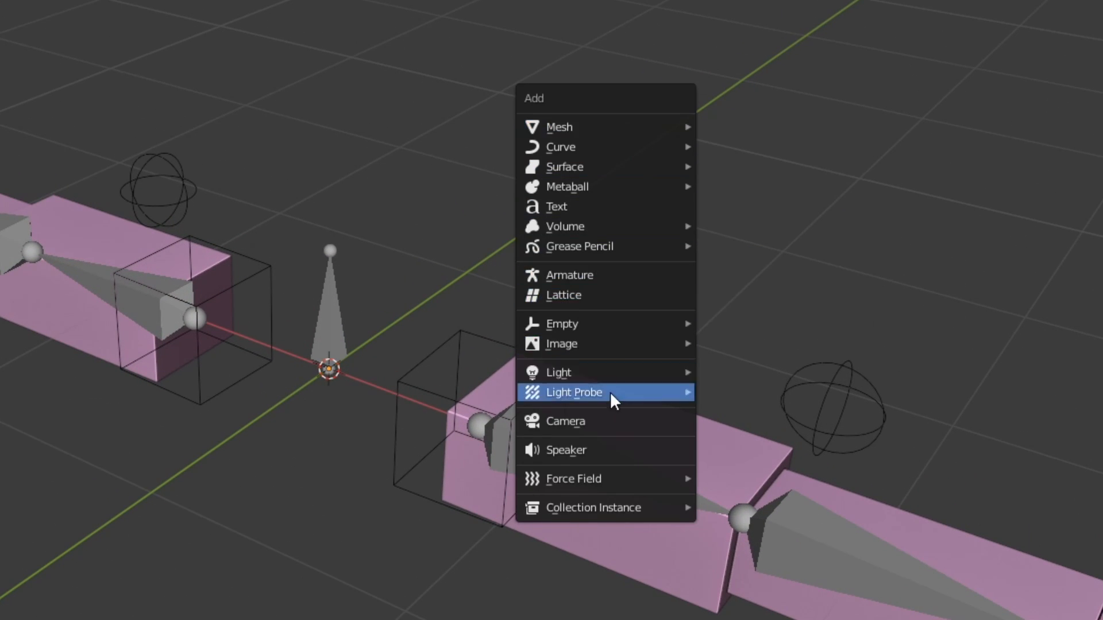
left_click(565, 422)
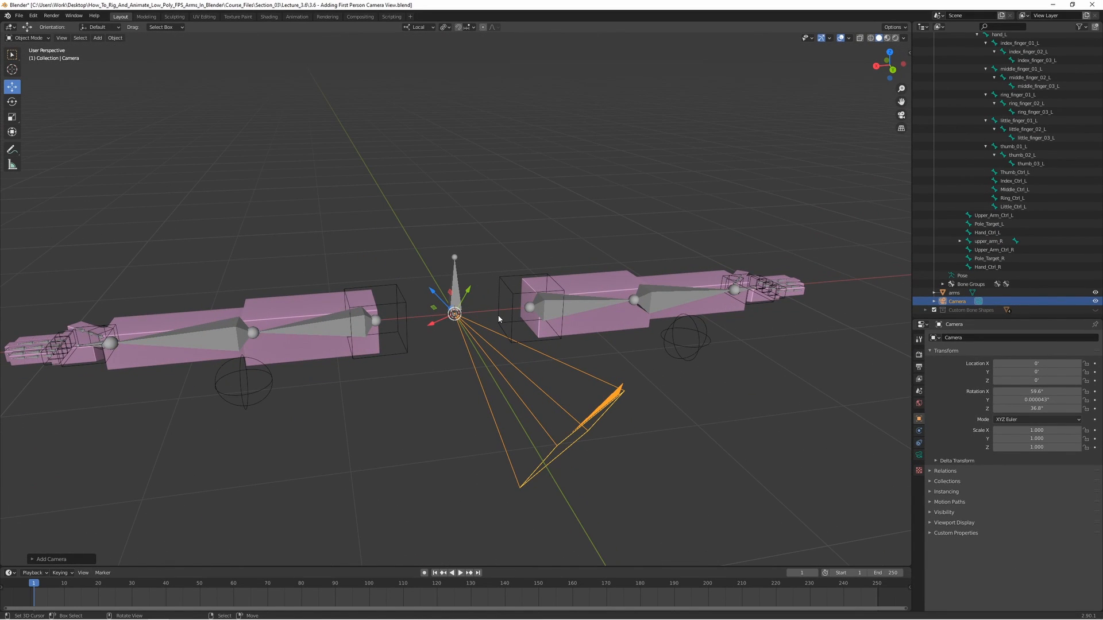
mouse_move(503, 378)
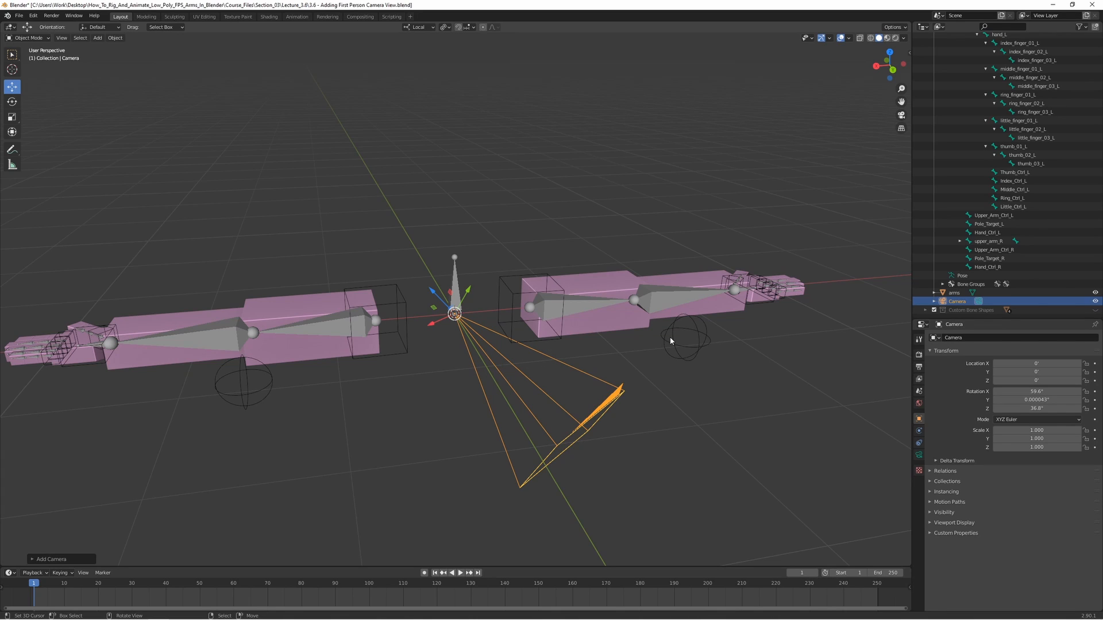
mouse_move(700, 356)
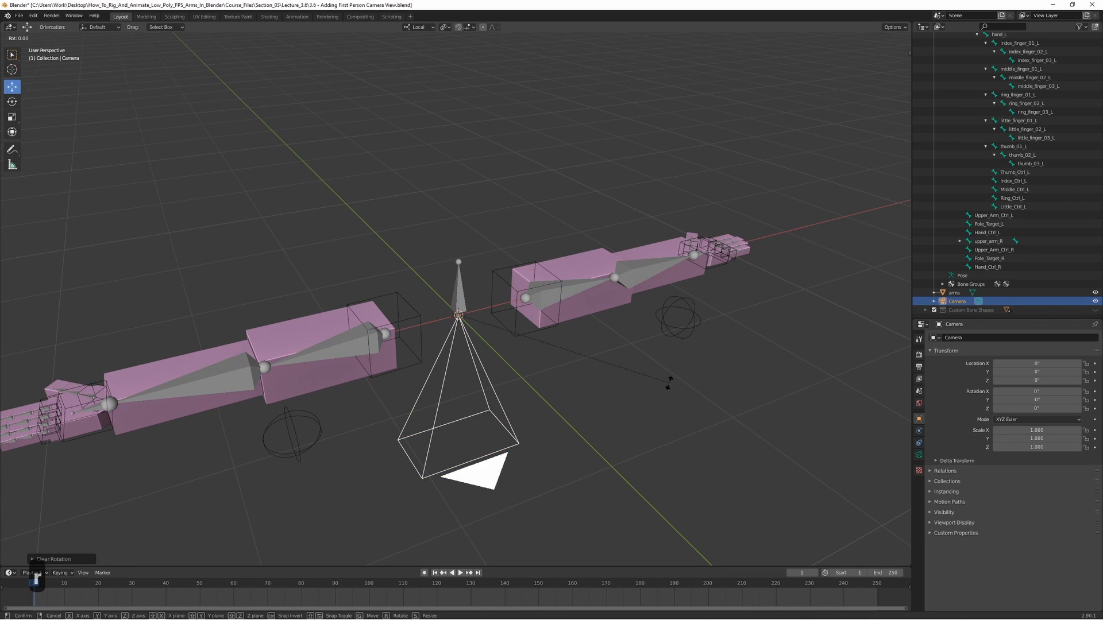
Step: Rotate the camera 180° around Z and 90° around X so it stands upright facing forward
key("z")
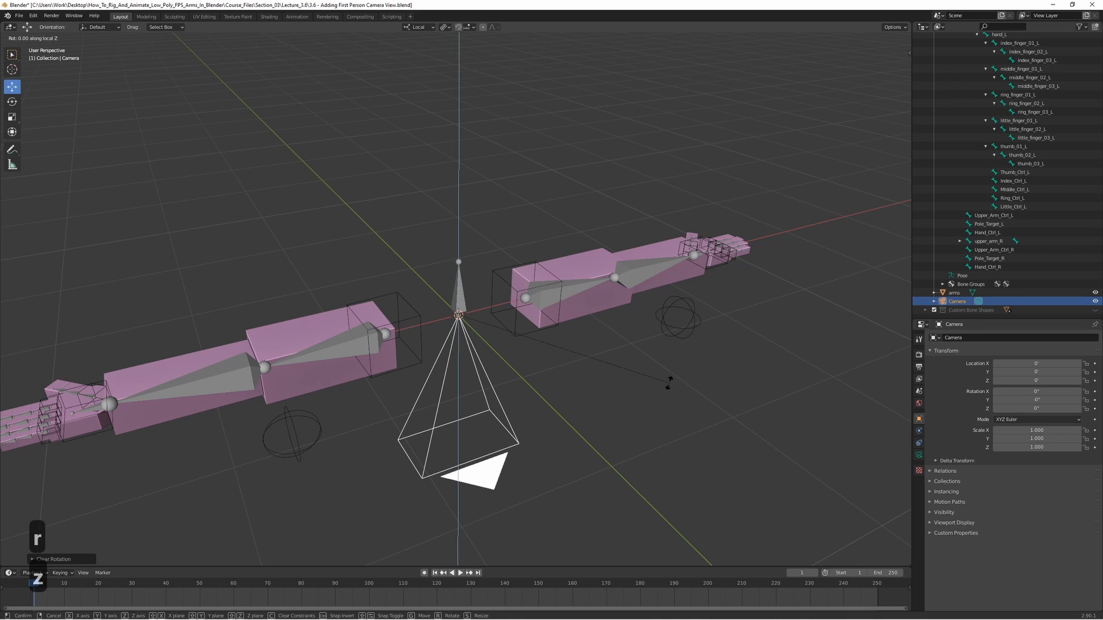
type("180|] = 180°")
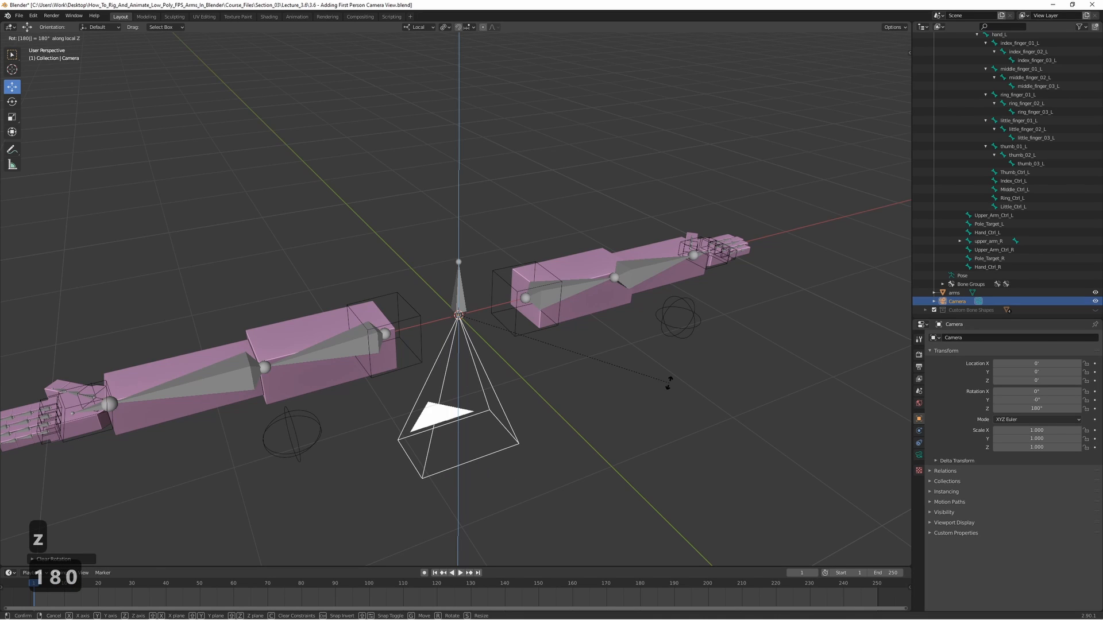
key("Return")
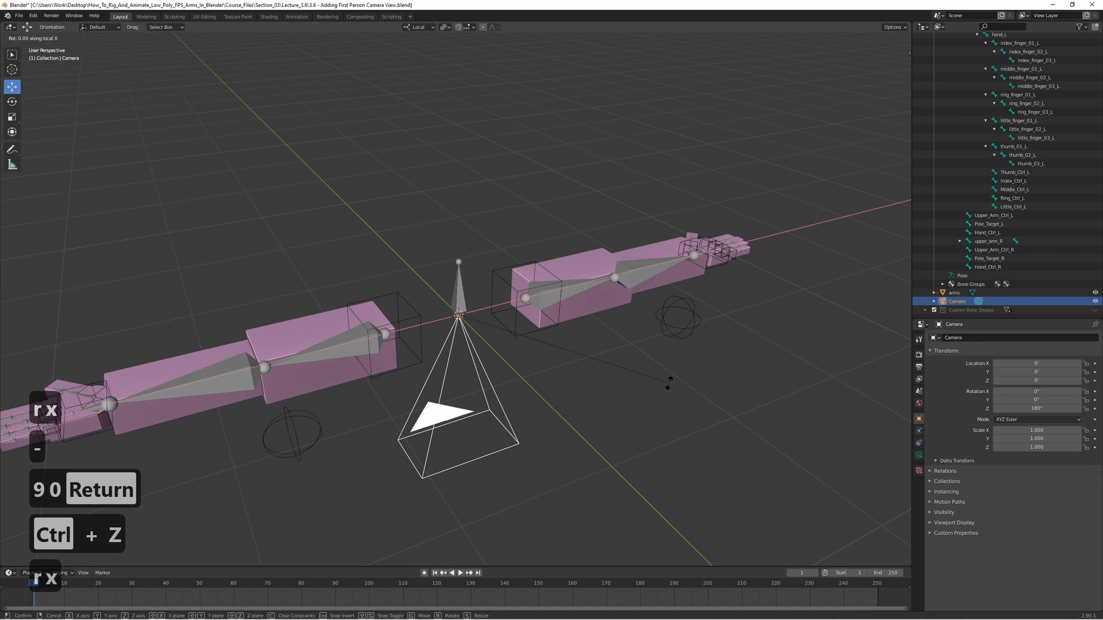
key("Return")
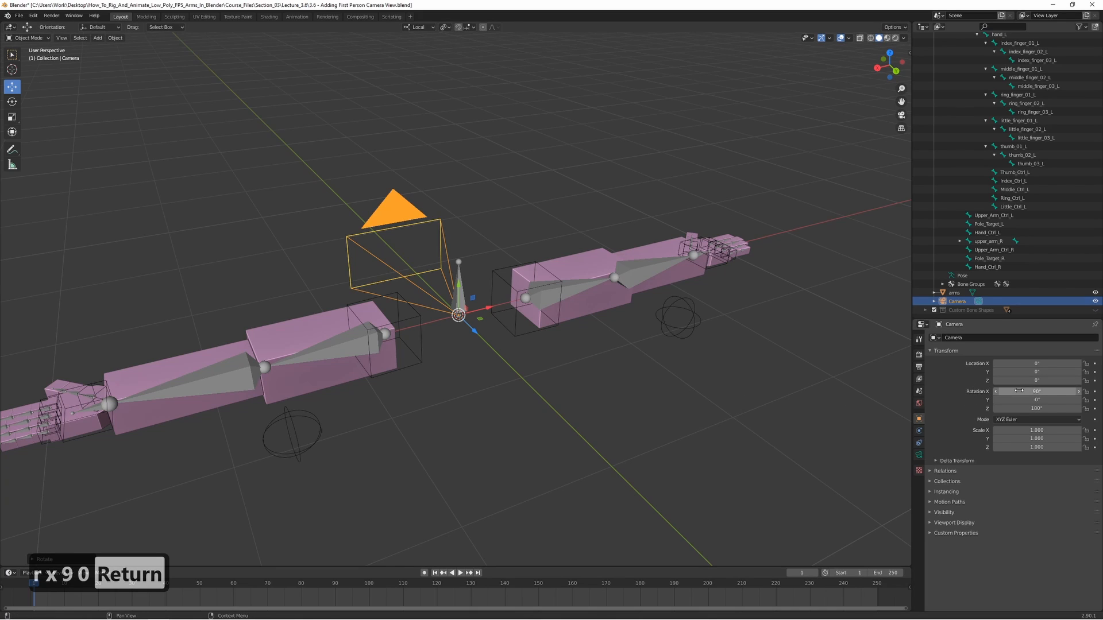
key("Return")
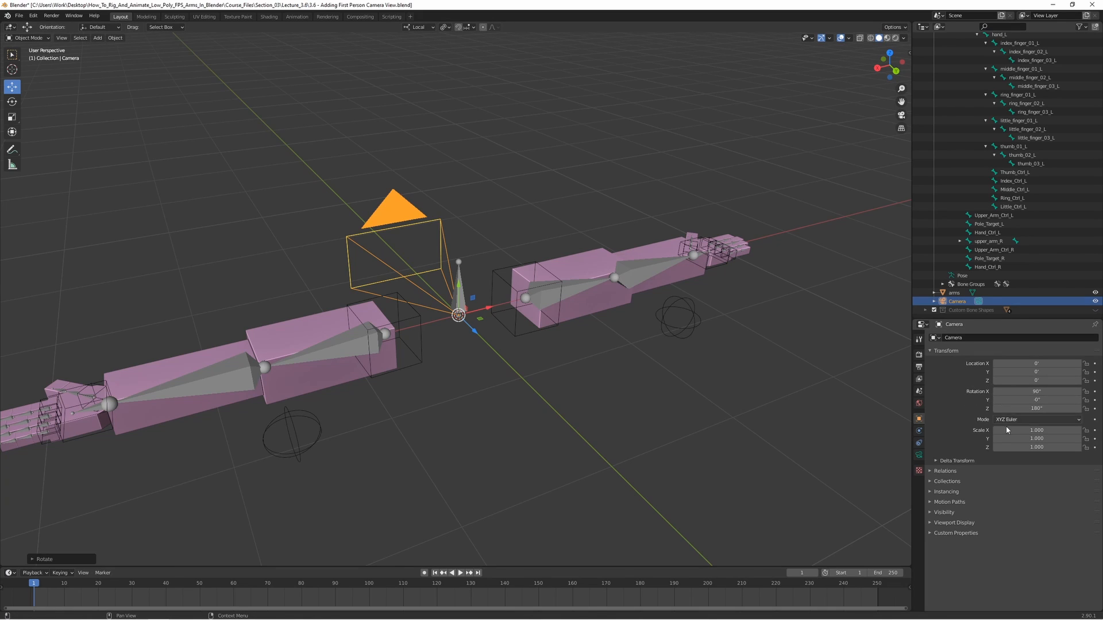
mouse_move(1034, 419)
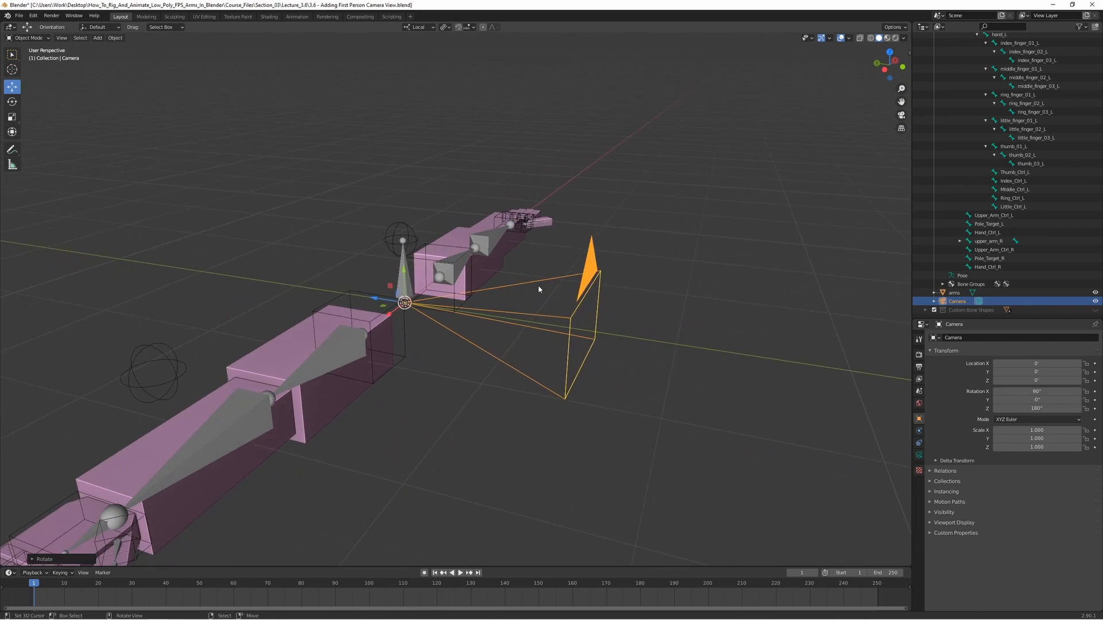
Step: Set the camera lens unit to Field of View and its value to 95°
left_click_drag(537, 288, 520, 347)
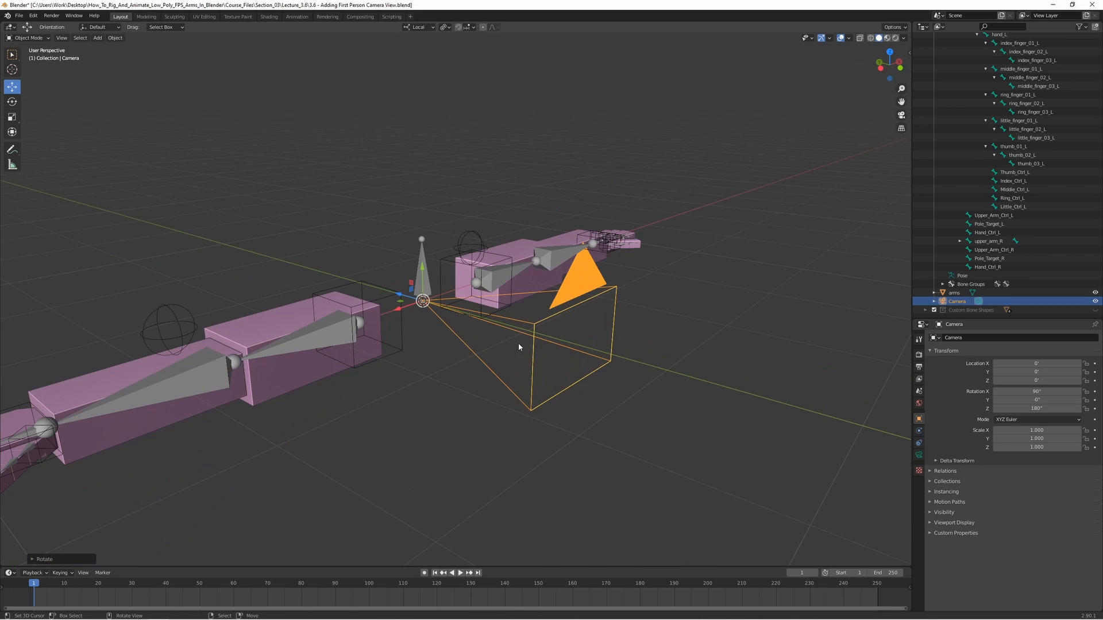
mouse_move(688, 409)
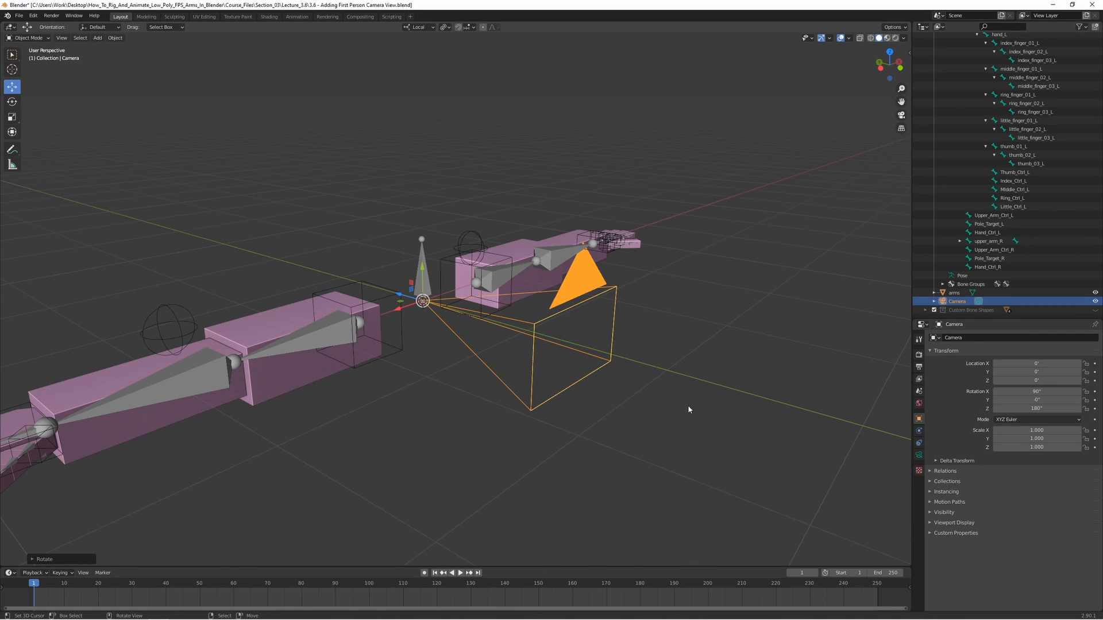
mouse_move(884, 441)
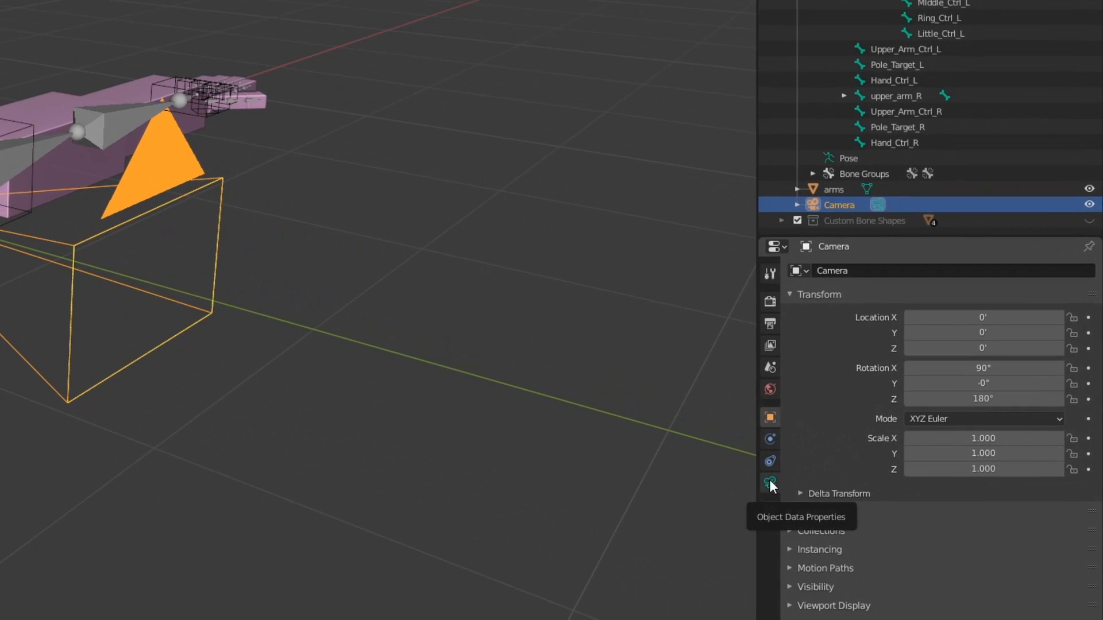
left_click(770, 484)
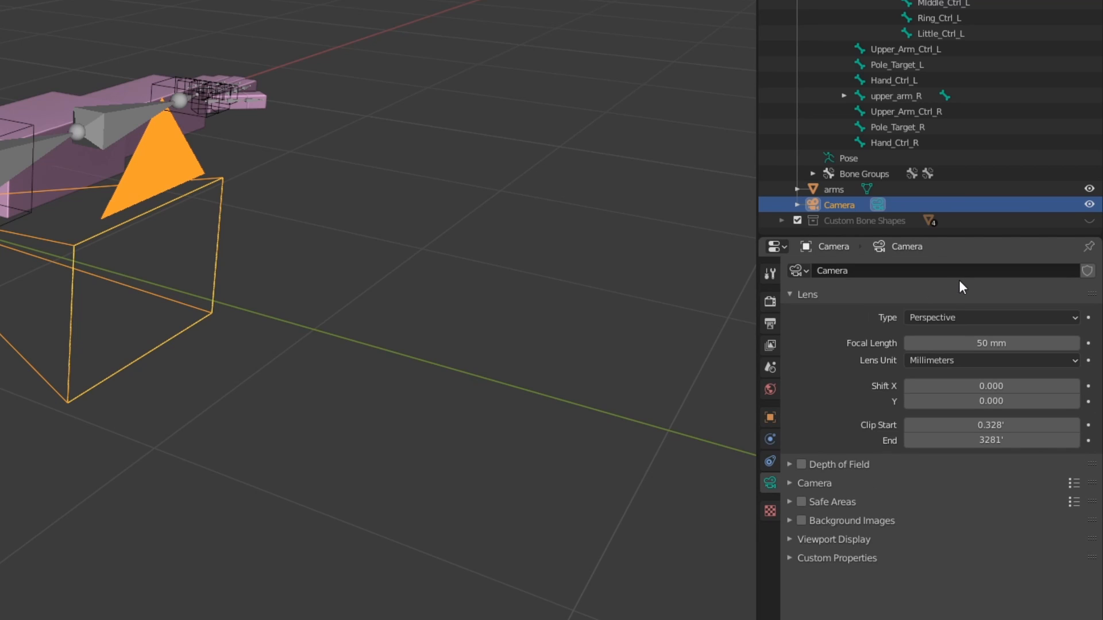
left_click(991, 359)
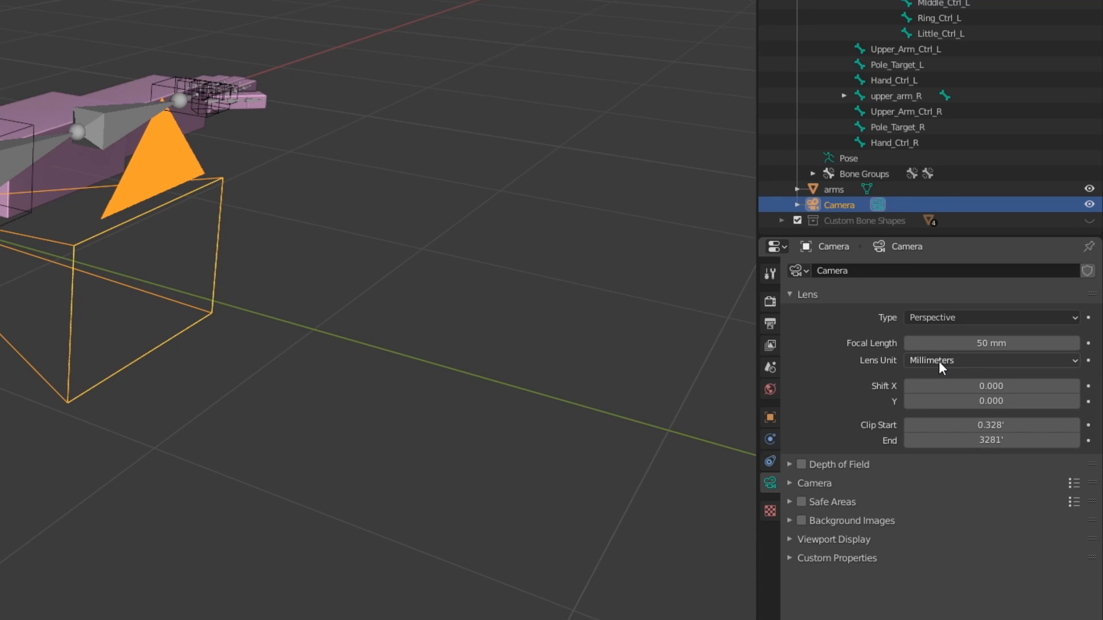
left_click(991, 360)
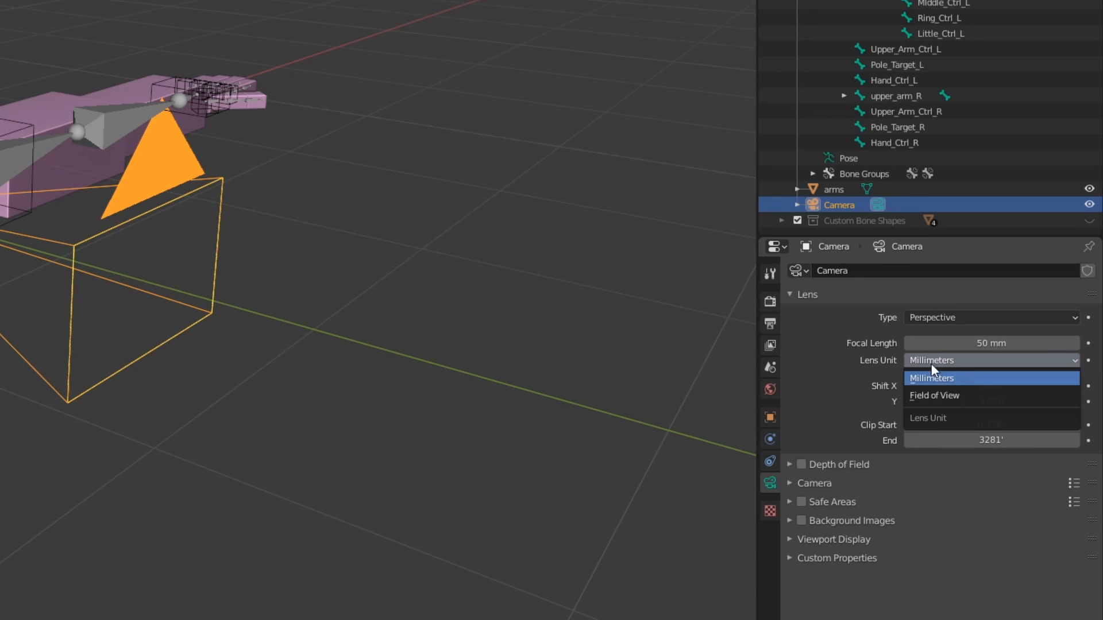
left_click(934, 394)
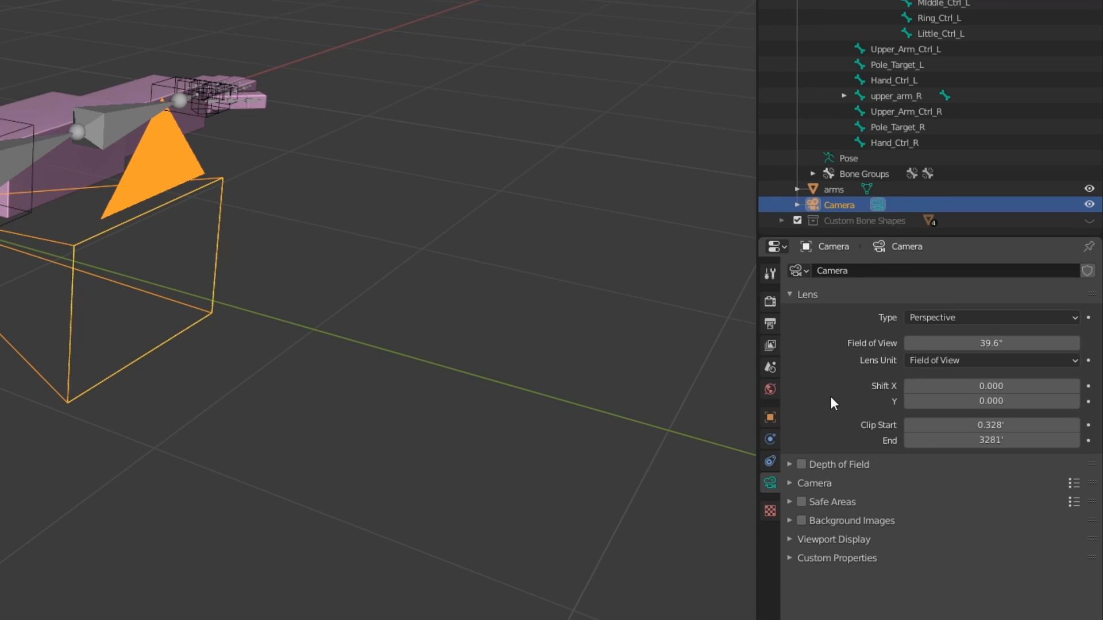
mouse_move(991, 344)
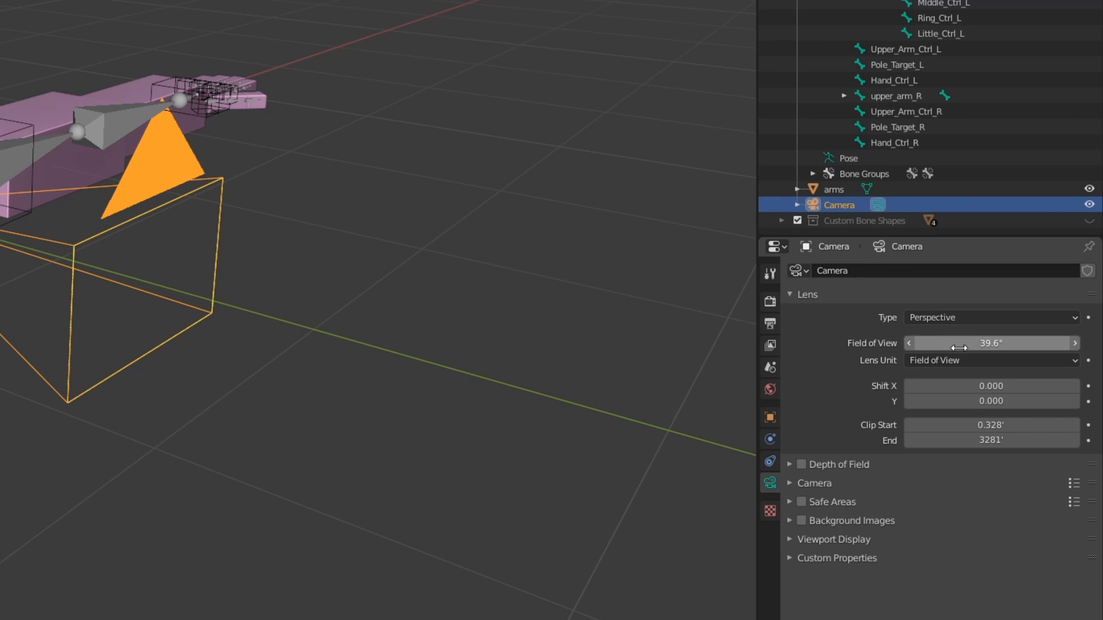
mouse_move(991, 344)
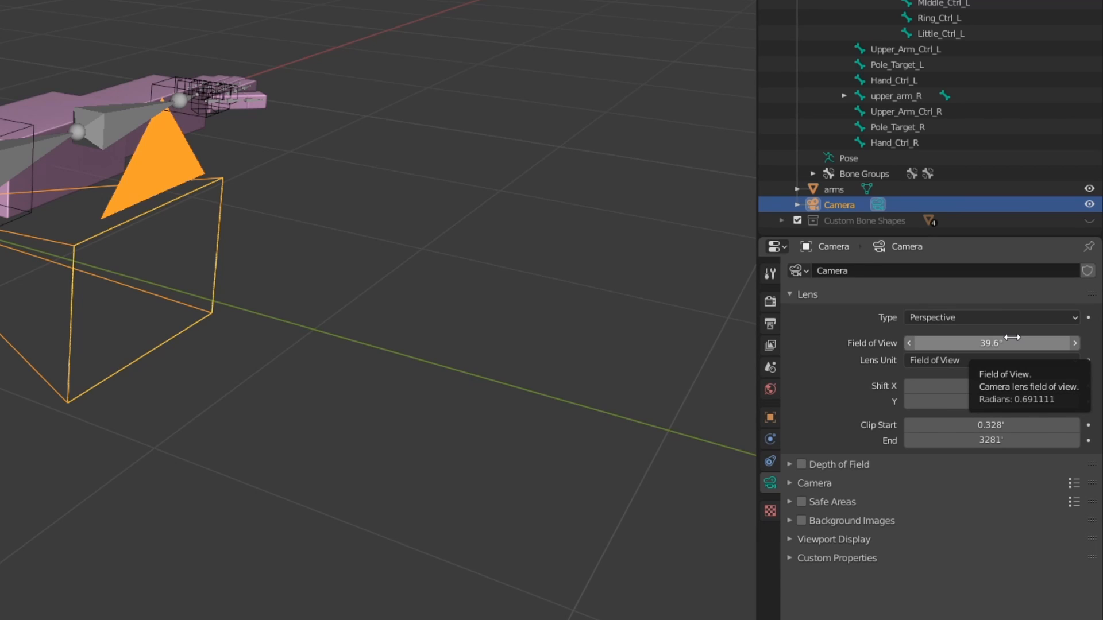
mouse_move(923, 359)
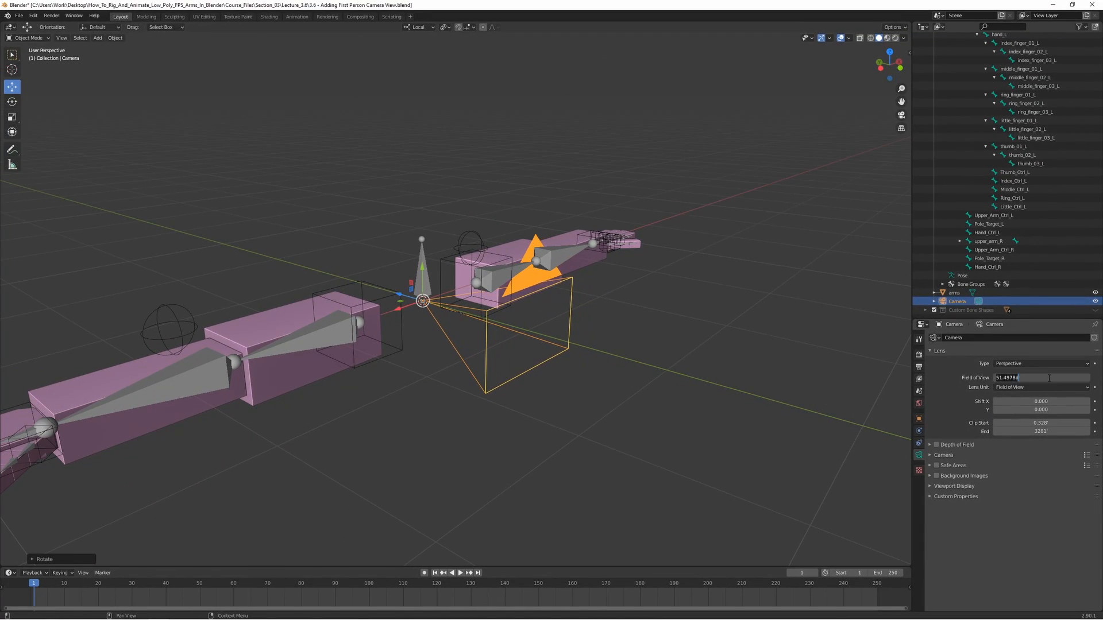
type("95°")
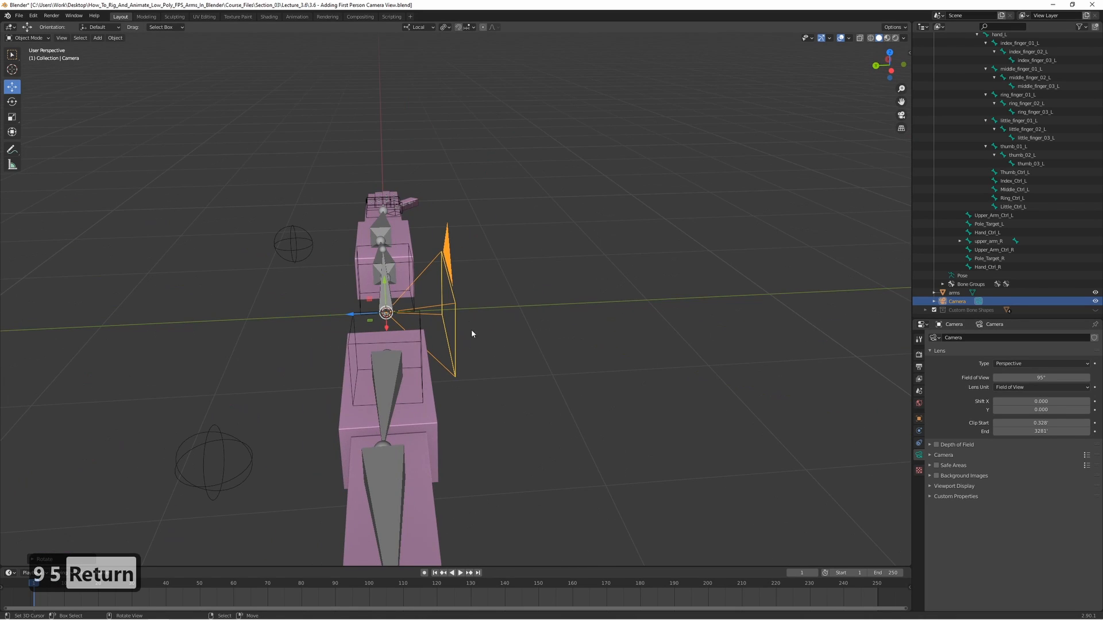
left_click_drag(471, 334, 640, 371)
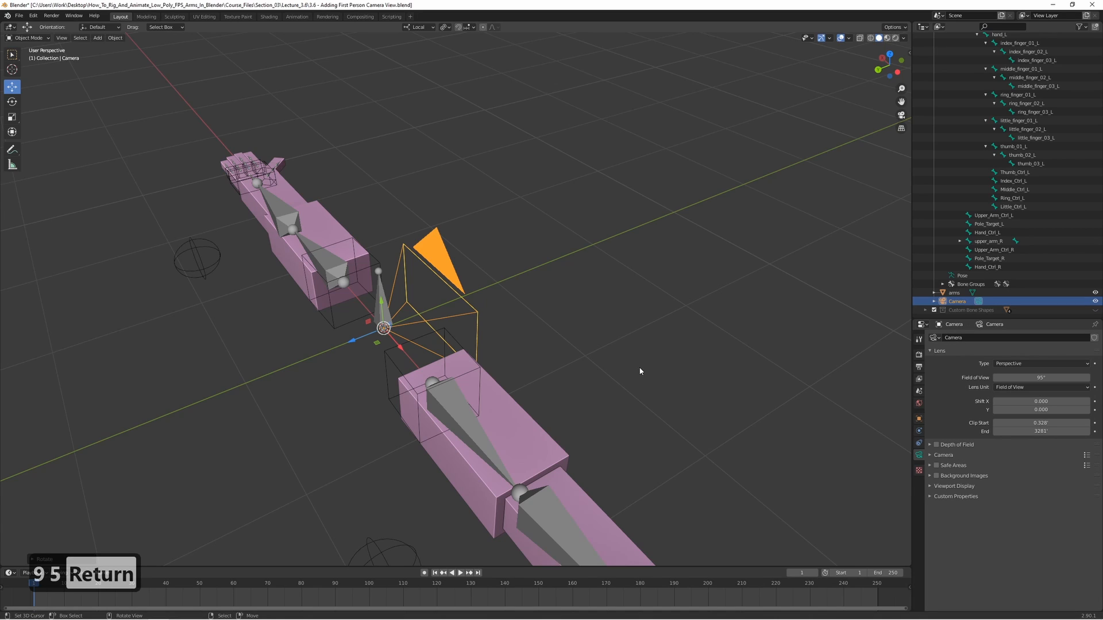
key("Return")
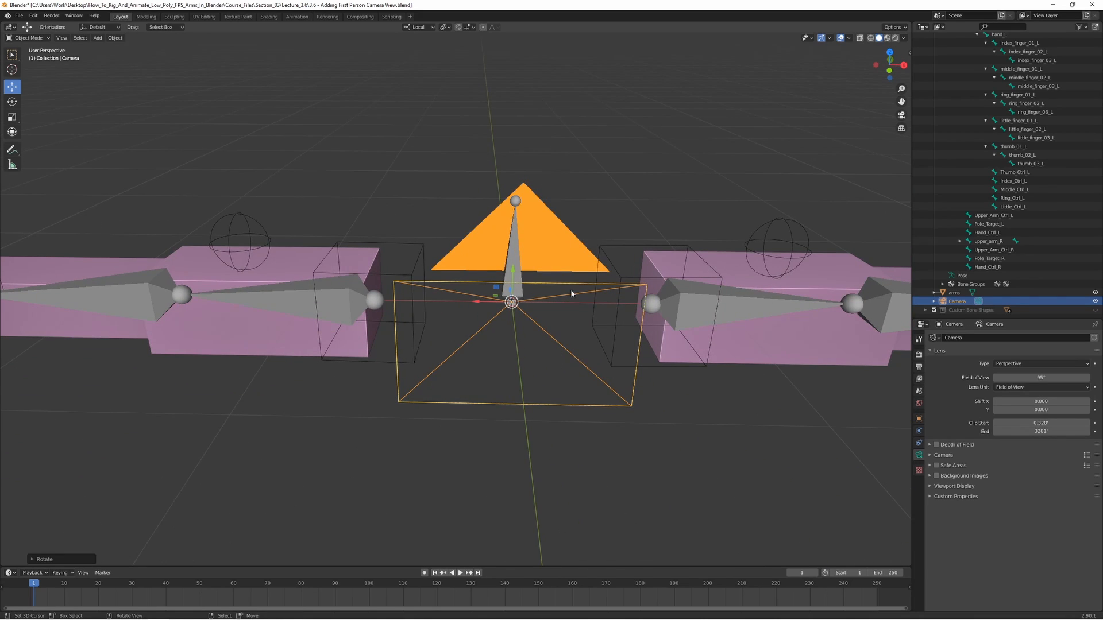
mouse_move(557, 359)
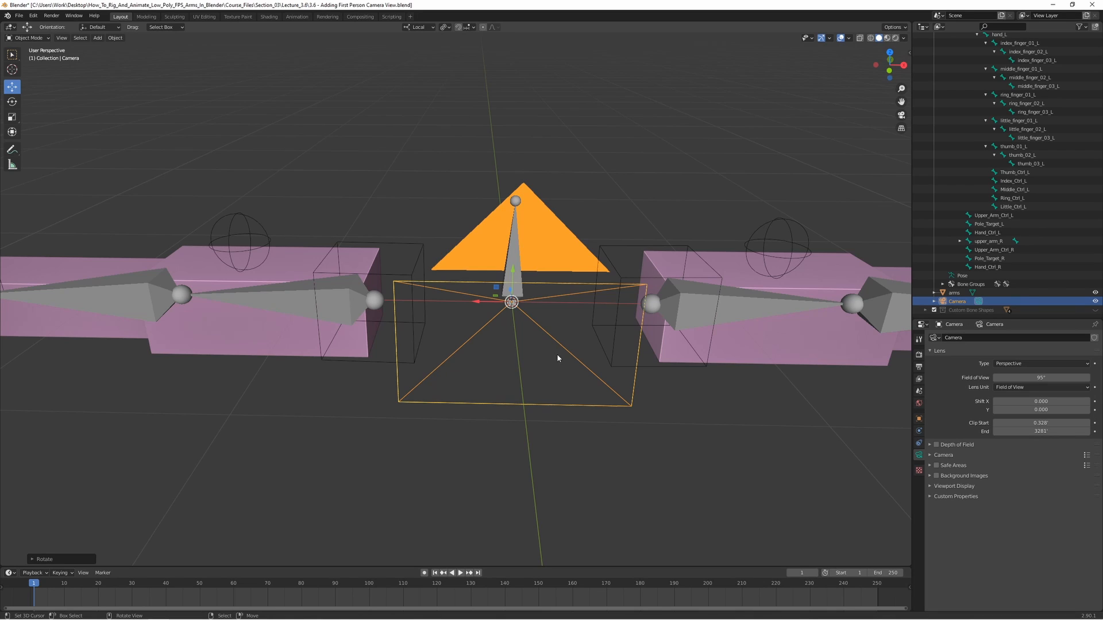
mouse_move(481, 289)
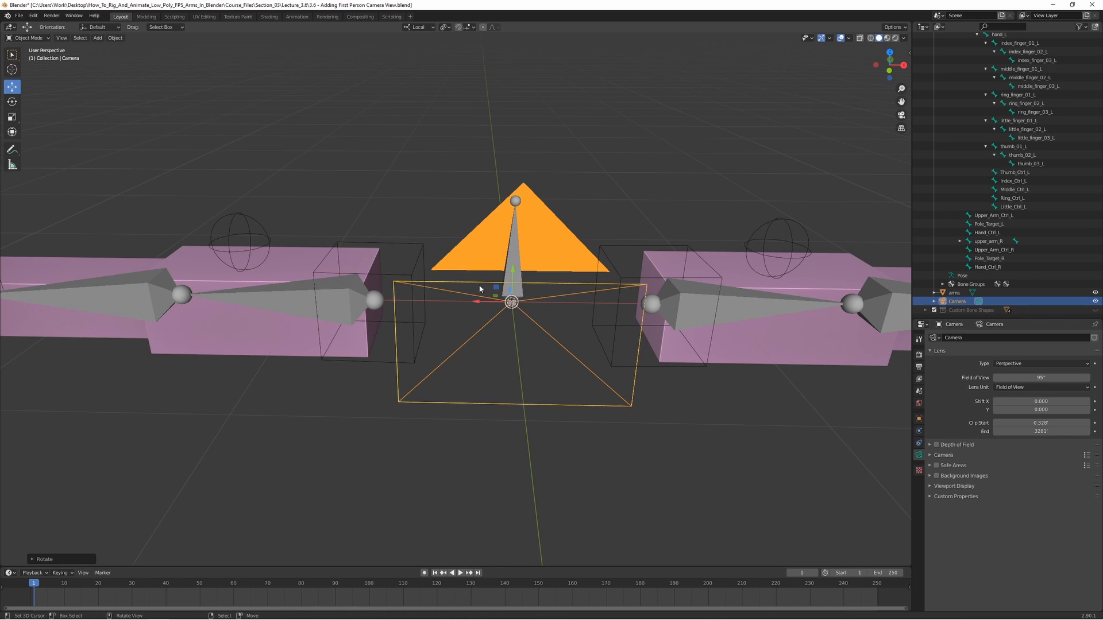
mouse_move(607, 252)
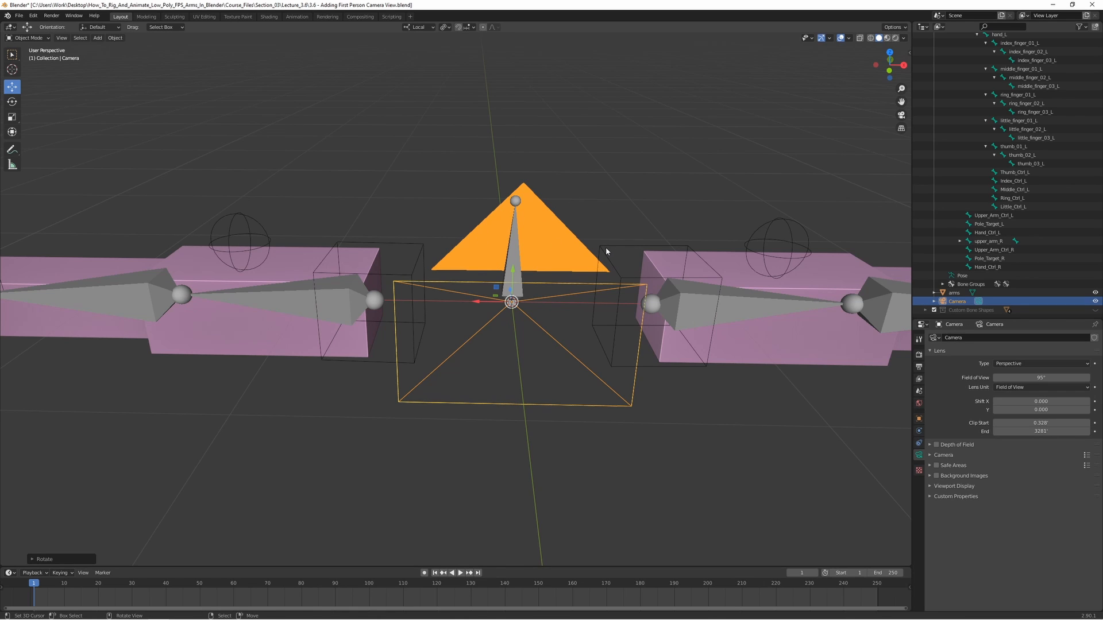
Step: Edit Arms_Rig's bones and move the new bone so it points forward along Y
left_click_drag(605, 252, 590, 232)
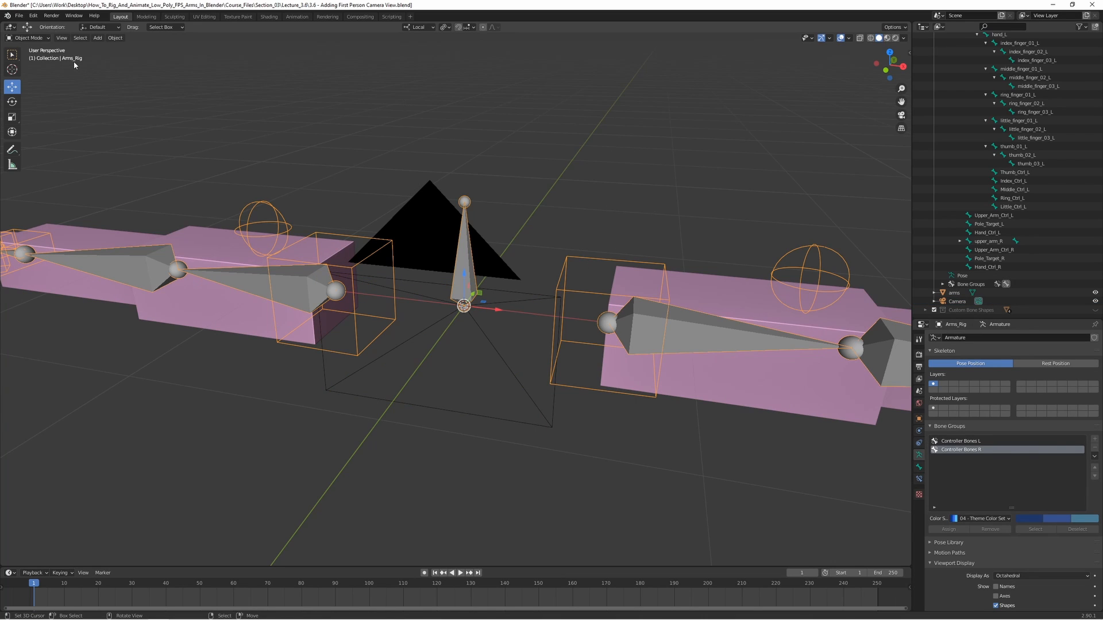
mouse_move(617, 152)
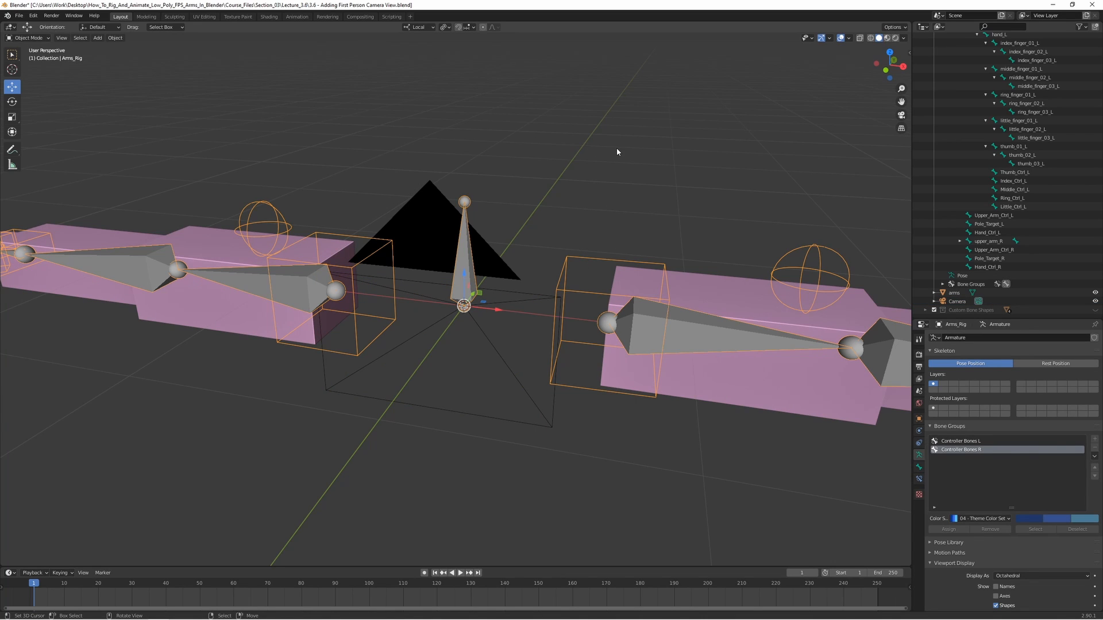
key("Tab")
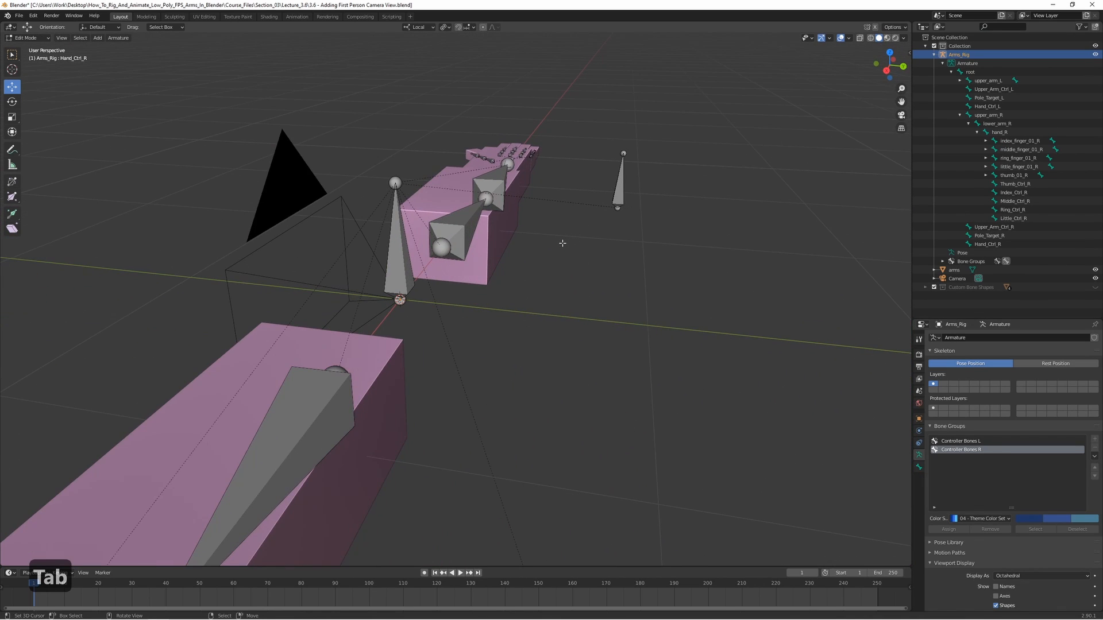
mouse_move(588, 263)
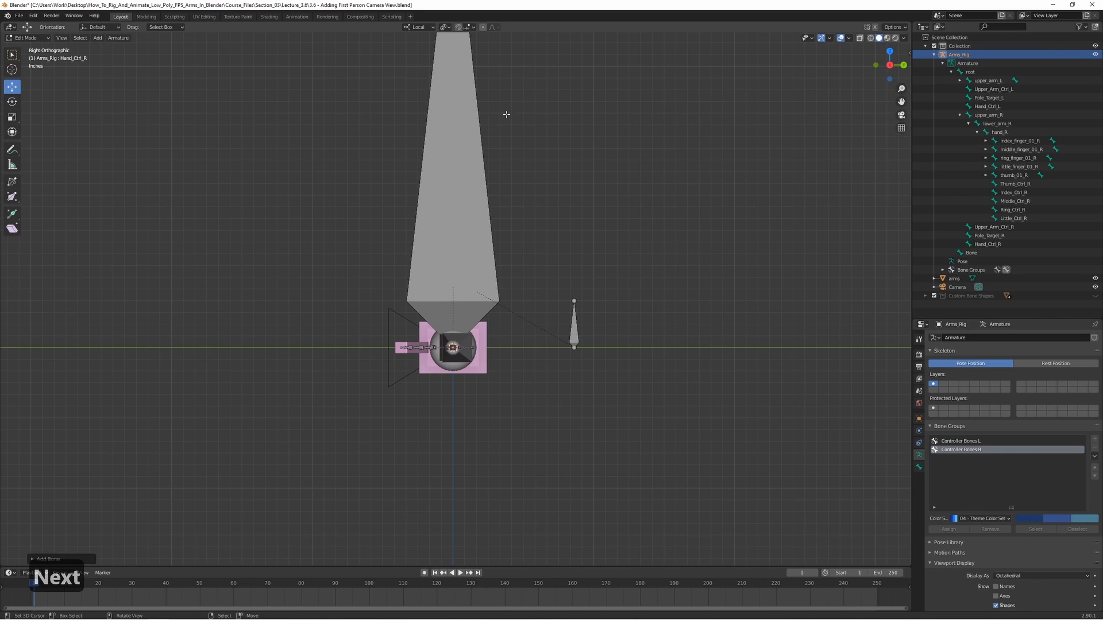
key("g")
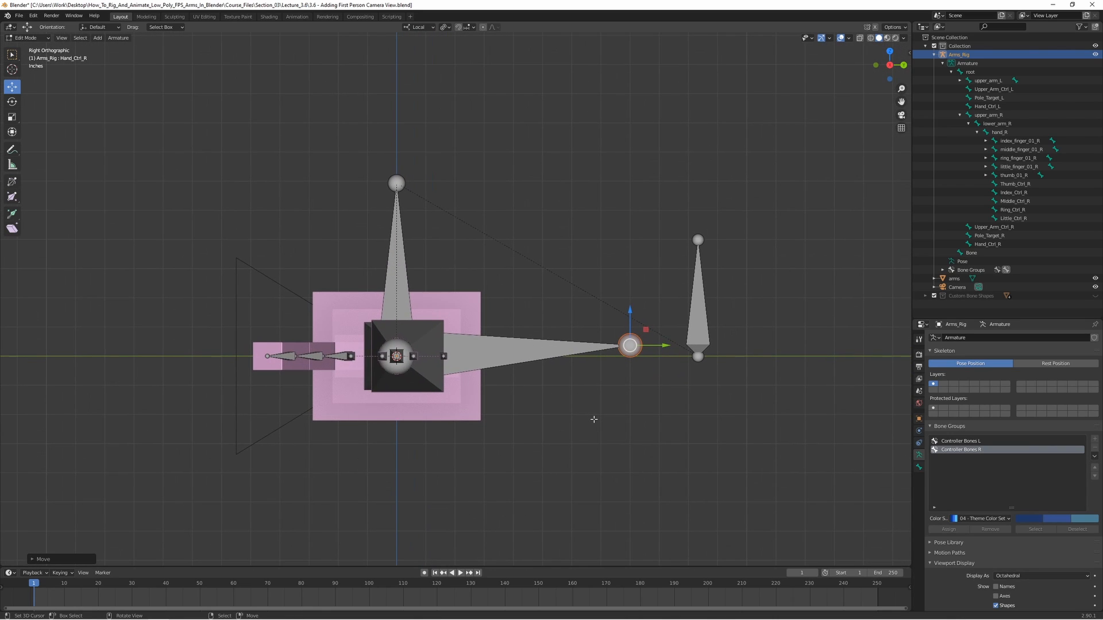
mouse_move(553, 355)
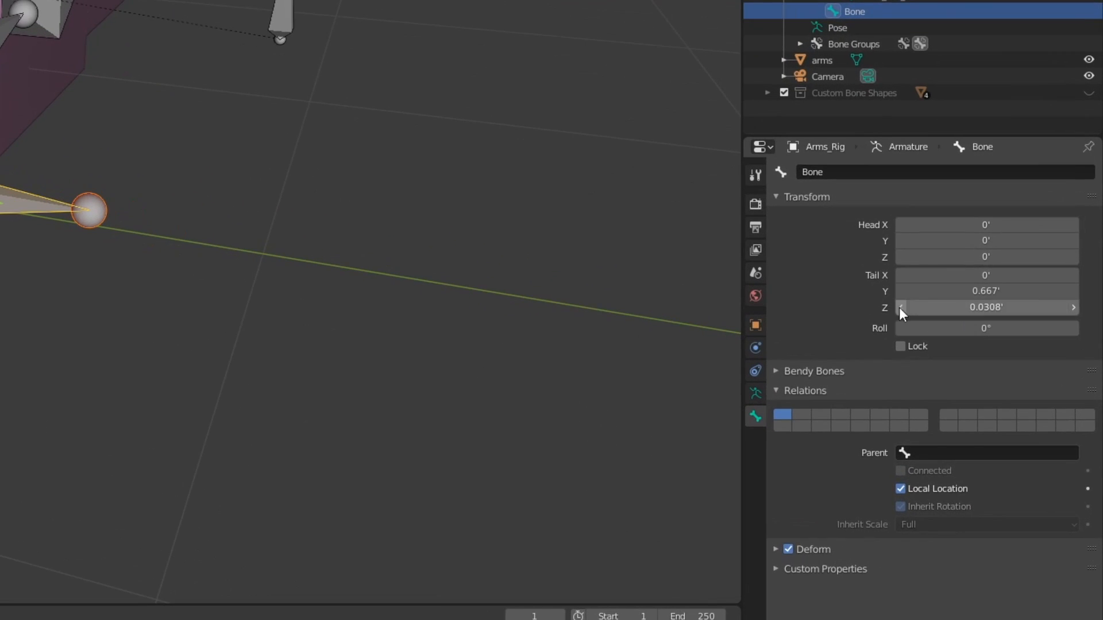
mouse_move(869, 320)
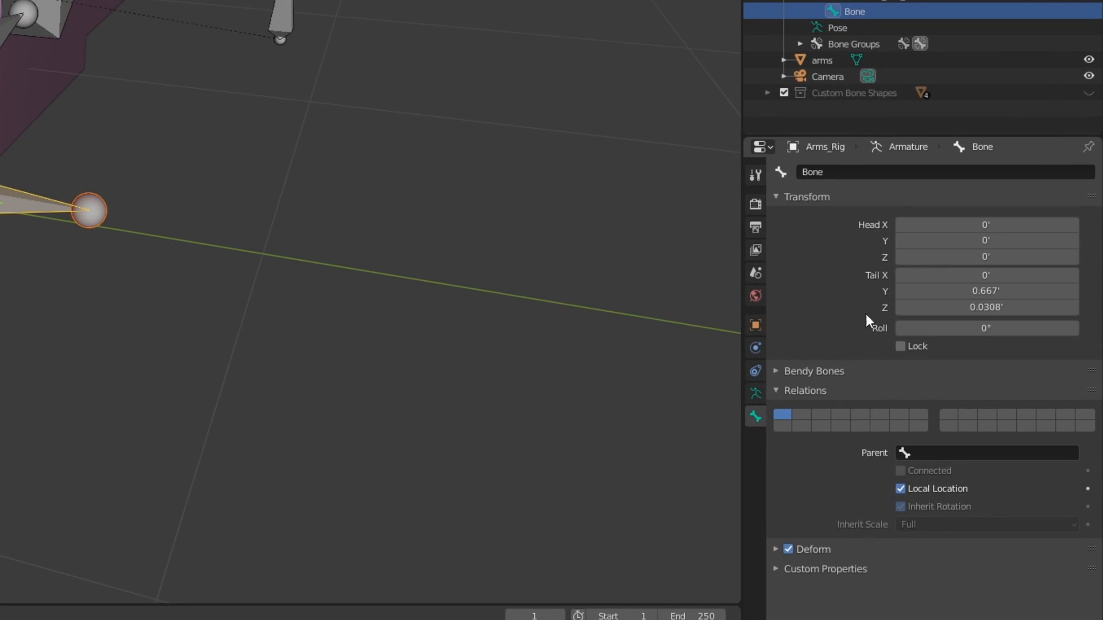
Step: Set the new bone's tail to Z 0 and Y 1 so it runs straight forward
double_click(986, 308)
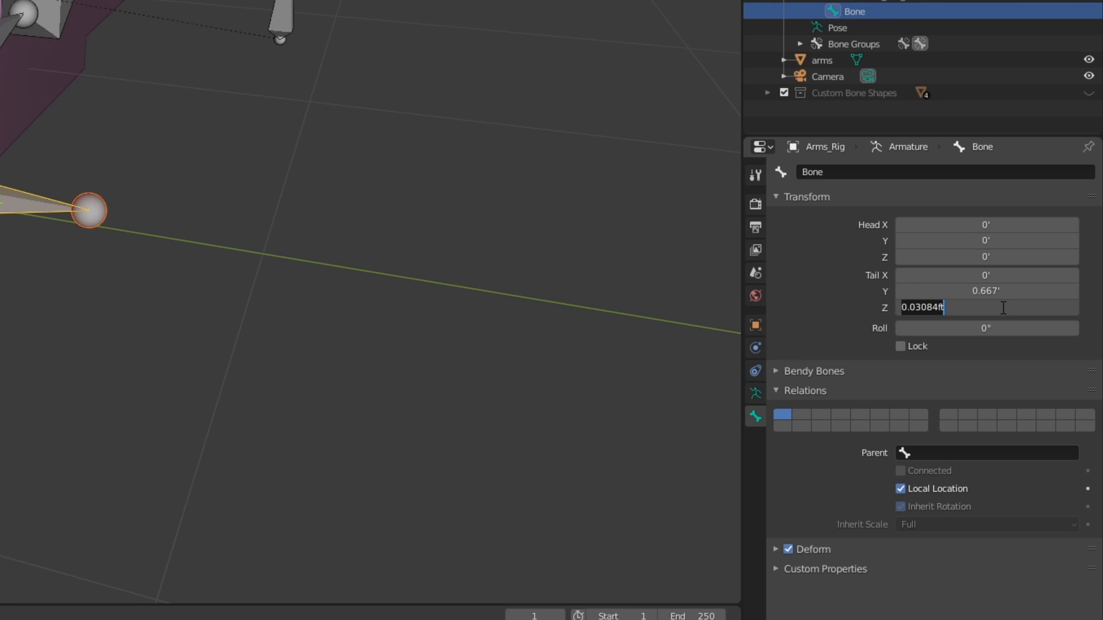
type("0'")
key("Return")
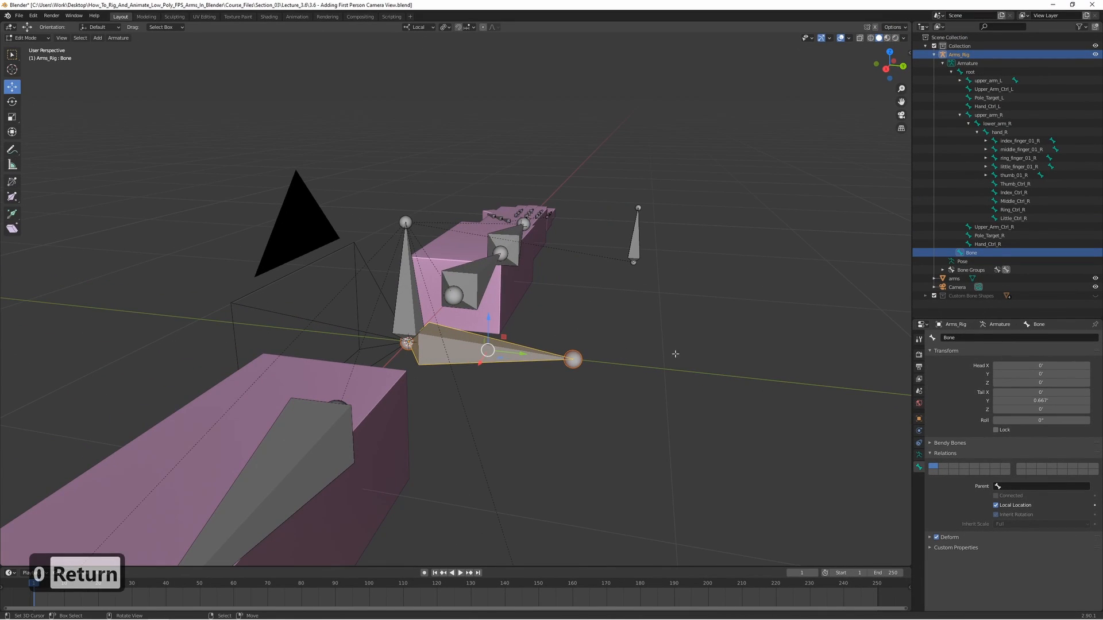
mouse_move(436, 281)
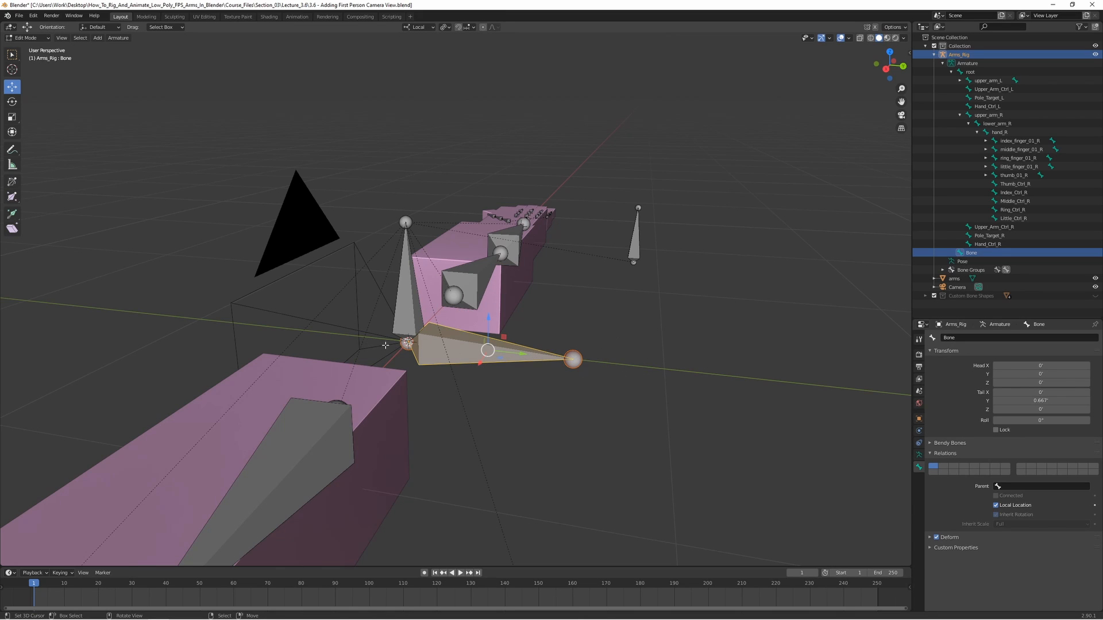
mouse_move(607, 360)
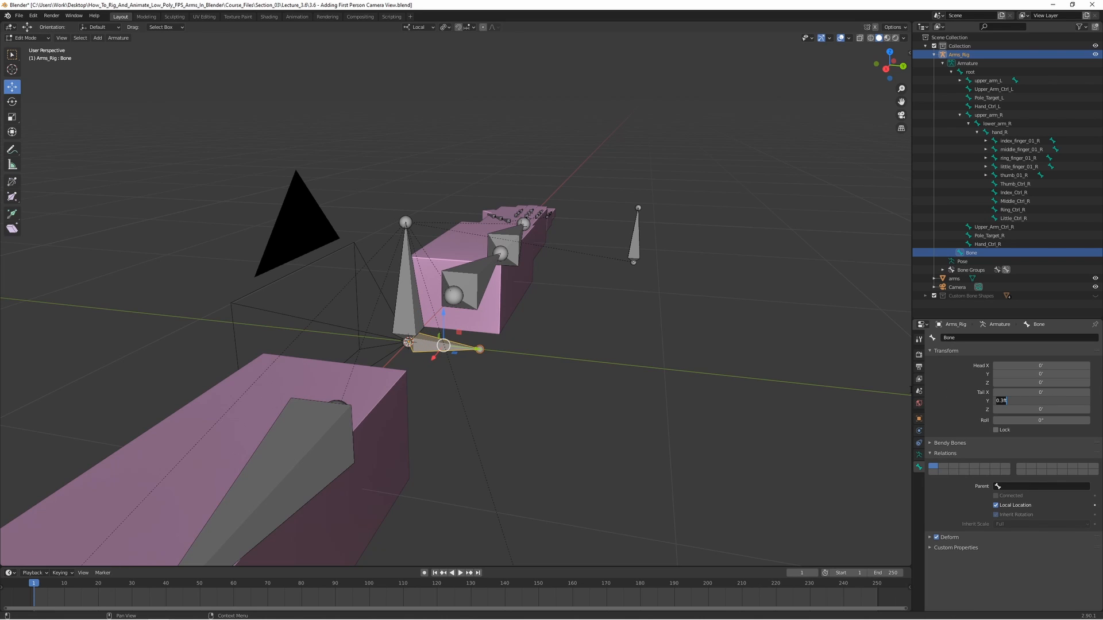
key("Return")
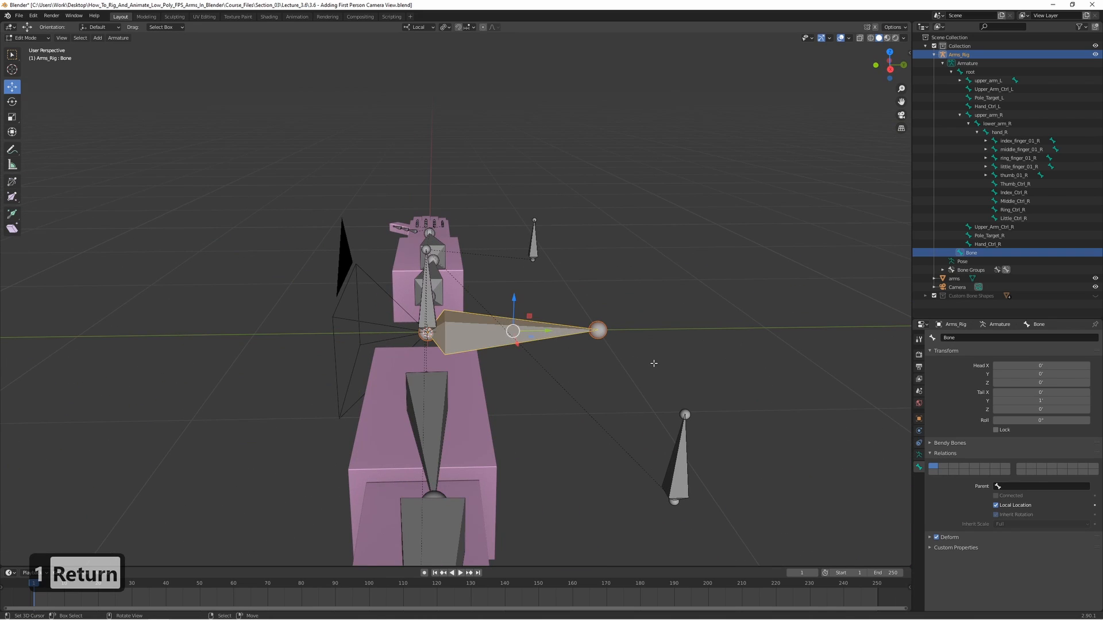
Step: Set the new bone's parent to the root bone via the Relations parent field
left_click(1011, 486)
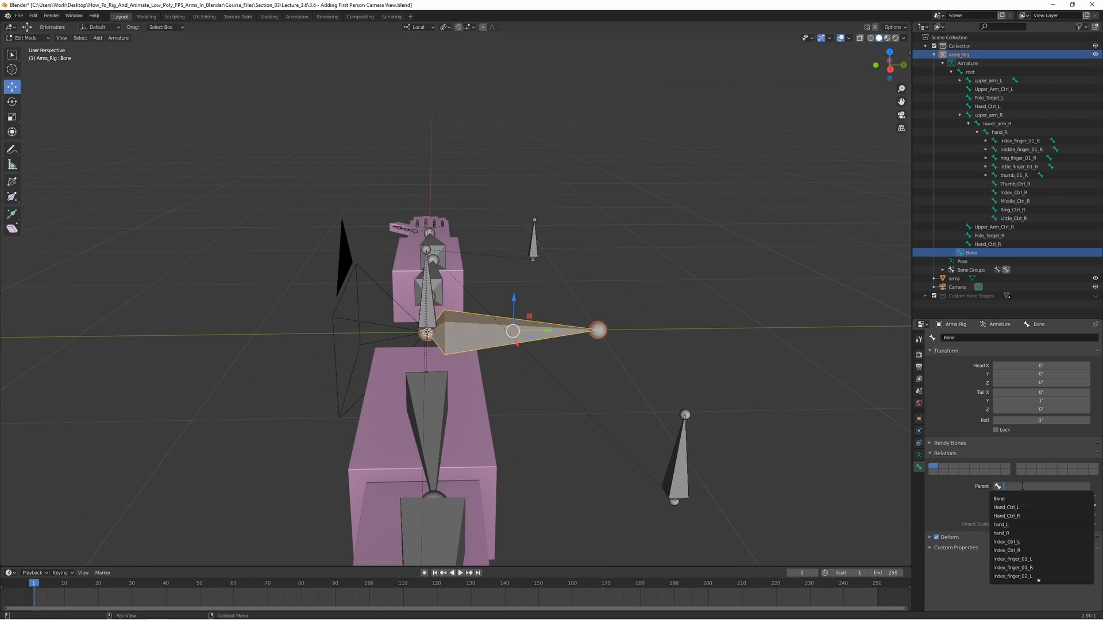
left_click(998, 499)
type("root")
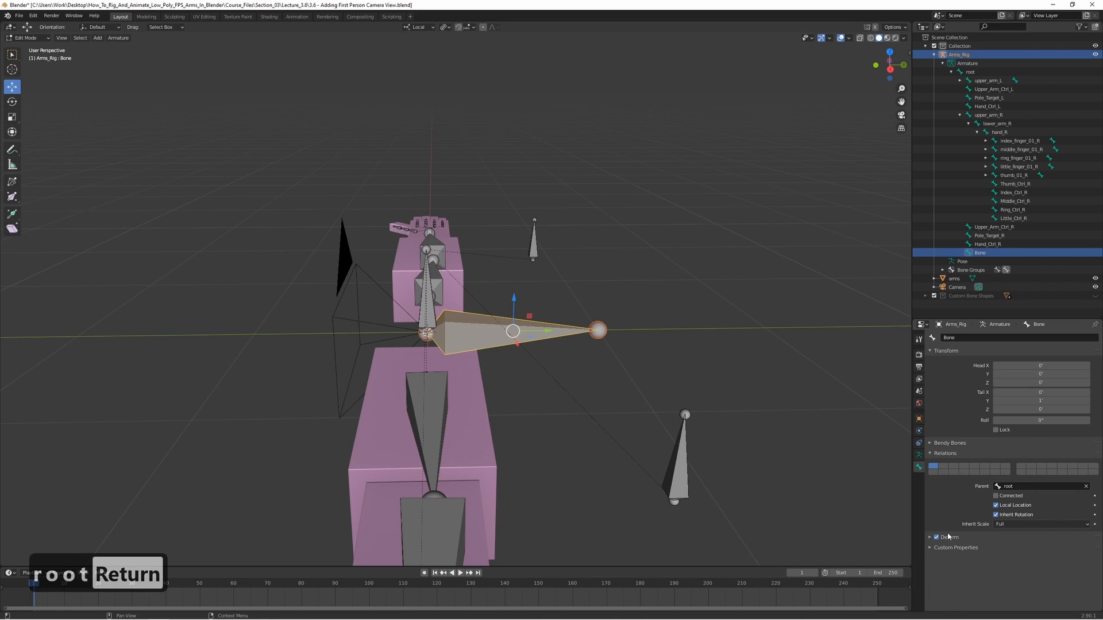
mouse_move(948, 532)
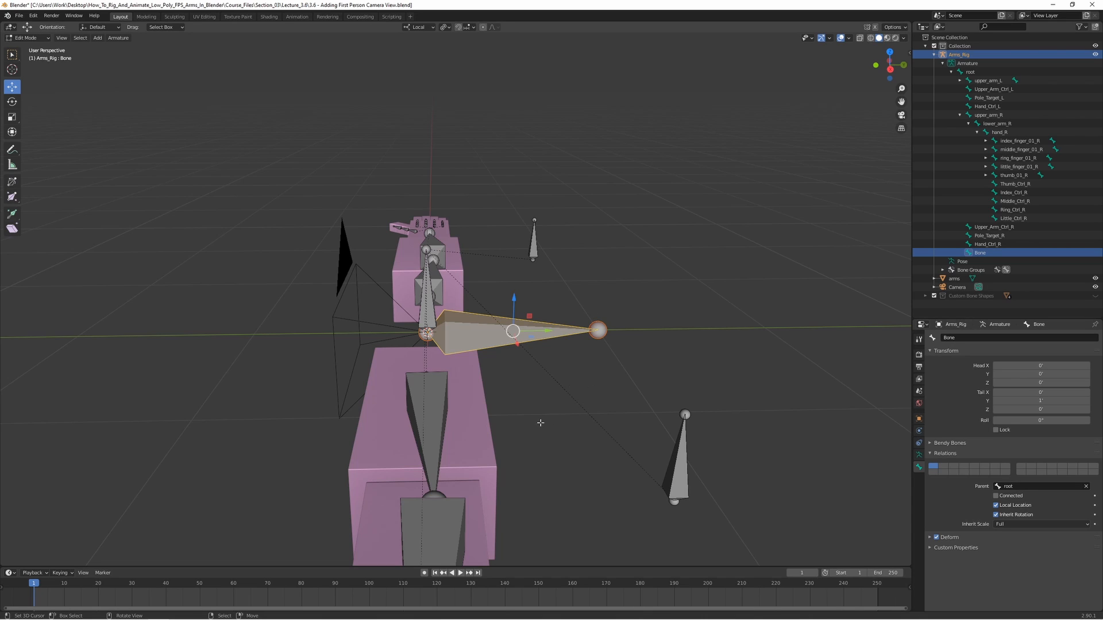
mouse_move(524, 198)
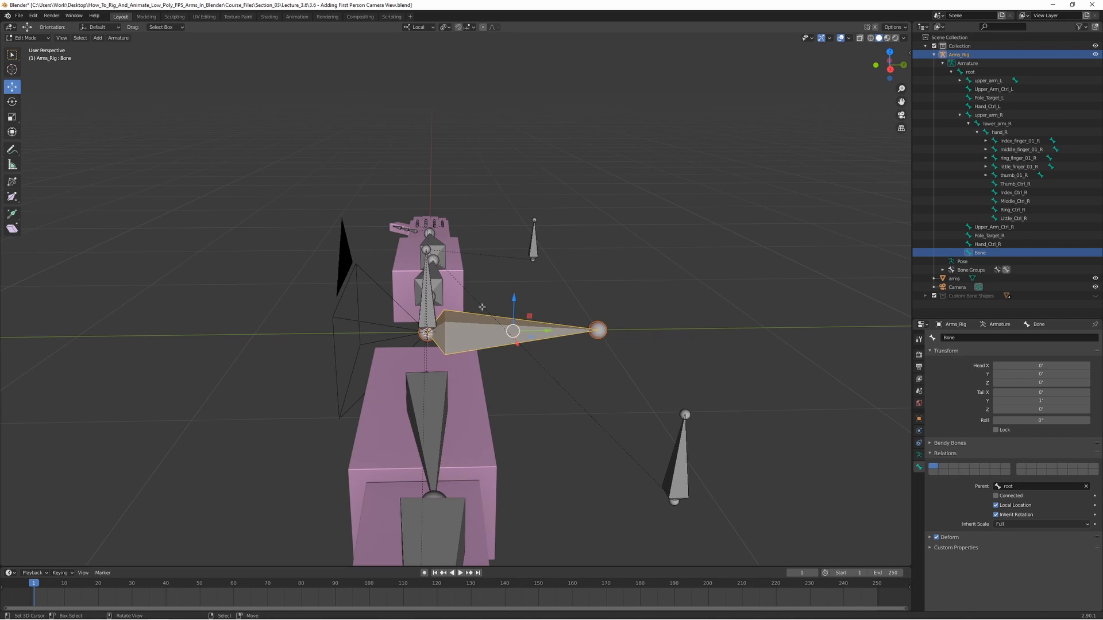
mouse_move(575, 406)
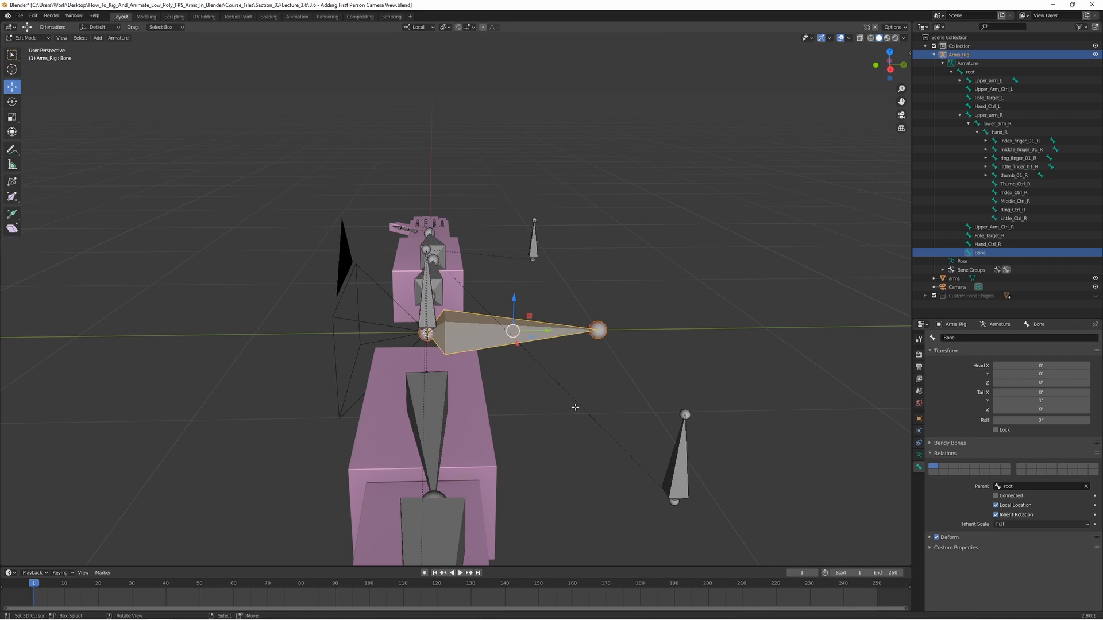
mouse_move(515, 371)
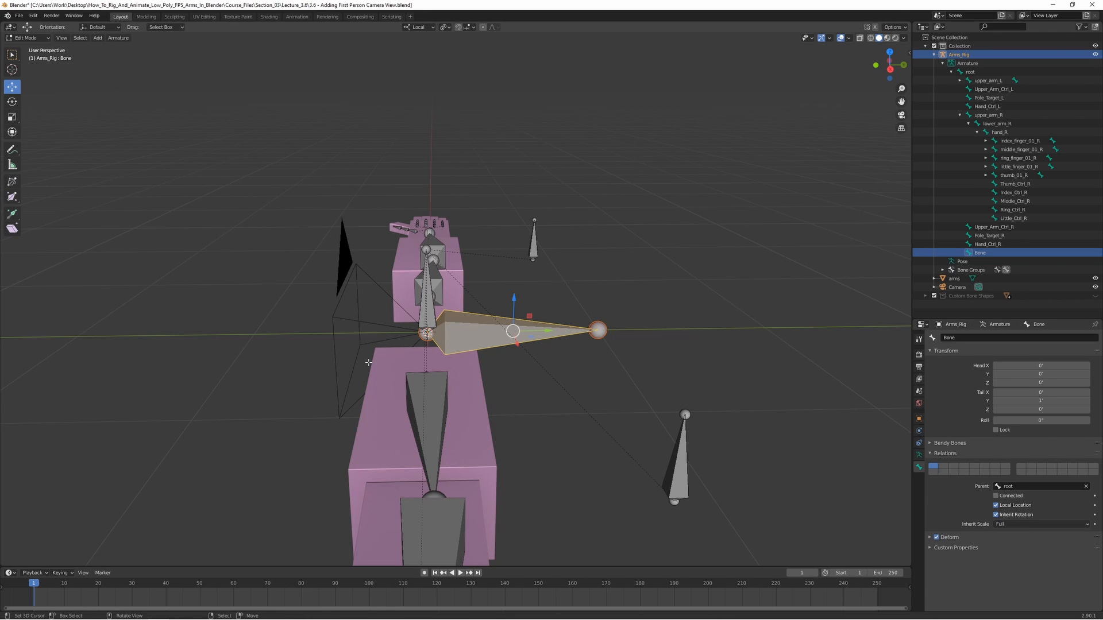
mouse_move(879, 497)
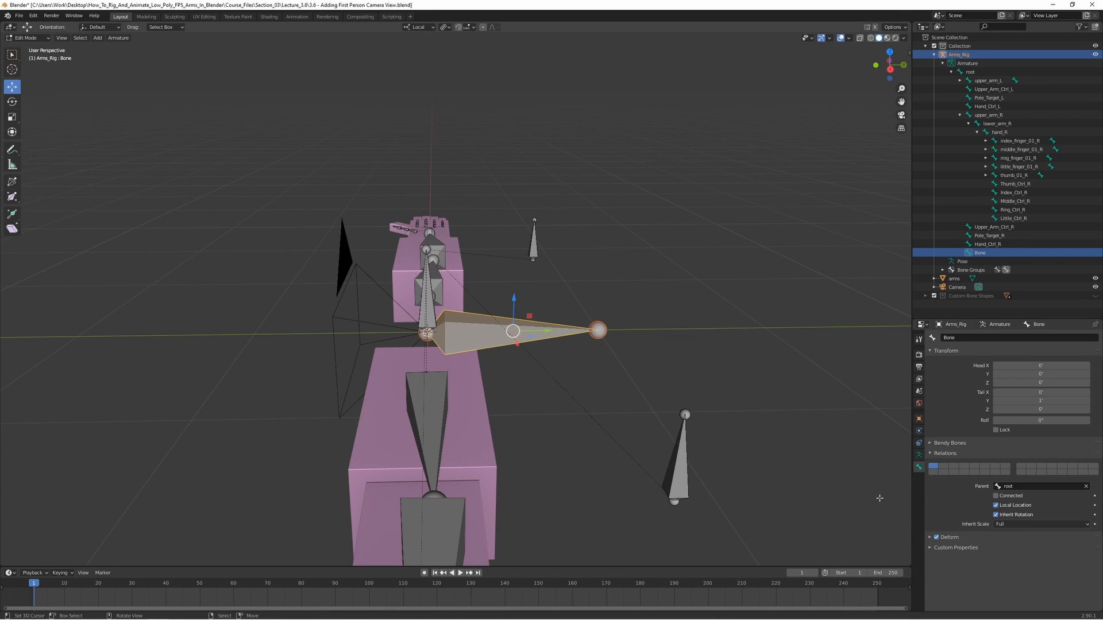
mouse_move(895, 366)
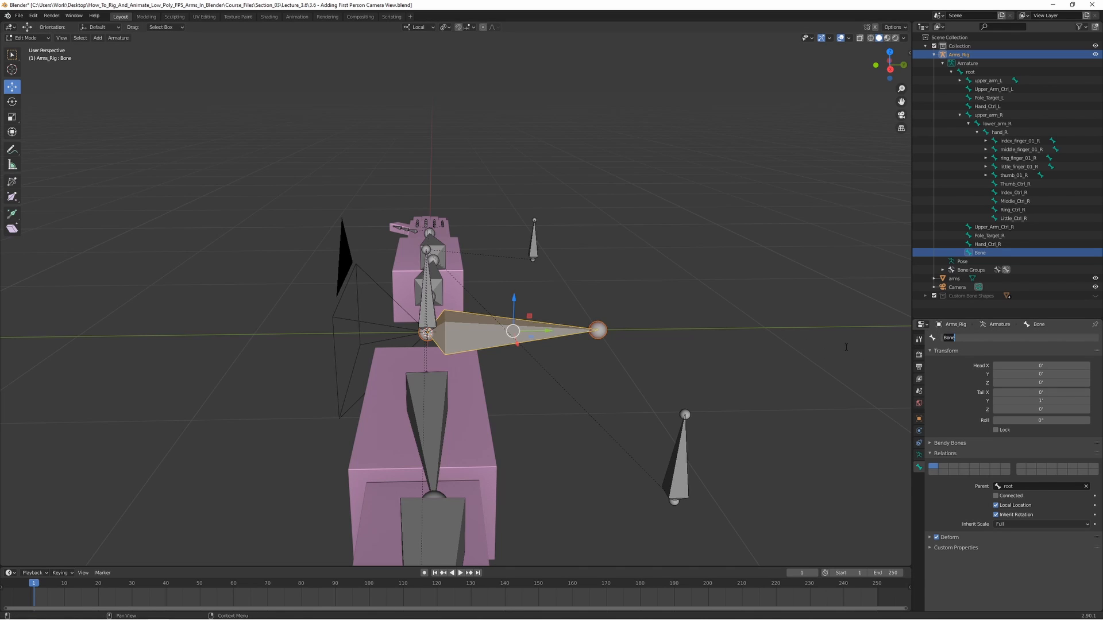
Step: Rename the new bone from 'Bone' to 'camera'
type("camera")
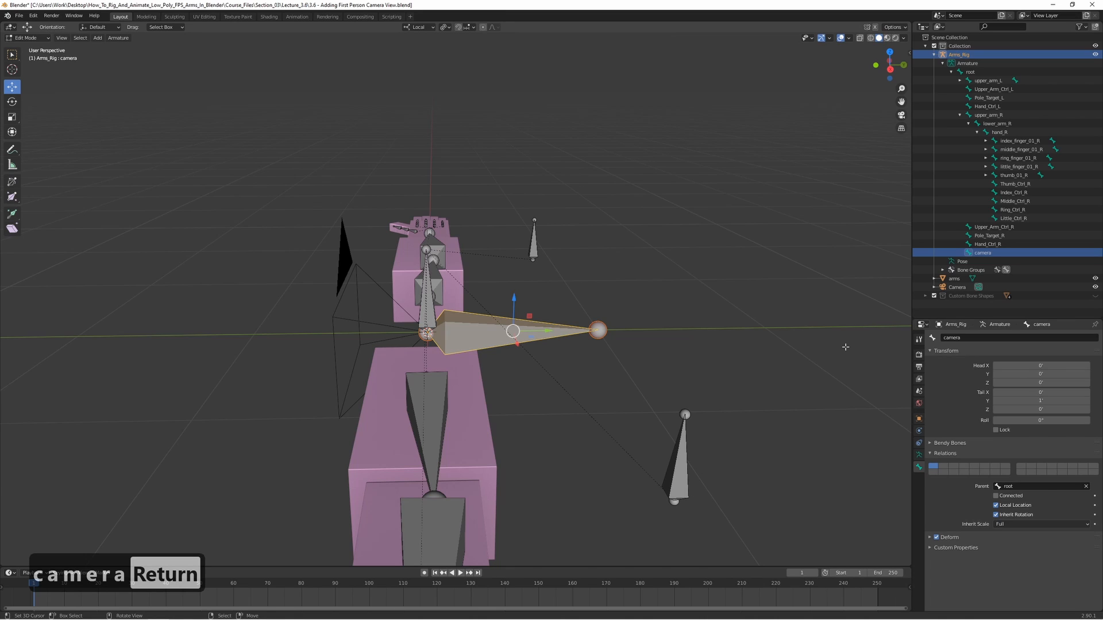
mouse_move(845, 337)
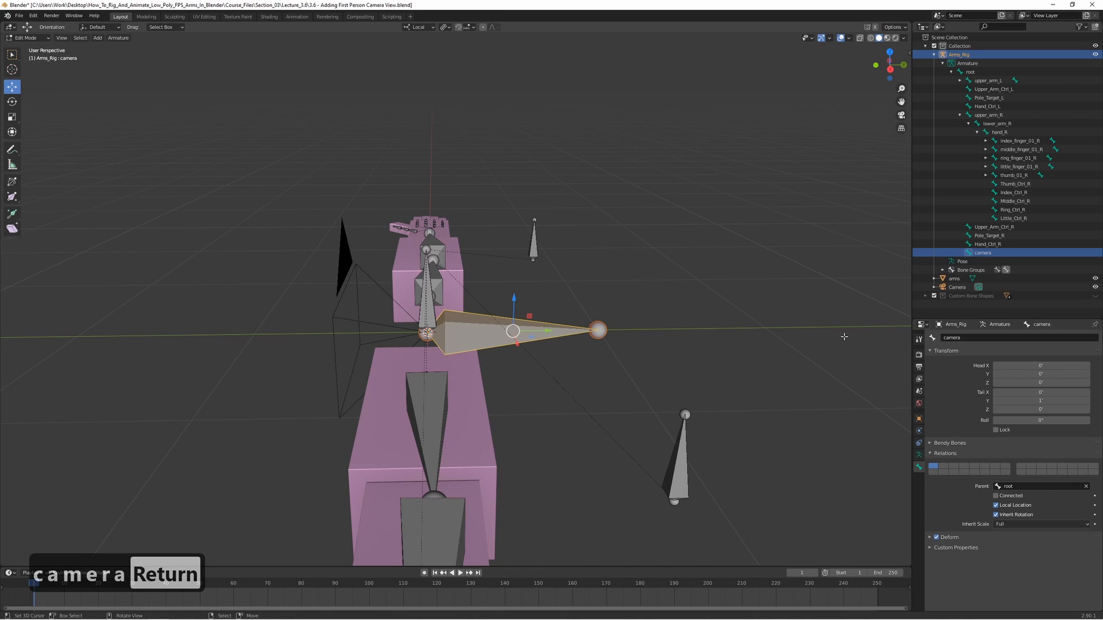
mouse_move(703, 355)
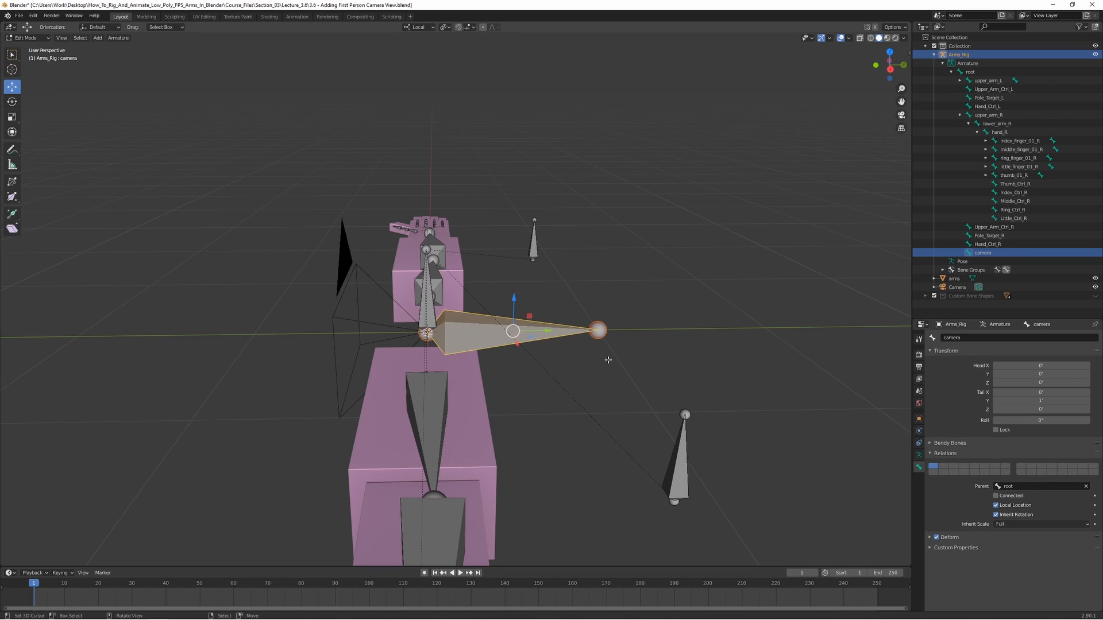
mouse_move(622, 361)
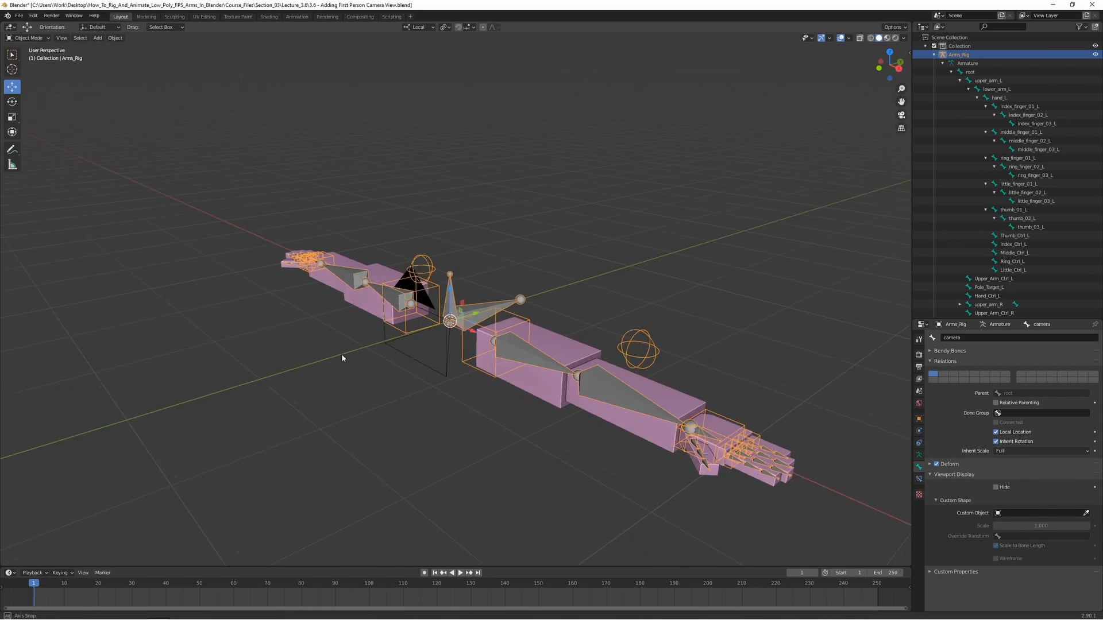
Step: Rename the scene's Camera object to 'FP_Camera' in the Object properties
left_click_drag(342, 359, 450, 403)
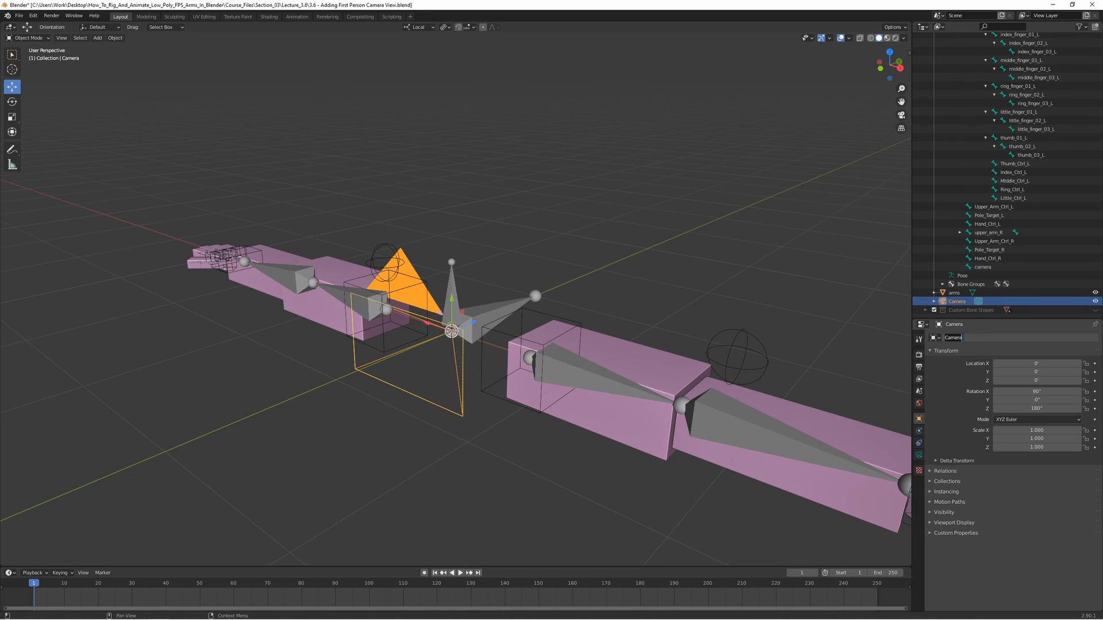
type("First")
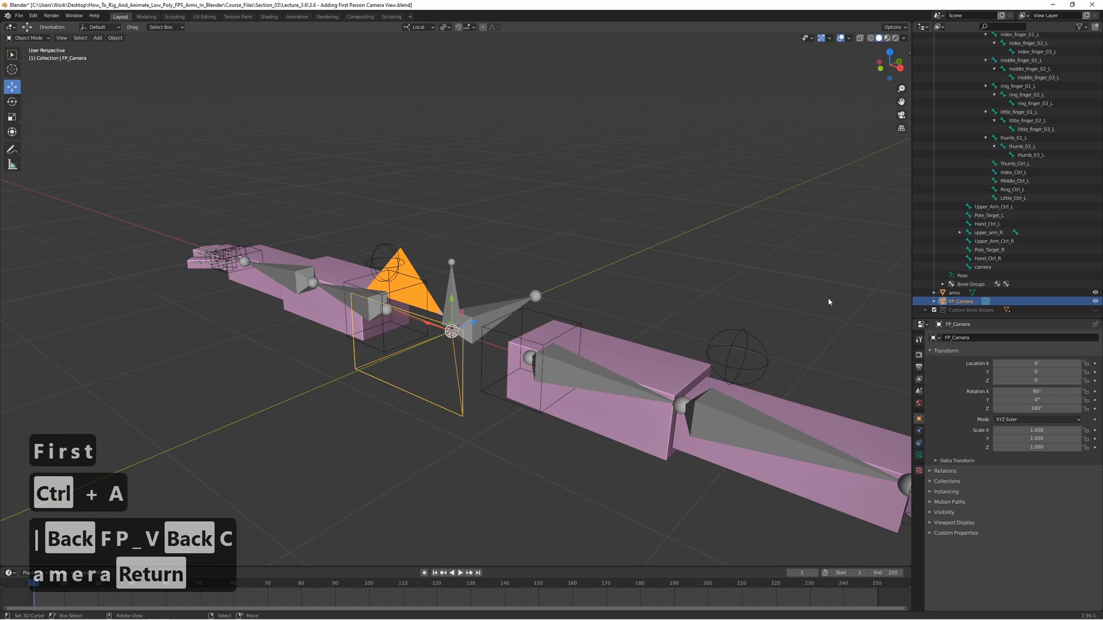
mouse_move(782, 298)
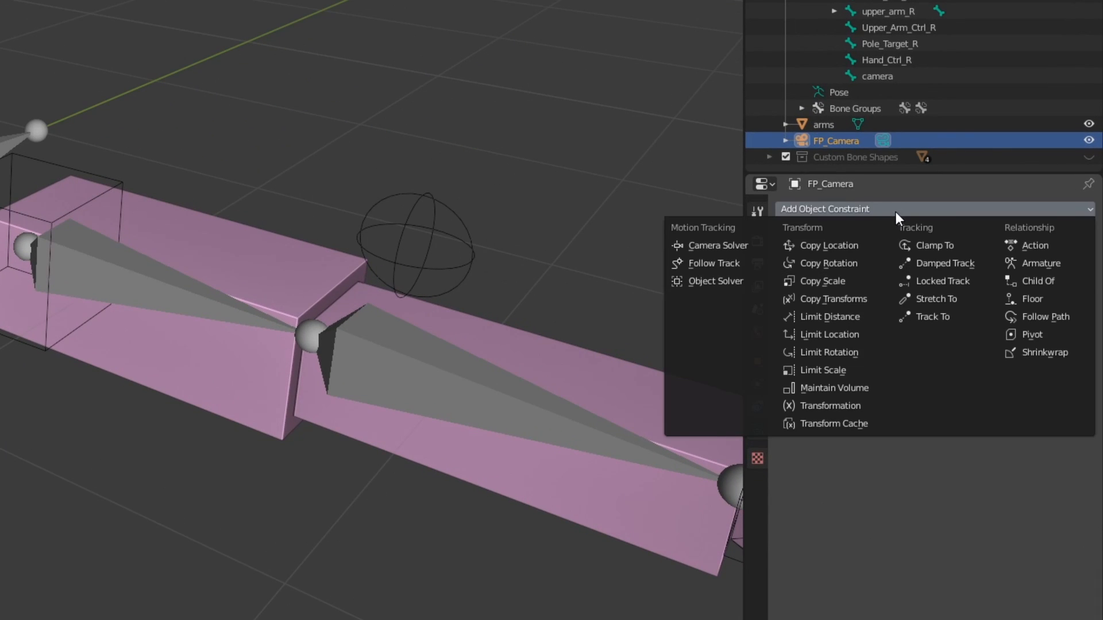
mouse_move(1033, 299)
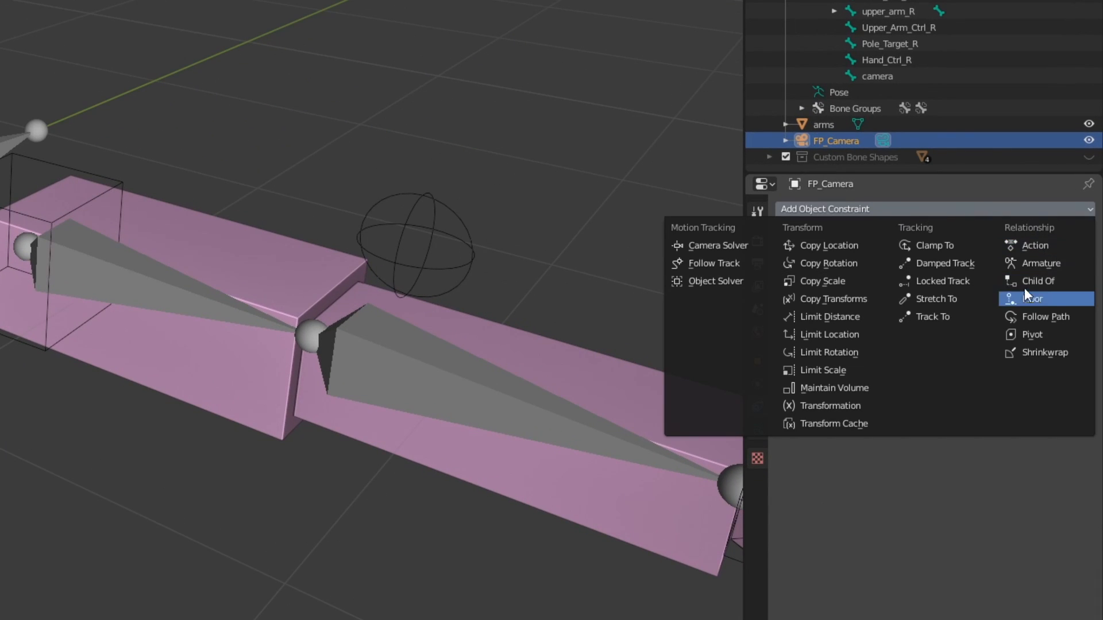
mouse_move(1041, 280)
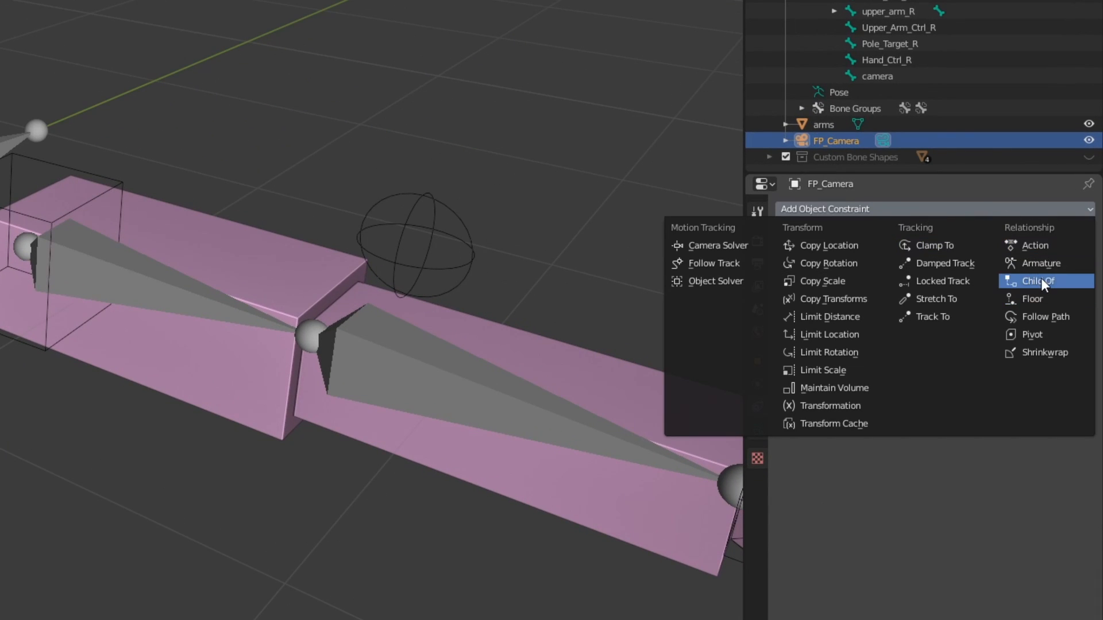
Step: Add a Child Of constraint to FP_Camera with Target Arms_Rig and Bone camera
left_click(1037, 280)
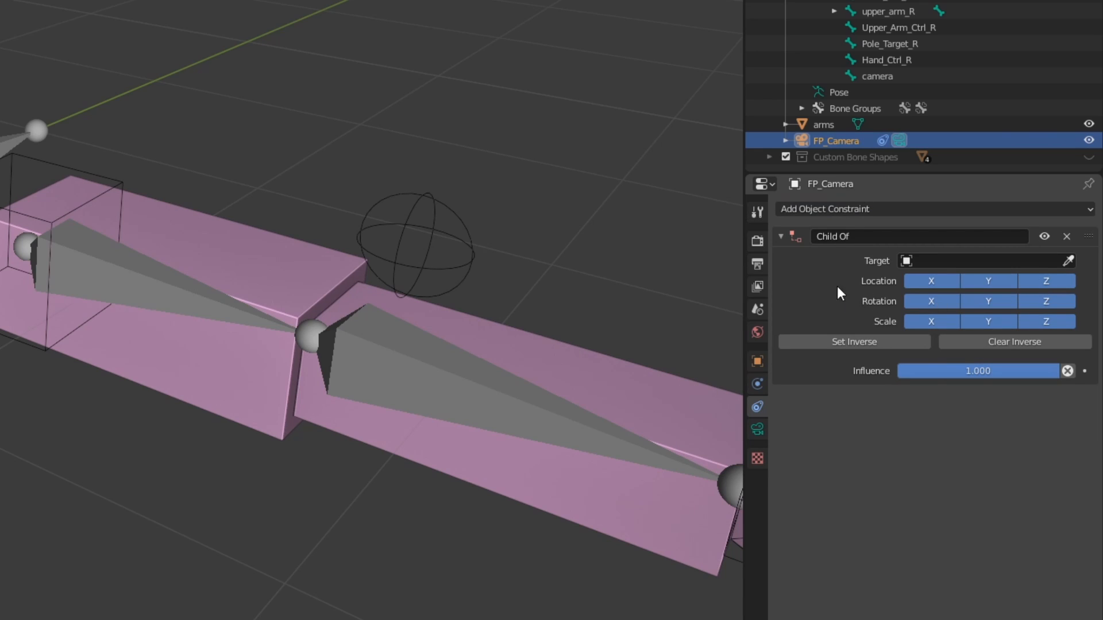
left_click(984, 261)
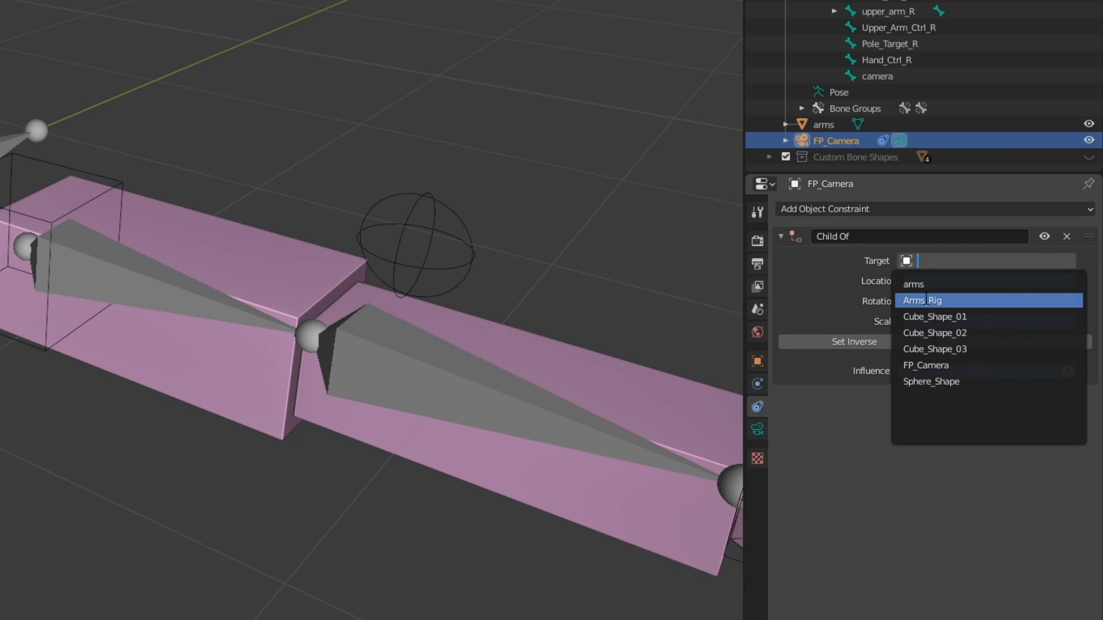
left_click(922, 300)
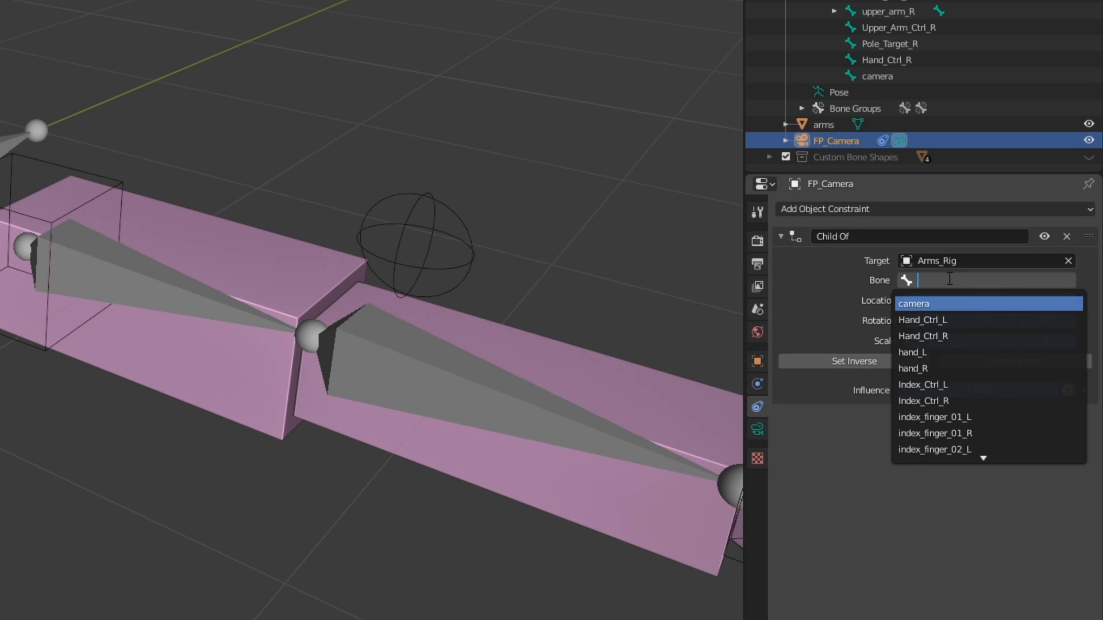
left_click(914, 303)
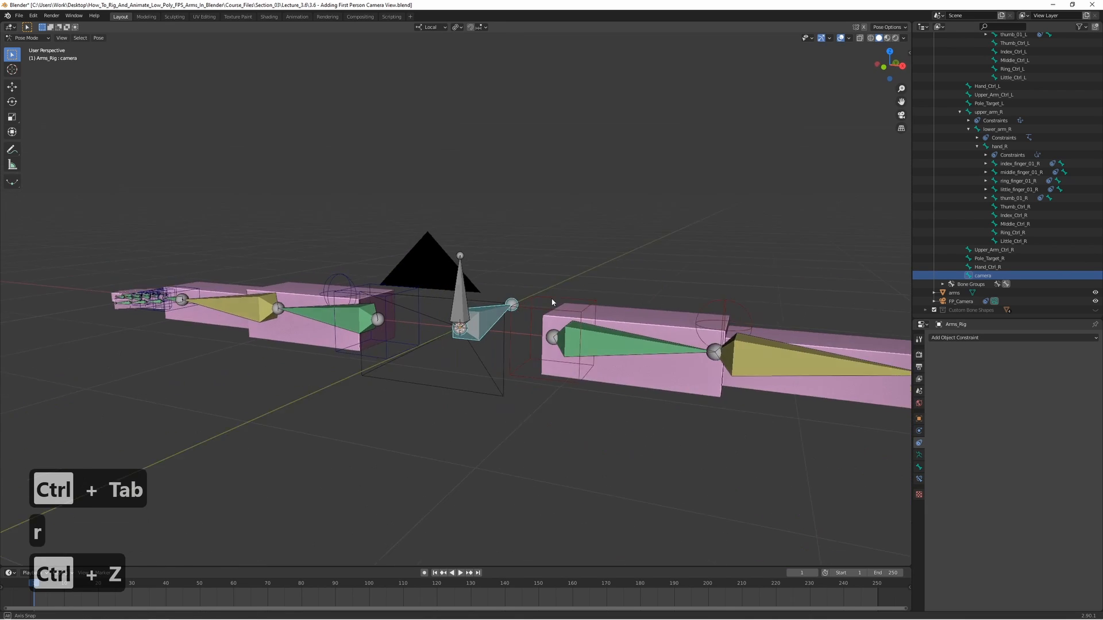
Step: Test-move the camera bone in pose mode to confirm FP_Camera follows, then undo
key("g")
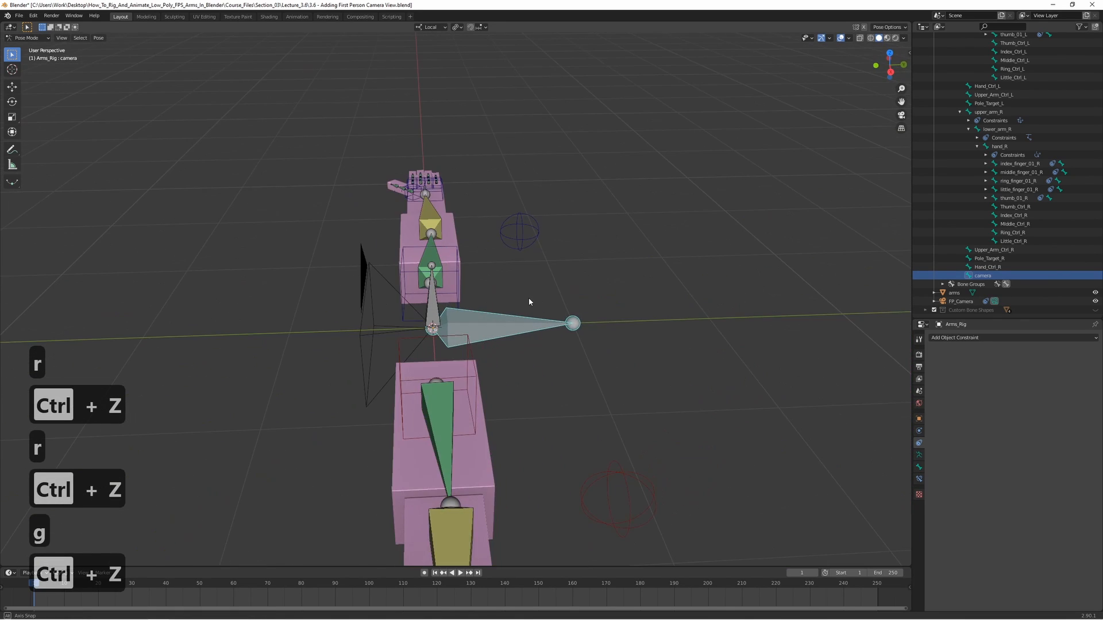
left_click_drag(529, 302, 573, 335)
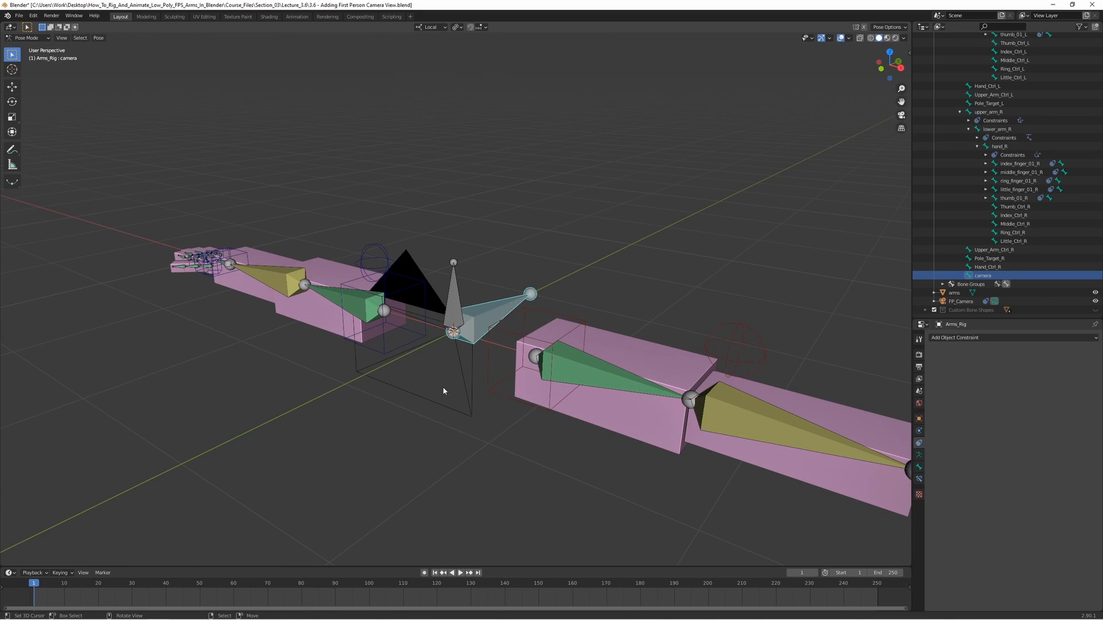
mouse_move(502, 399)
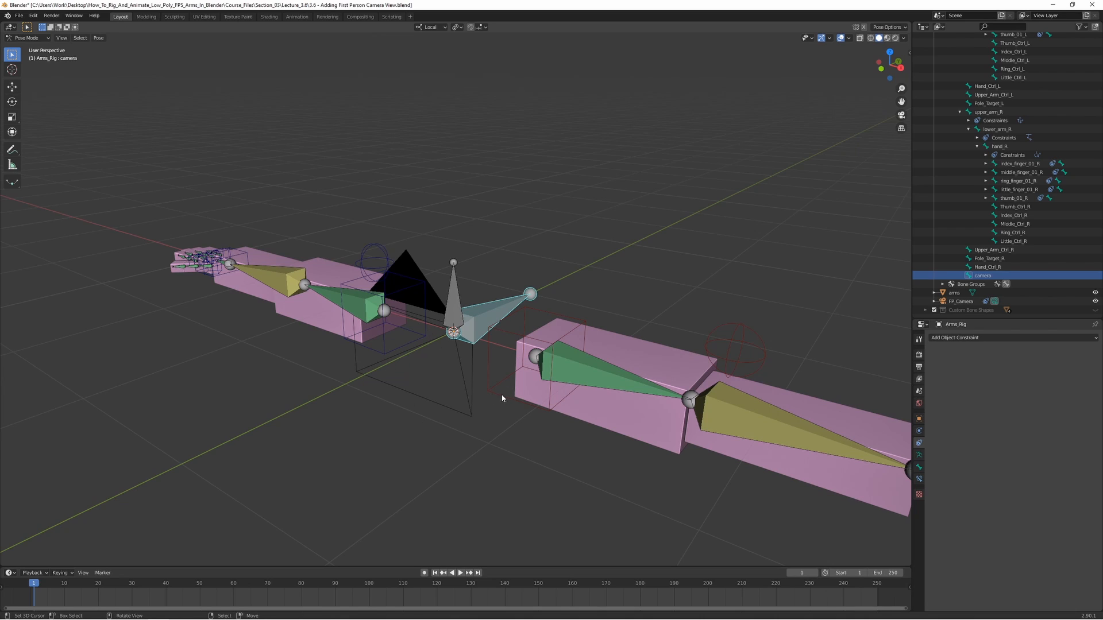
mouse_move(498, 394)
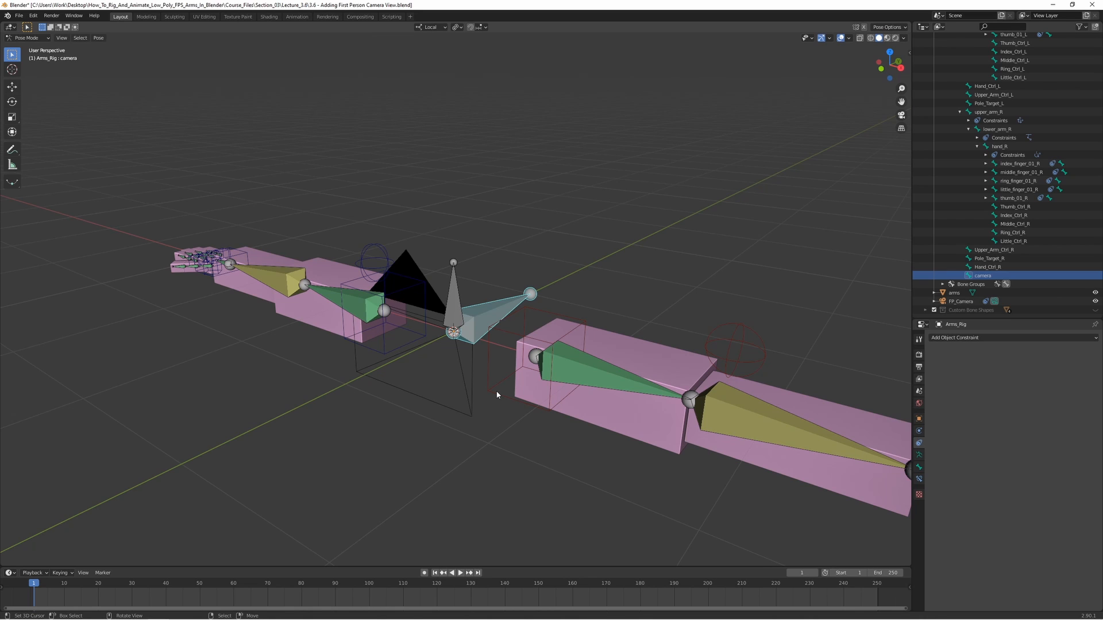
mouse_move(442, 317)
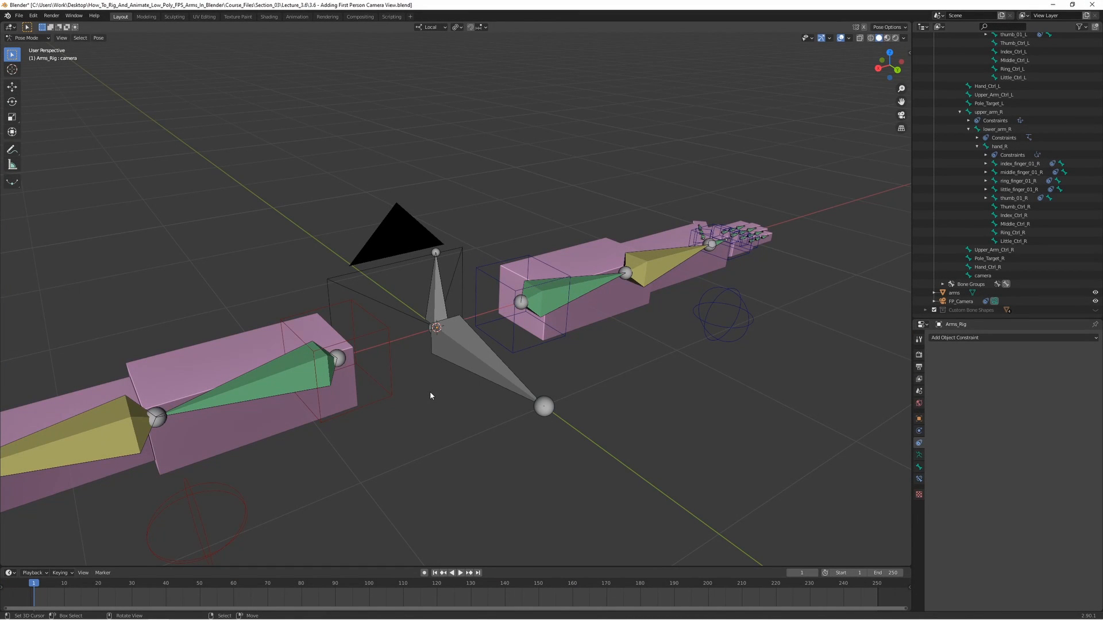
mouse_move(435, 380)
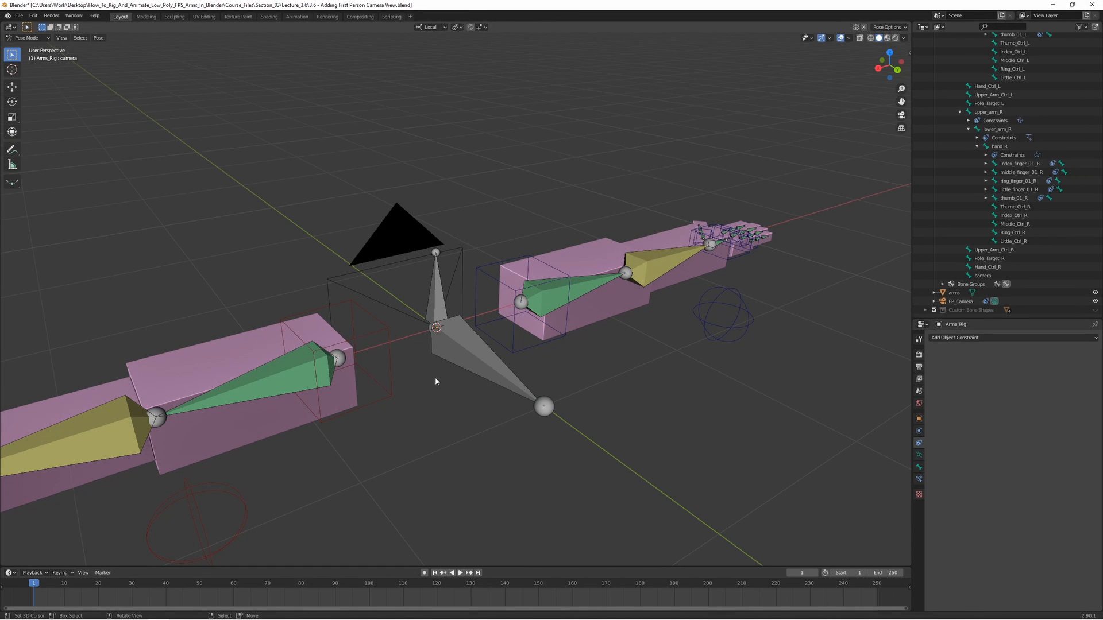
mouse_move(454, 359)
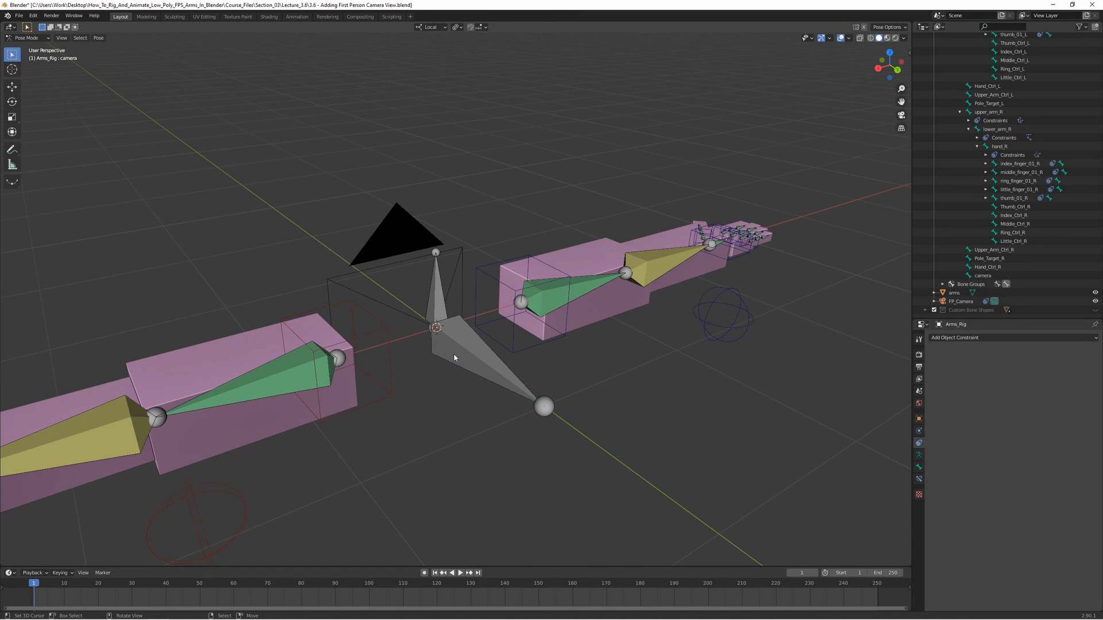
mouse_move(508, 341)
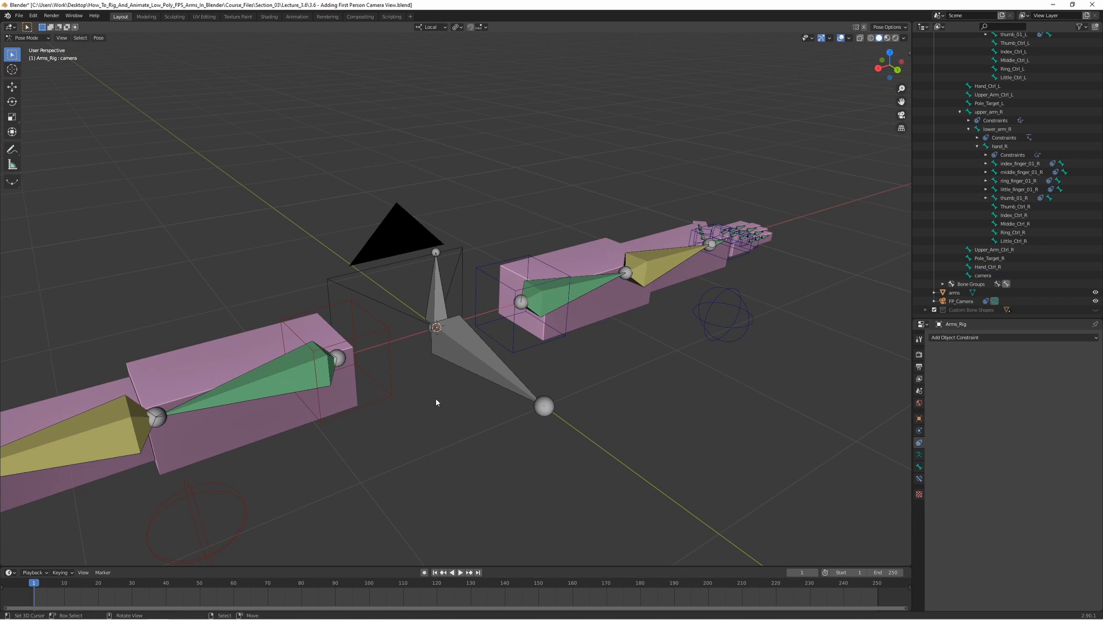
mouse_move(359, 342)
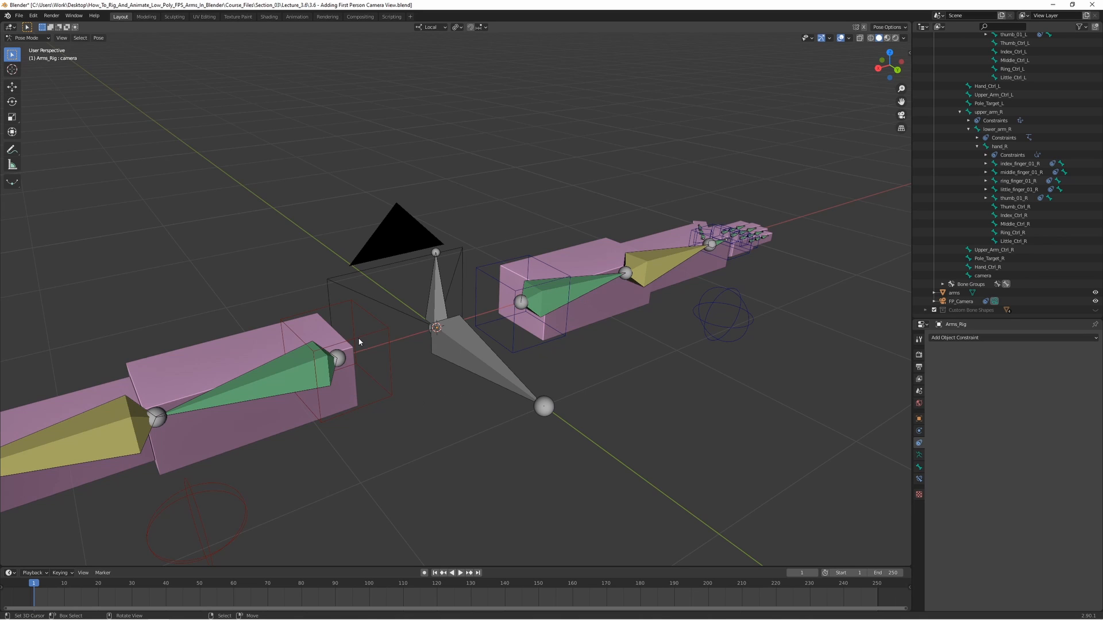
mouse_move(459, 395)
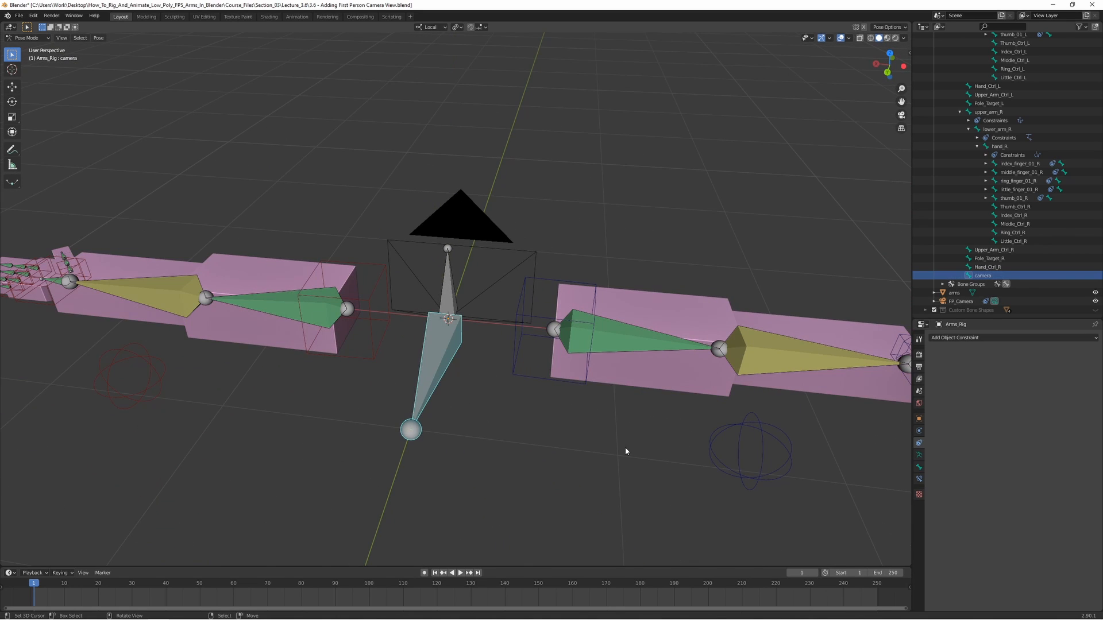
mouse_move(821, 472)
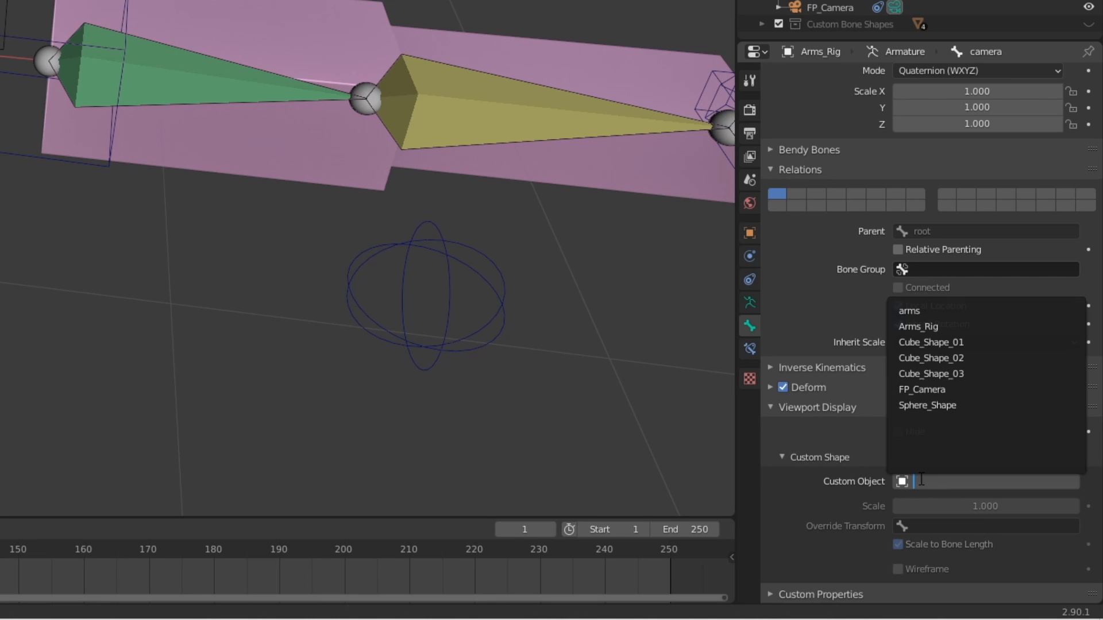
mouse_move(932, 342)
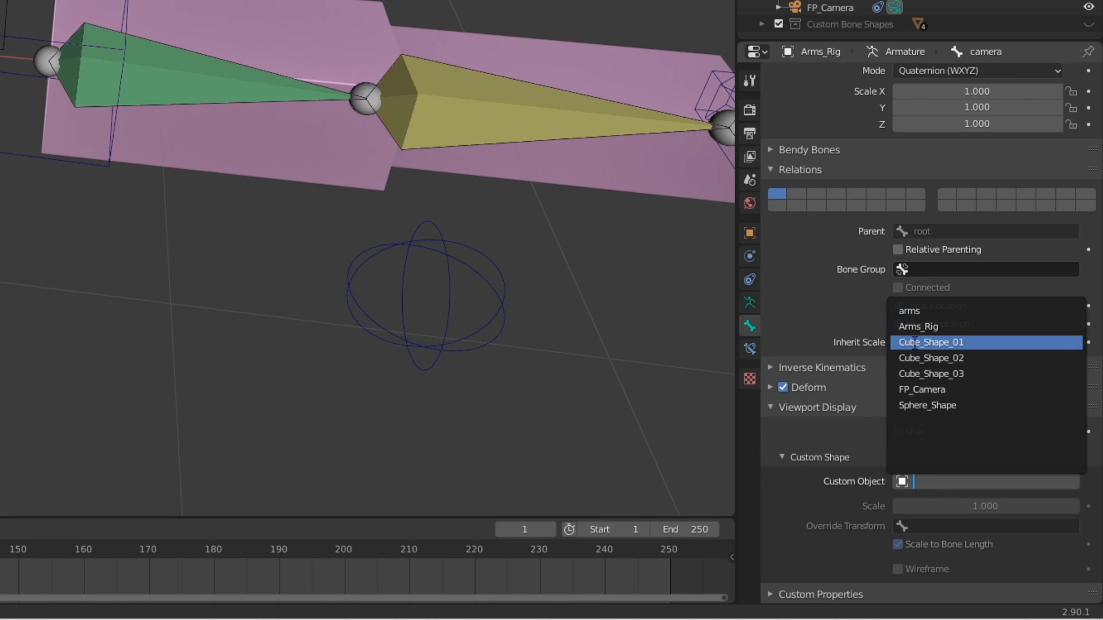
Step: Assign Sphere_Shape as the camera bone's Custom Object shape
left_click(931, 343)
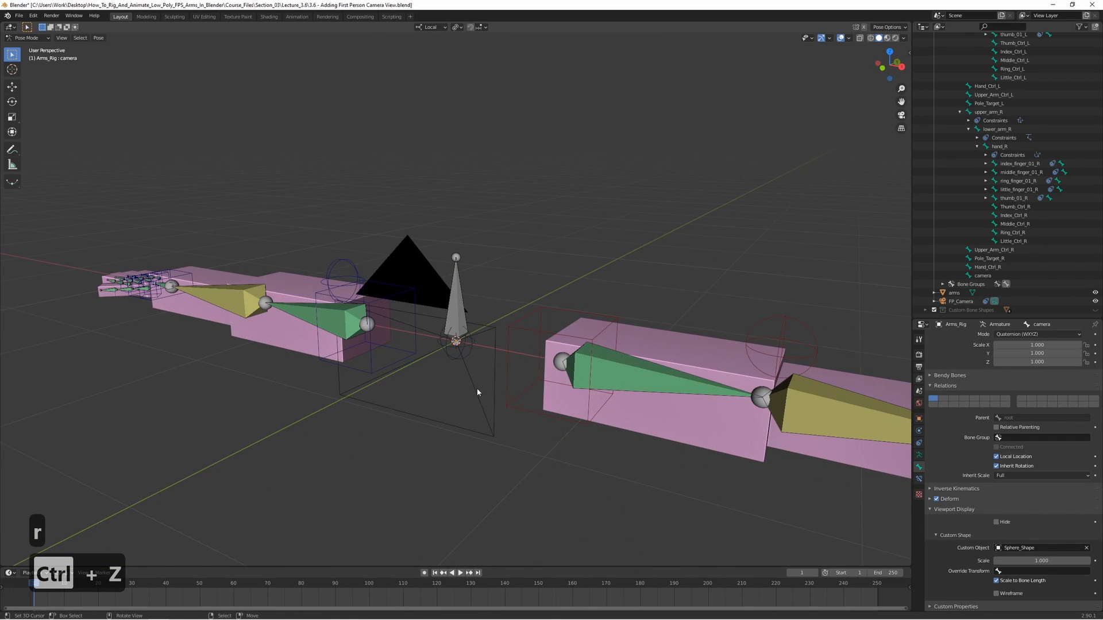
mouse_move(451, 453)
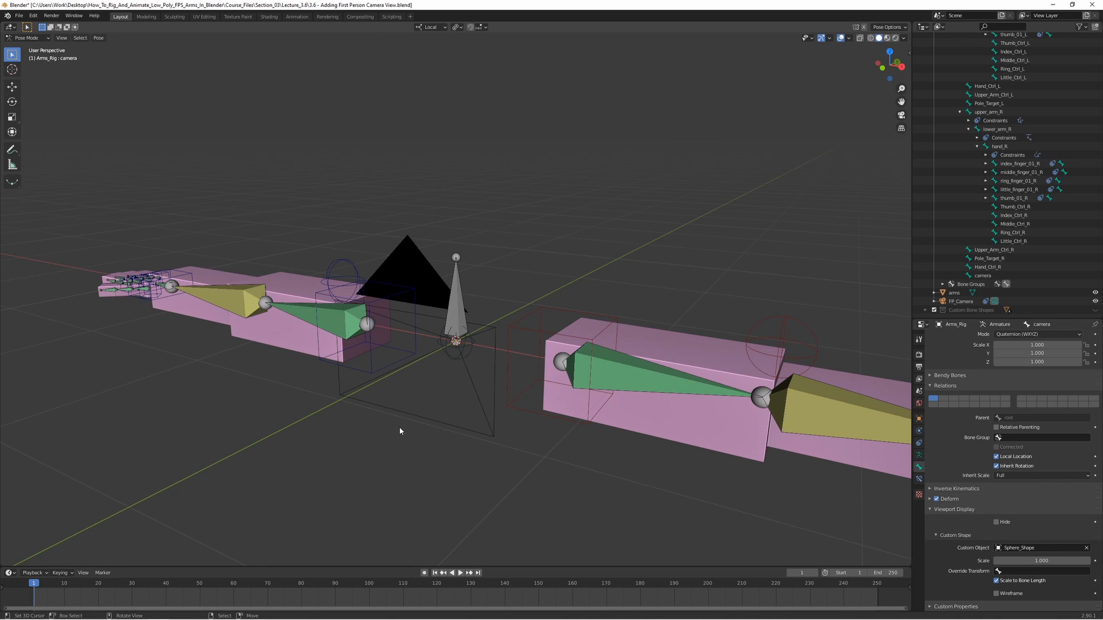
mouse_move(475, 411)
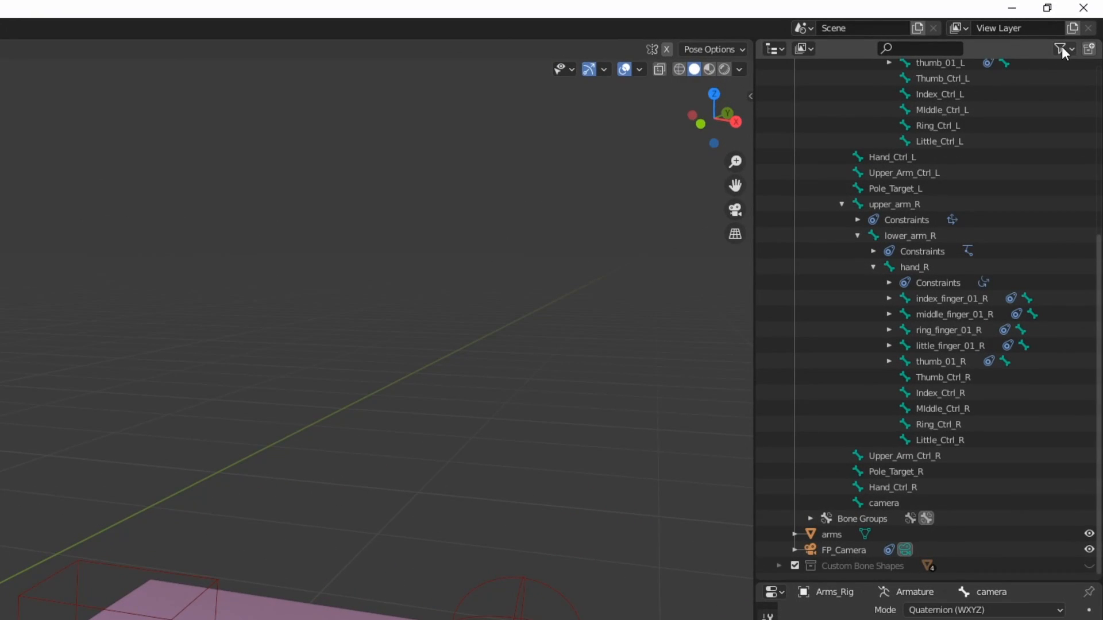
Step: Enable the Selectable restriction toggle in the Outliner's filter options
left_click(1062, 48)
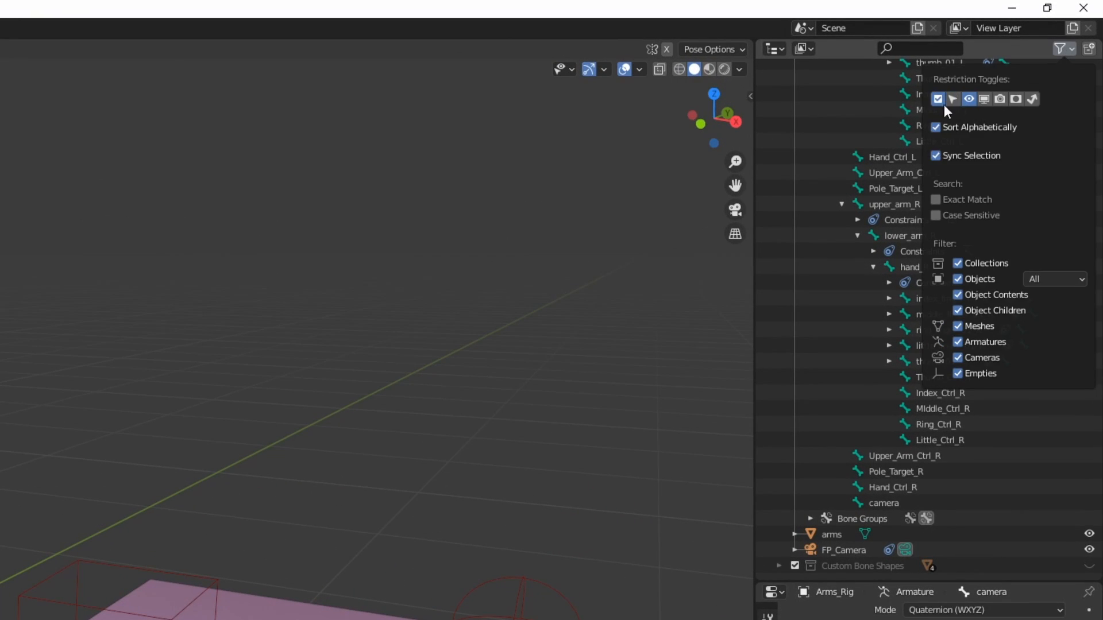
mouse_move(954, 99)
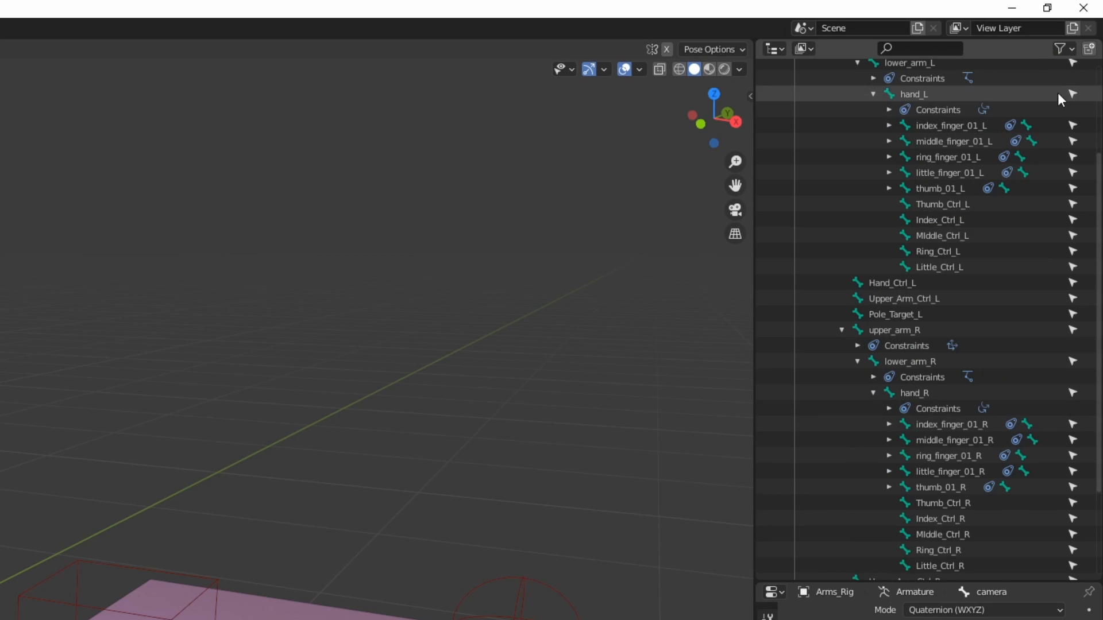
scroll("down", 3)
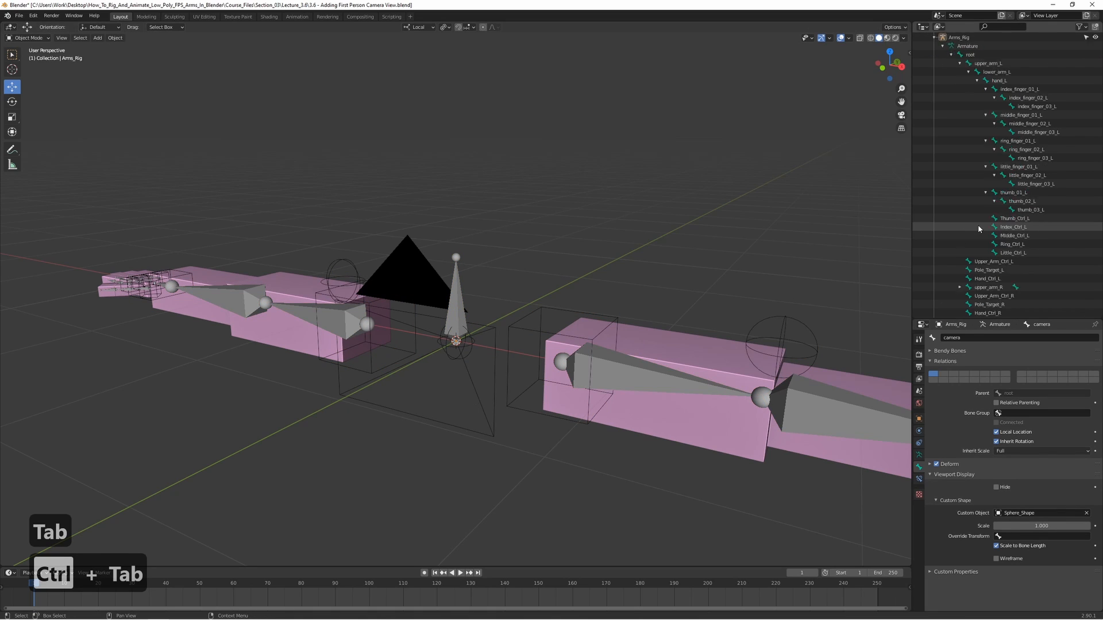
Step: Select FP_Camera and expand its Relations panel showing Arms_Rig as parent
left_click(960, 301)
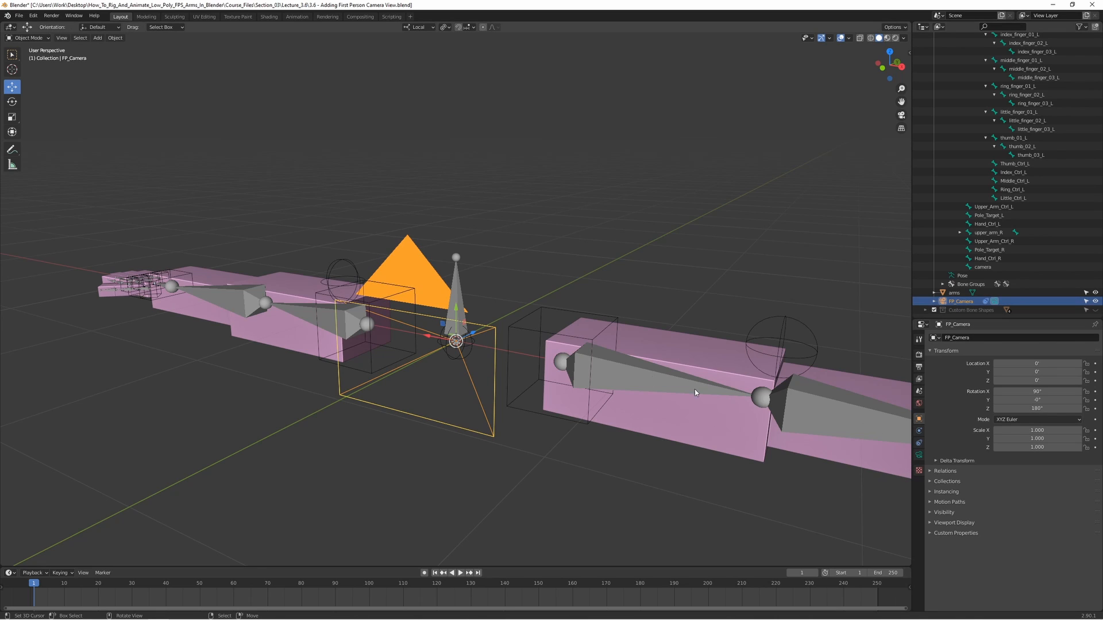
mouse_move(539, 325)
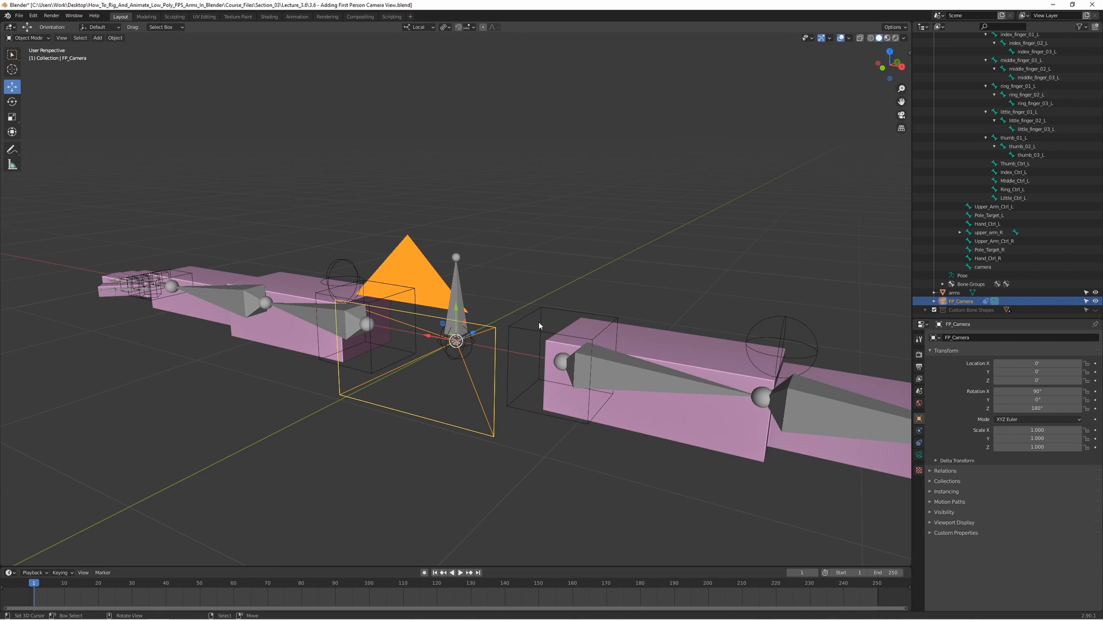
mouse_move(894, 441)
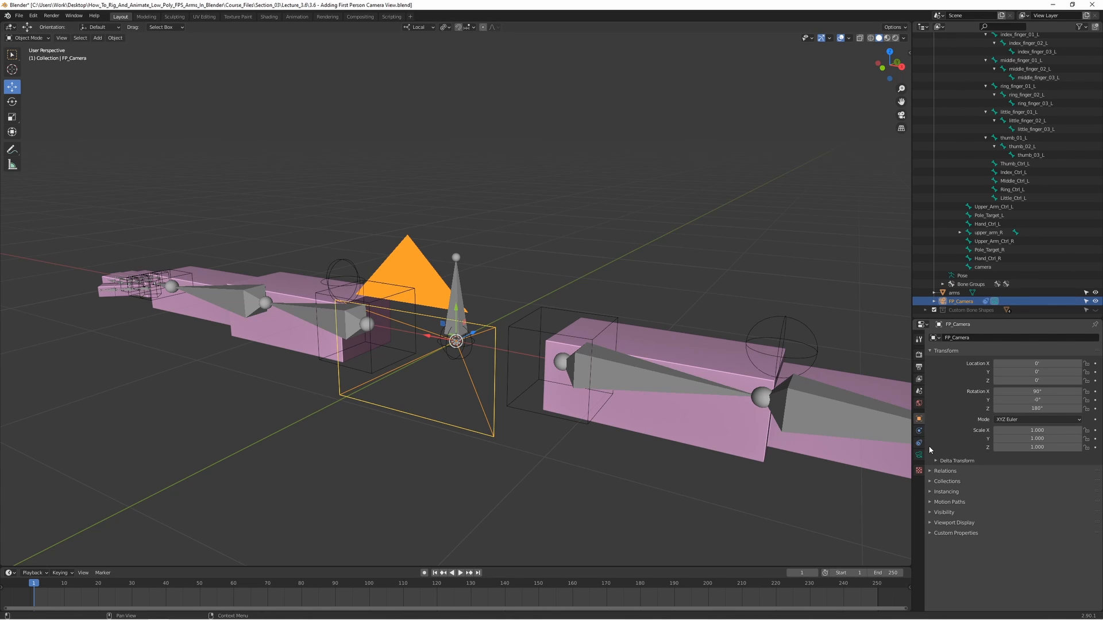
left_click(933, 471)
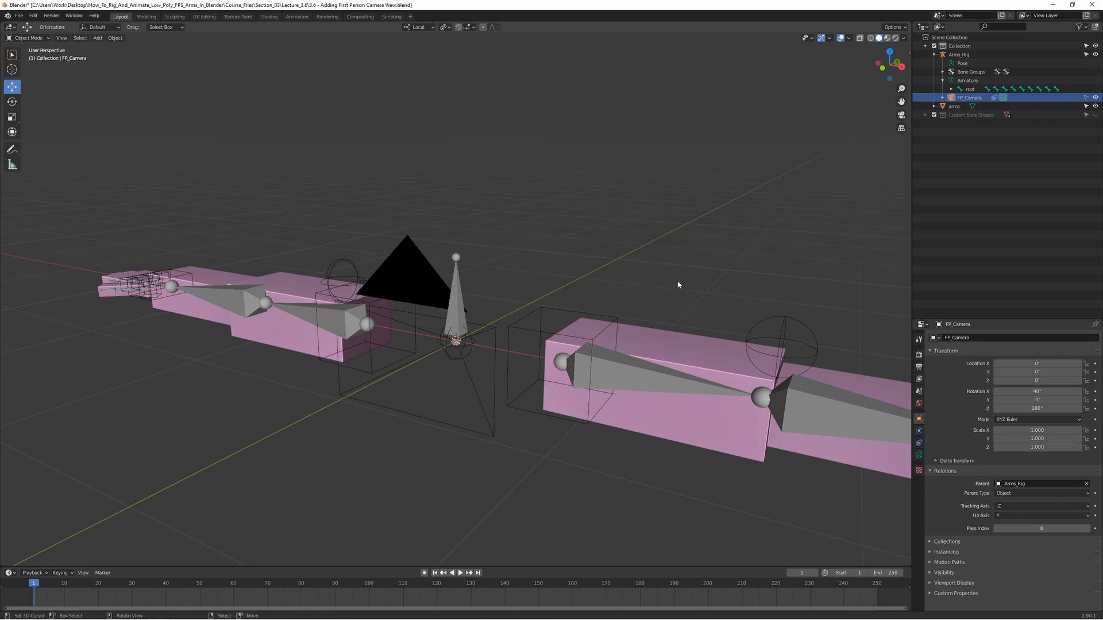
Step: Return Arms_Rig to pose mode and trial-move the camera bone, undoing the test
key("ctrl+tab")
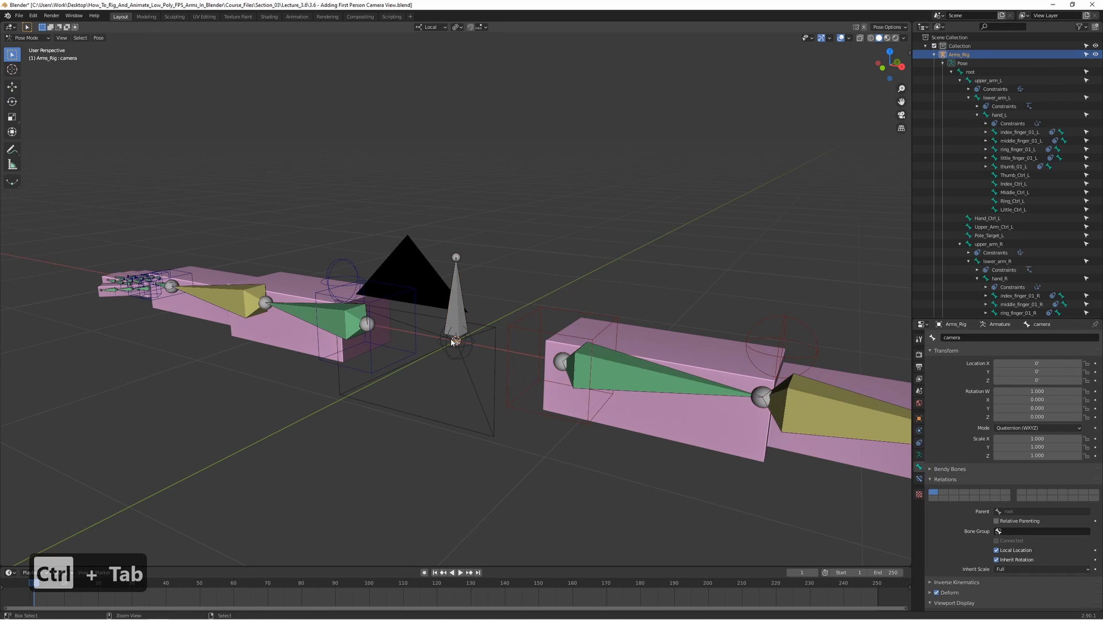
key("g")
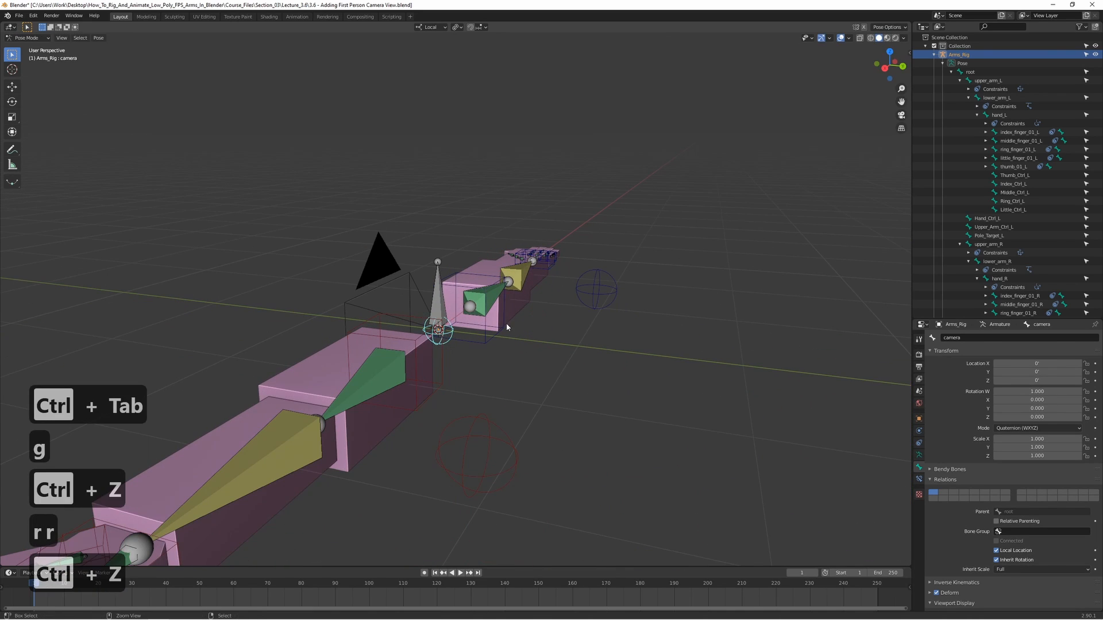
key("s")
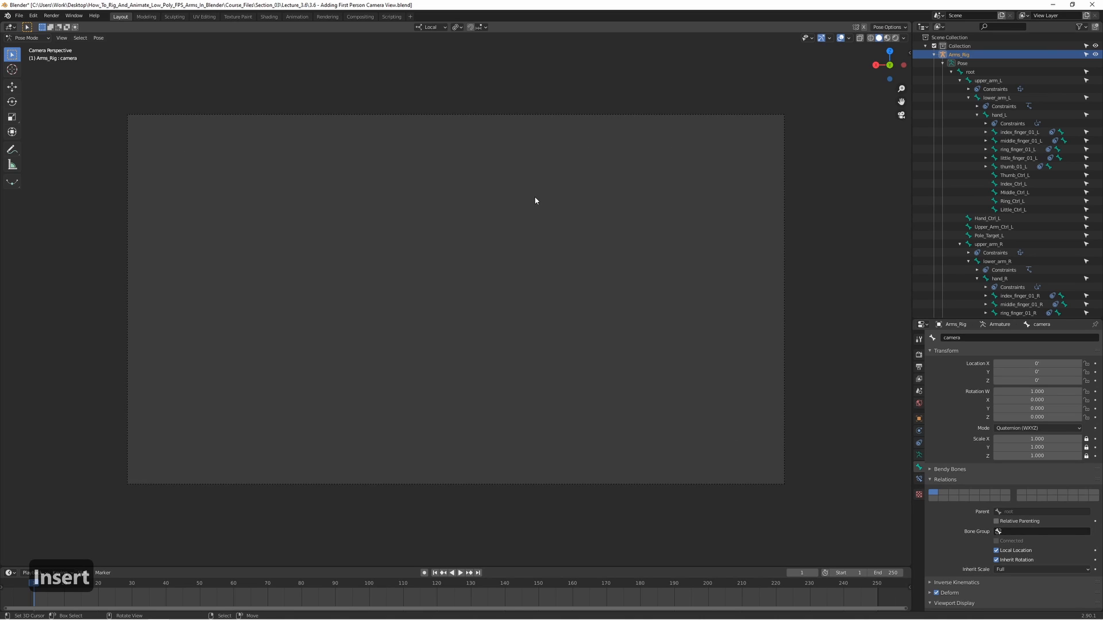
mouse_move(499, 167)
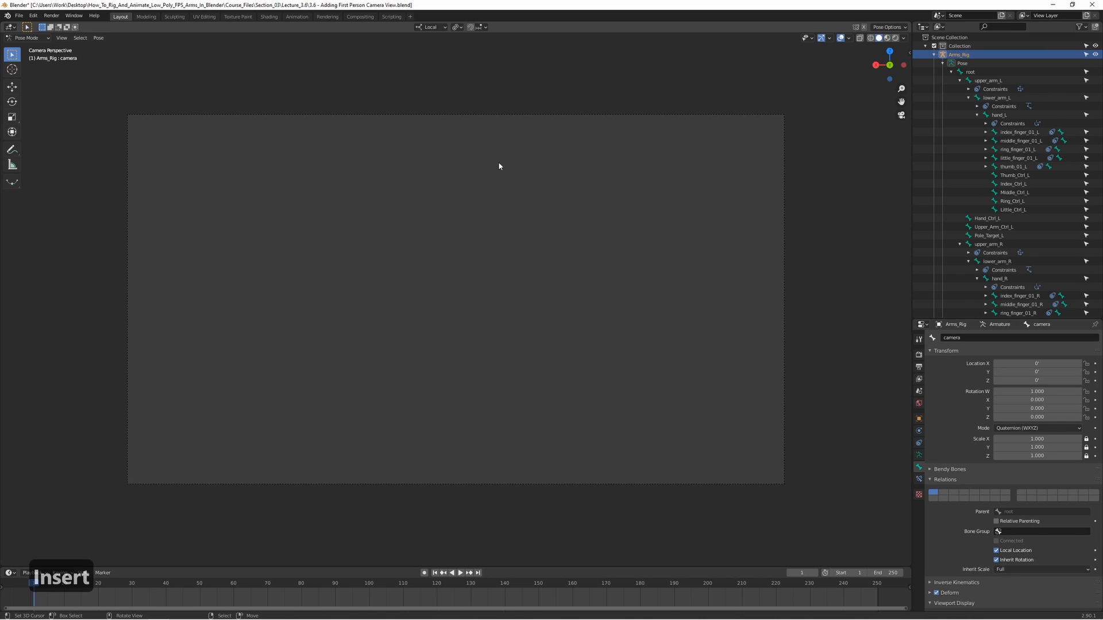
mouse_move(551, 206)
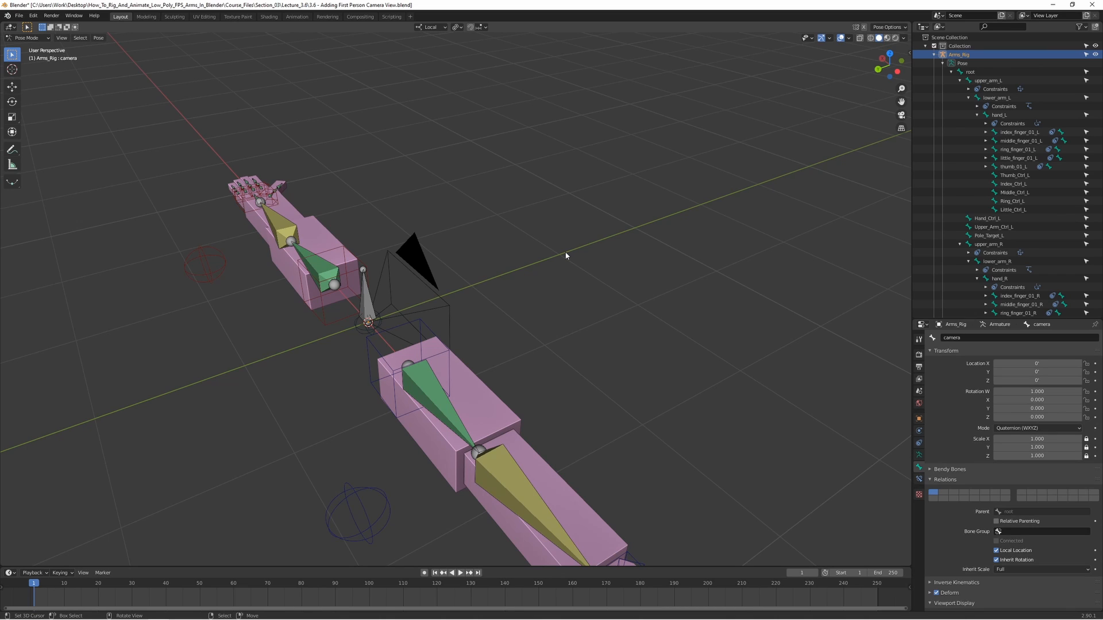
mouse_move(558, 262)
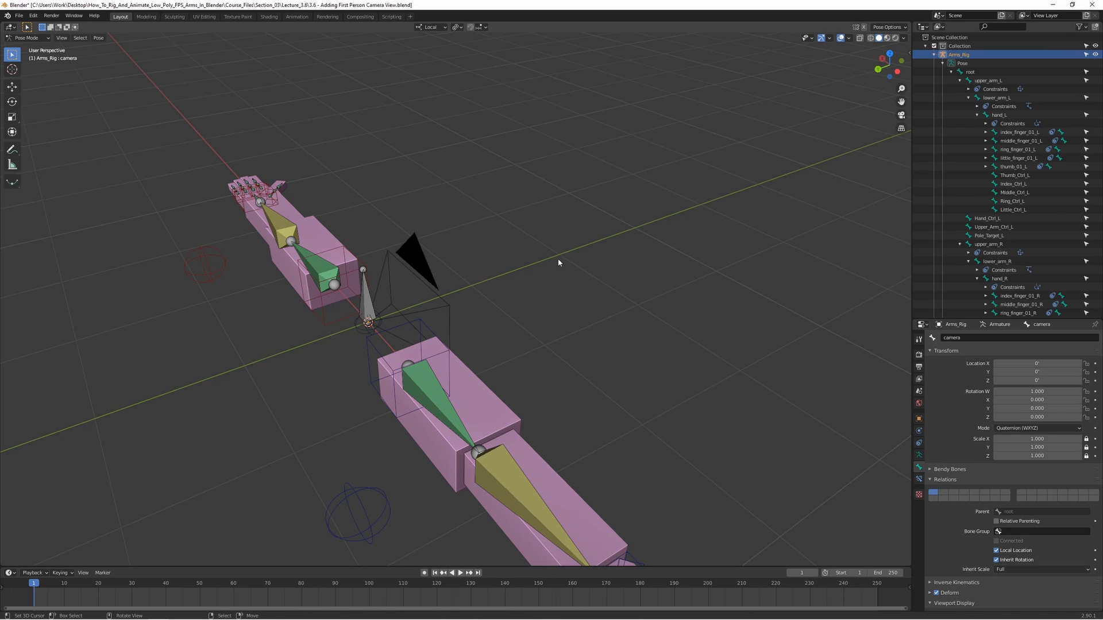
left_click_drag(559, 262, 602, 201)
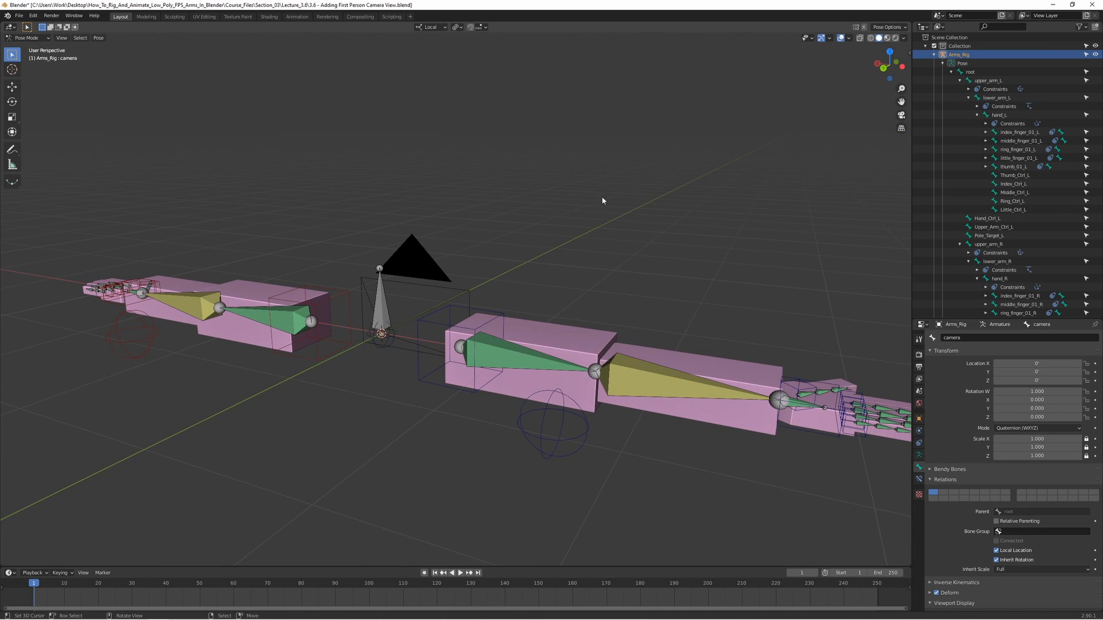
mouse_move(696, 182)
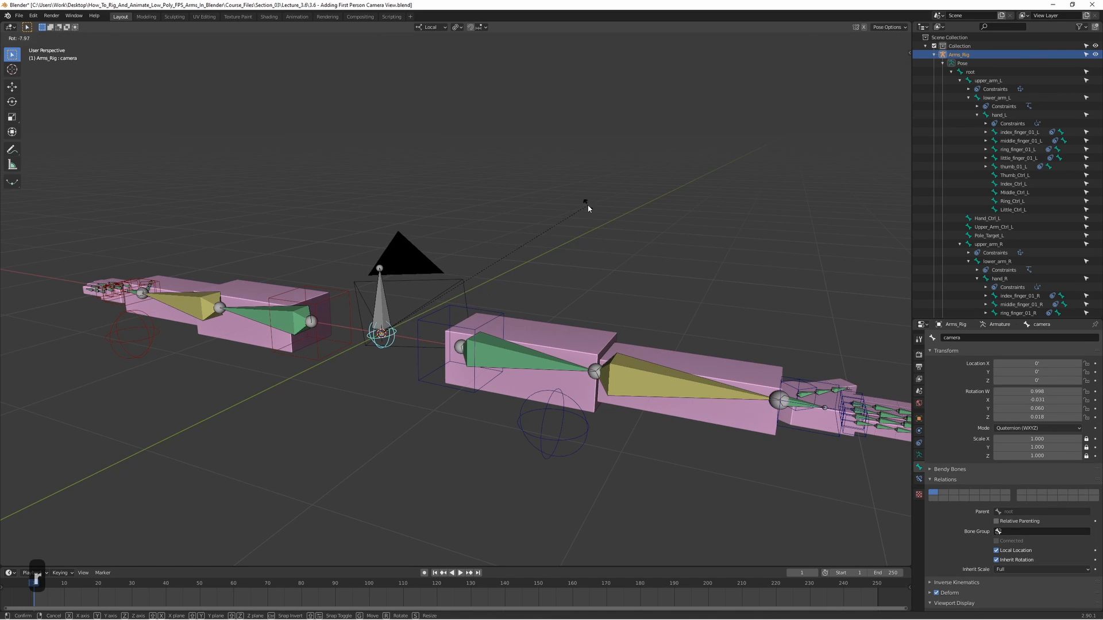
key("ctrl+z")
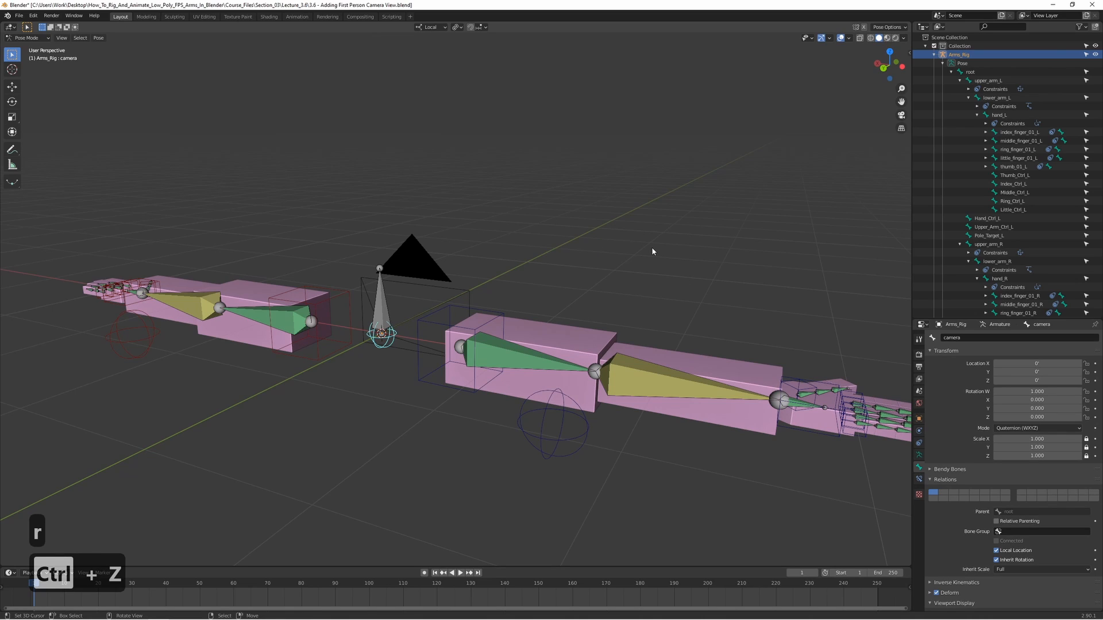
mouse_move(663, 162)
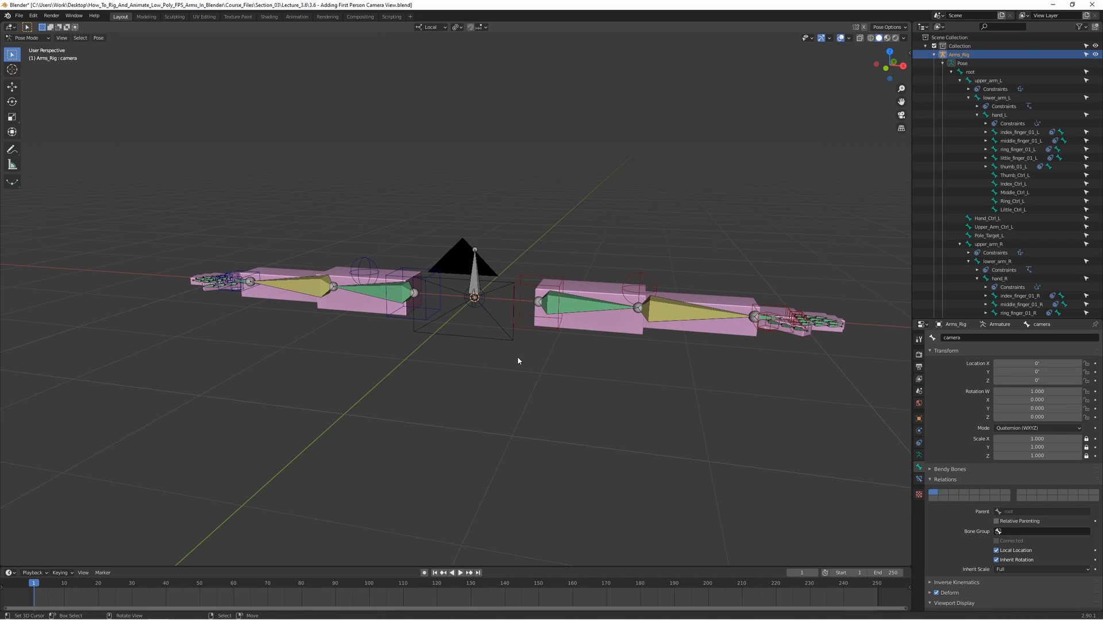
mouse_move(579, 283)
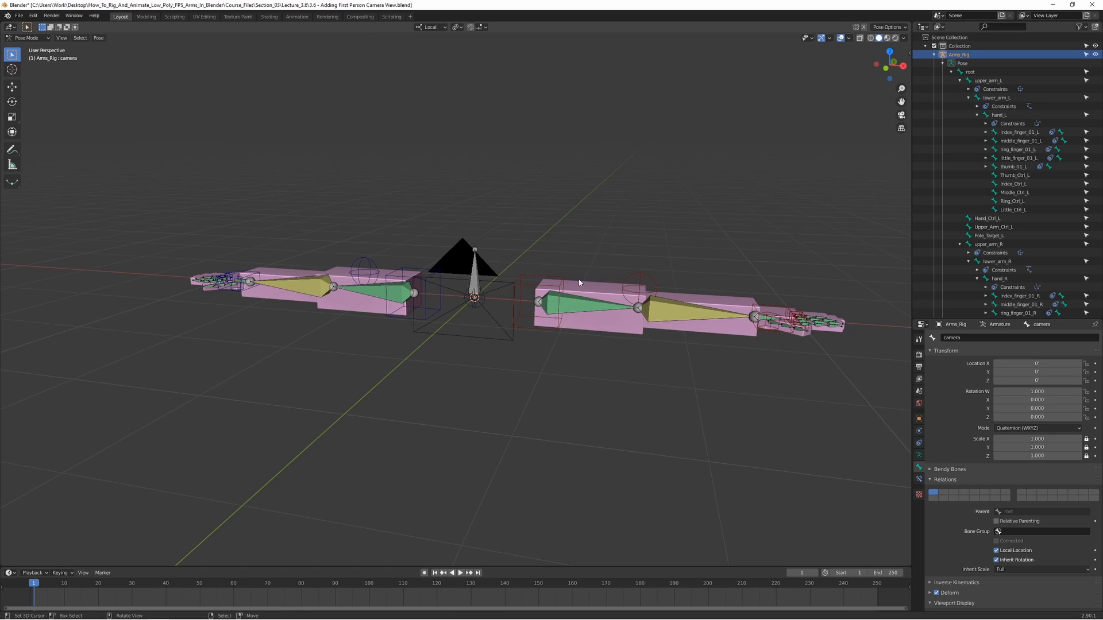
mouse_move(737, 275)
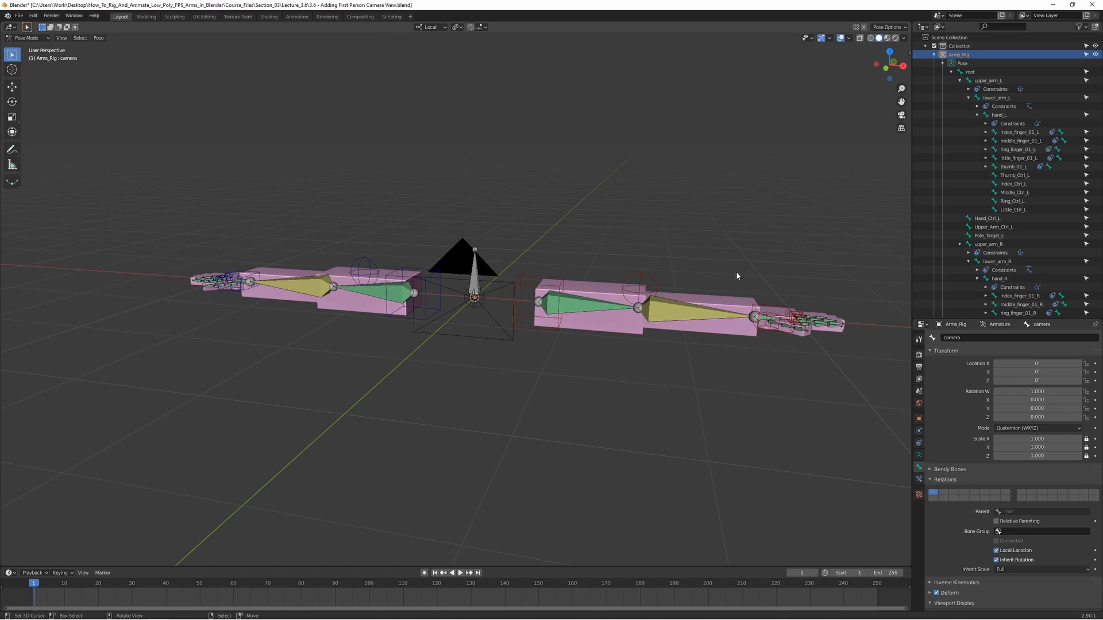
mouse_move(516, 312)
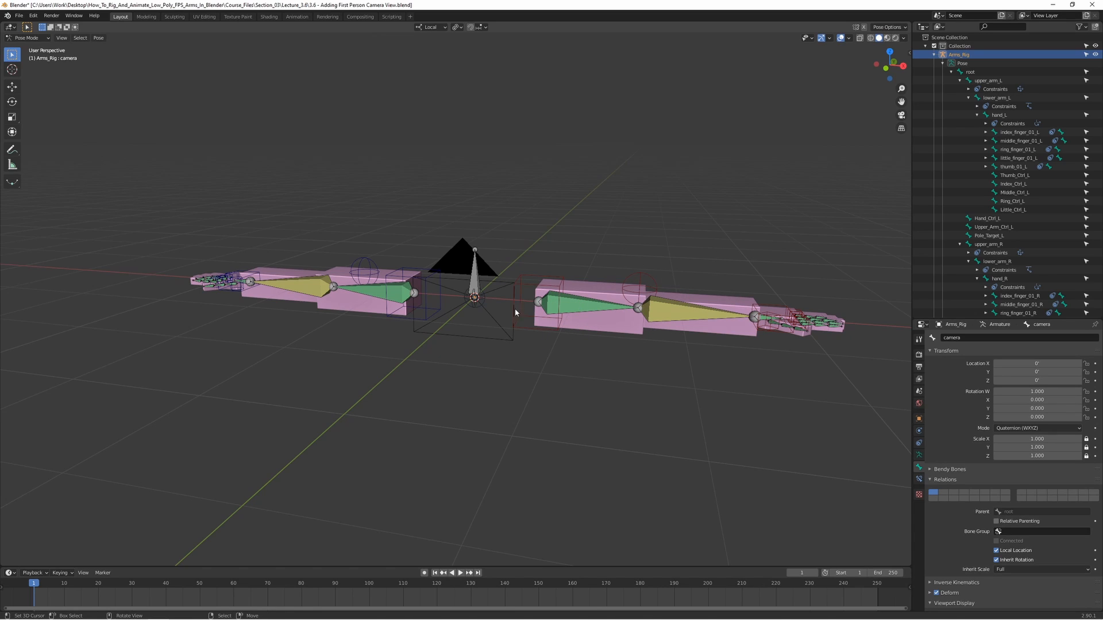
mouse_move(507, 385)
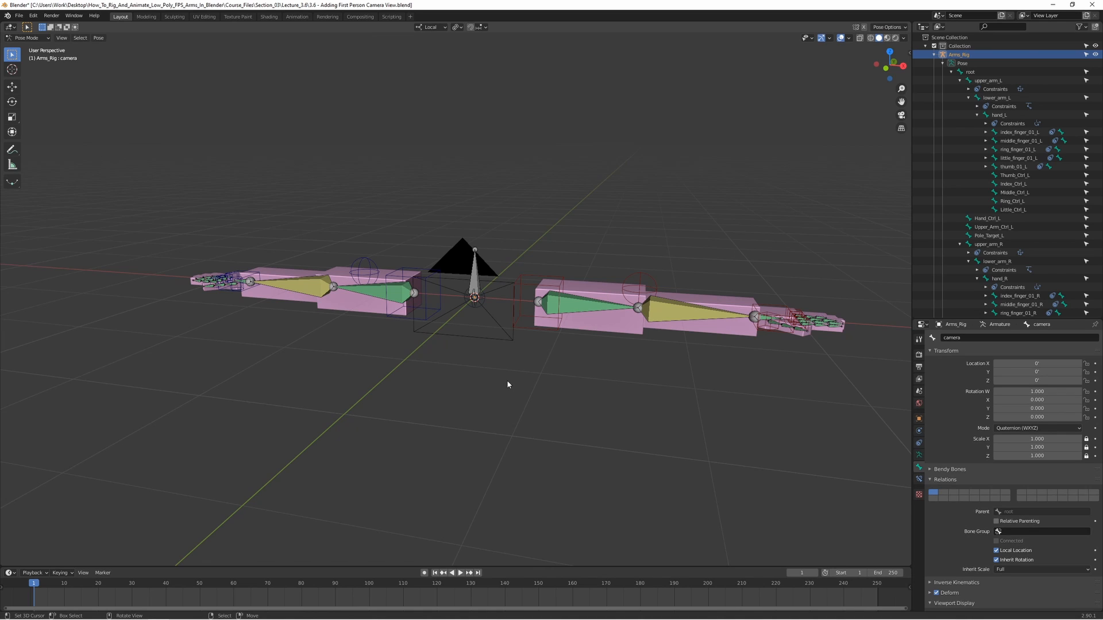